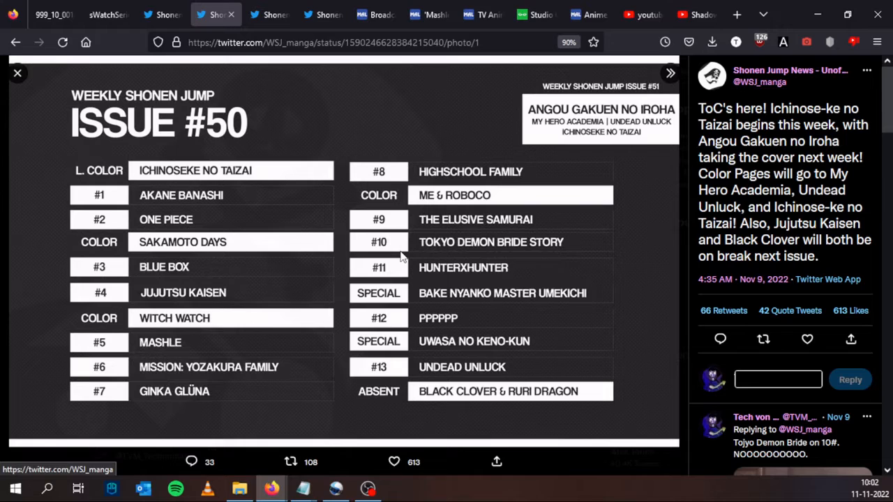
mouse_move(440, 120)
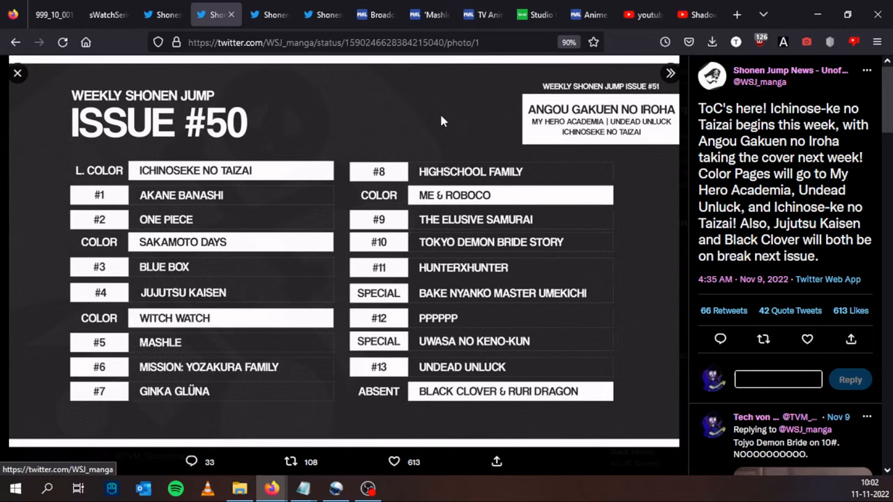
mouse_move(256, 124)
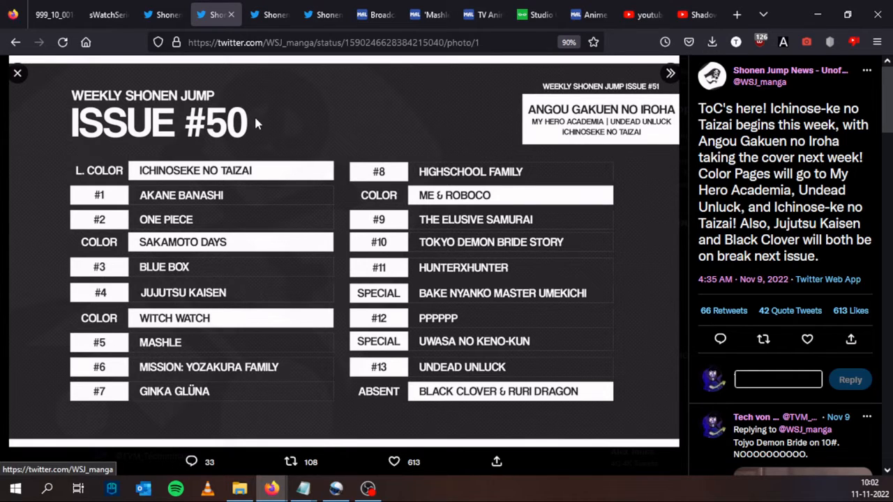
mouse_move(95, 161)
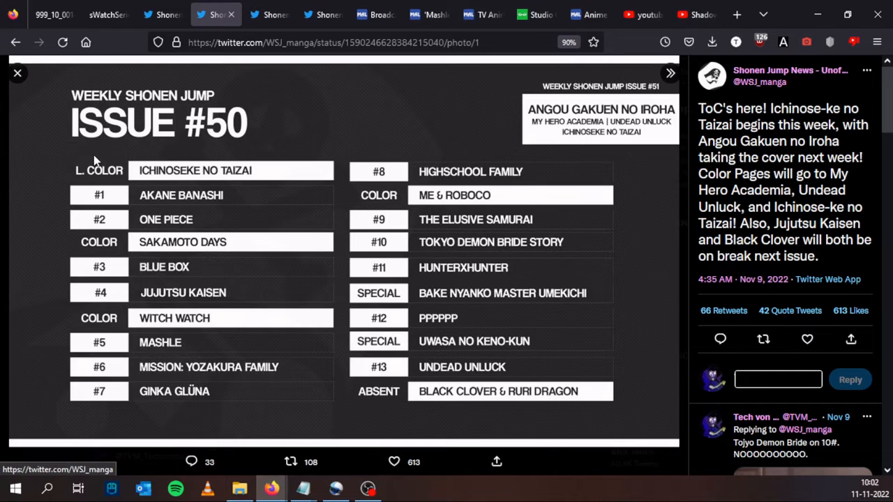
mouse_move(159, 183)
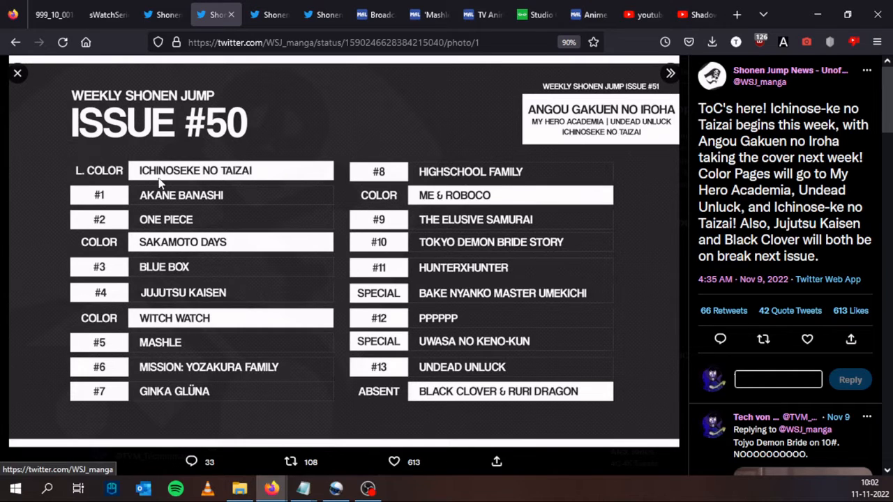
mouse_move(144, 158)
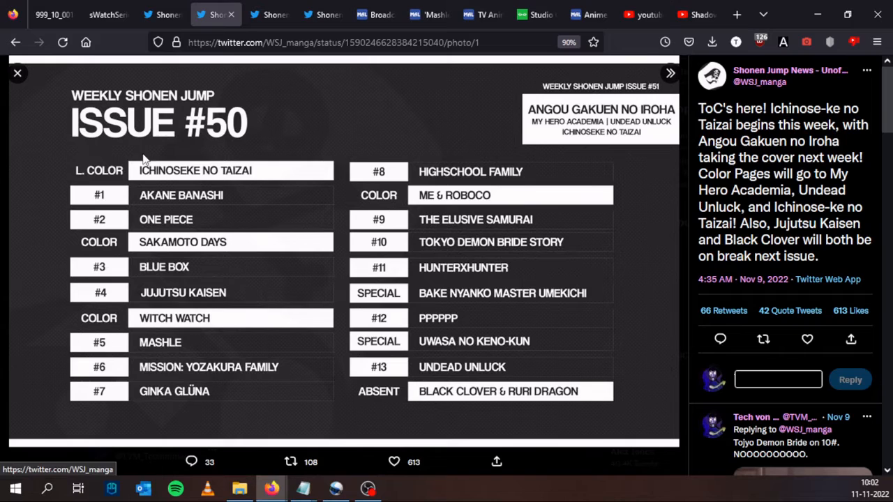
mouse_move(180, 180)
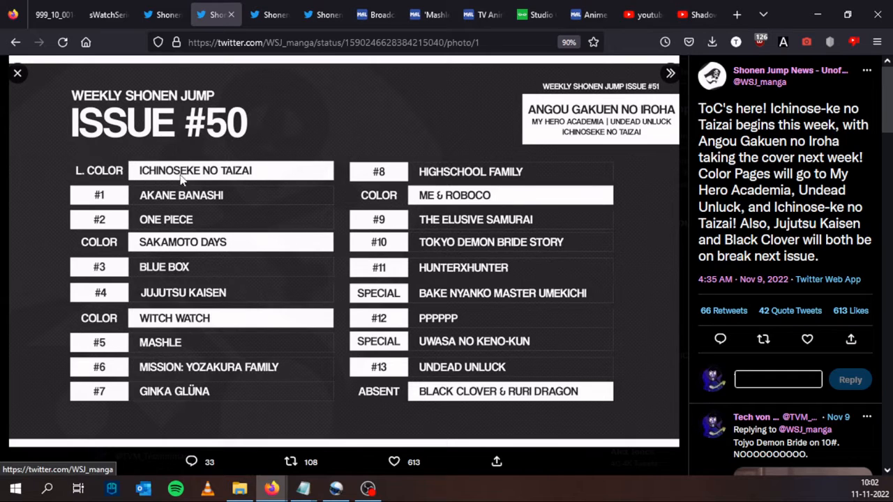
mouse_move(238, 177)
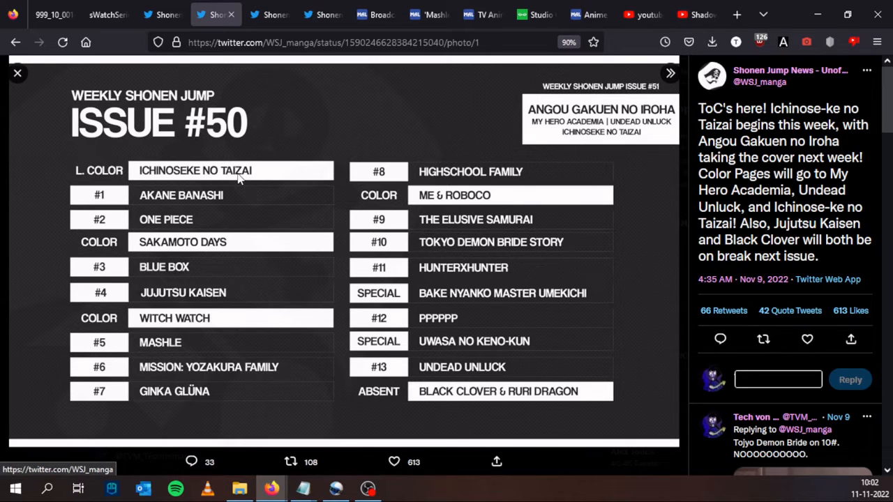
mouse_move(213, 213)
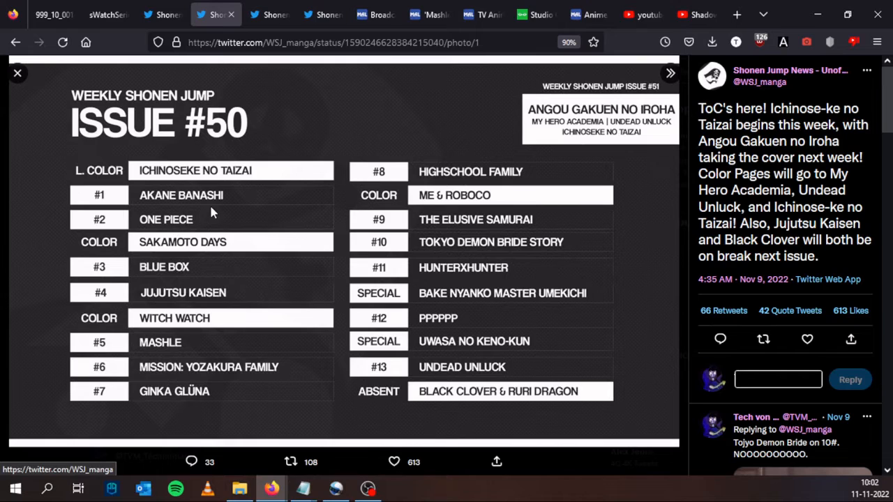
mouse_move(219, 212)
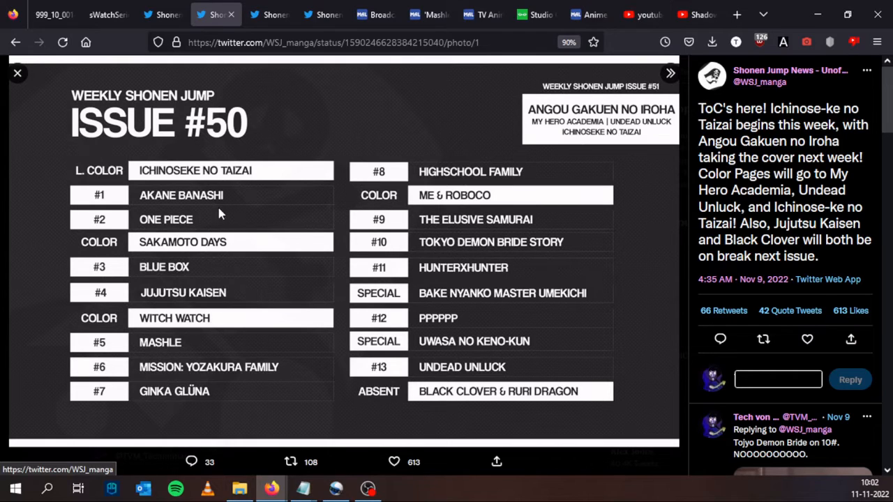
mouse_move(429, 215)
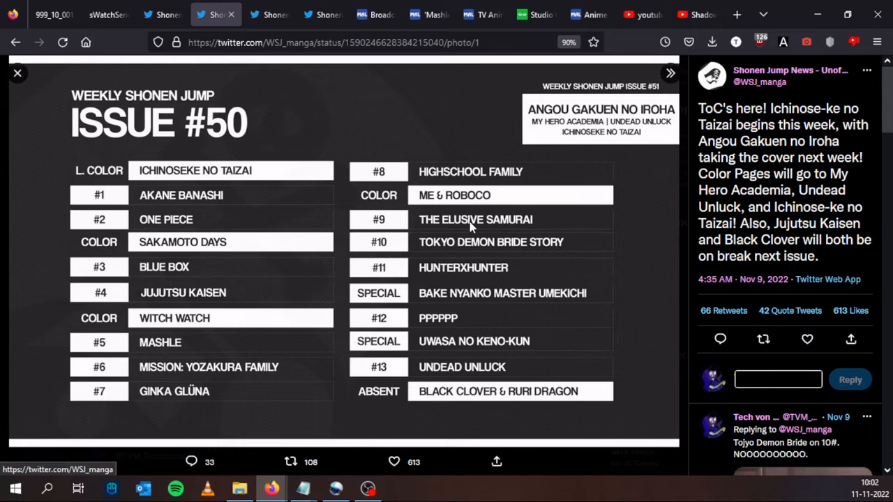
mouse_move(154, 411)
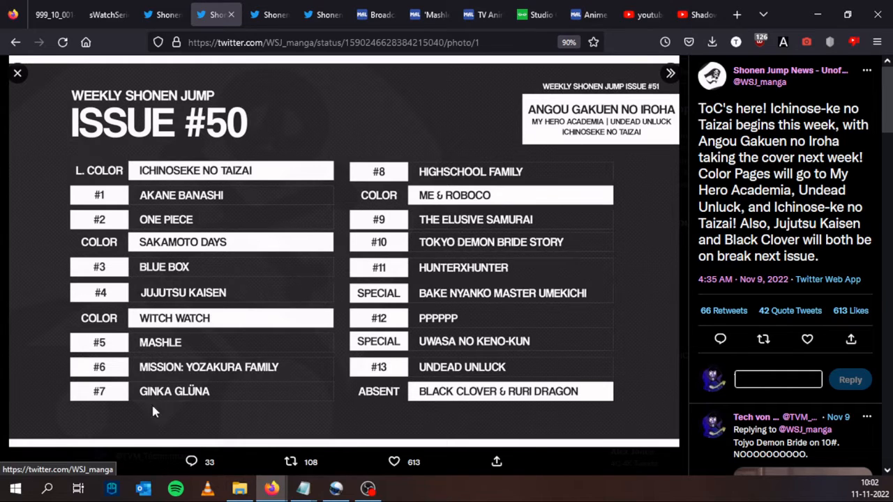
mouse_move(186, 414)
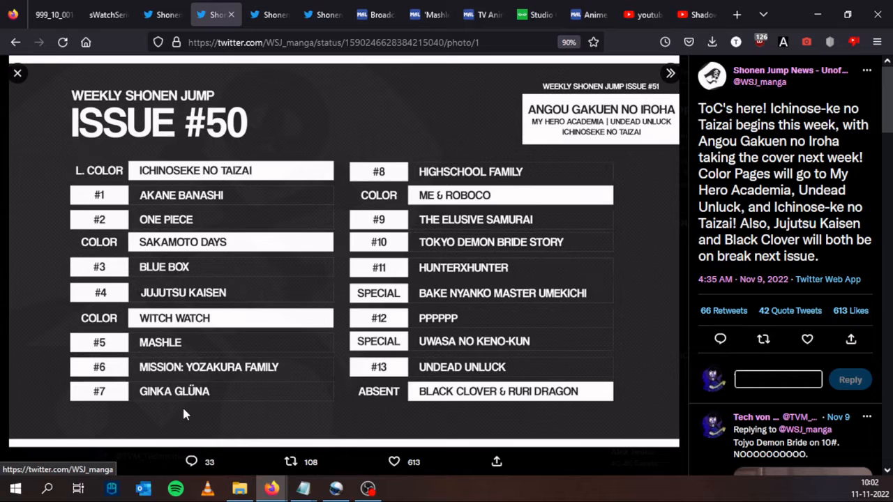
mouse_move(117, 400)
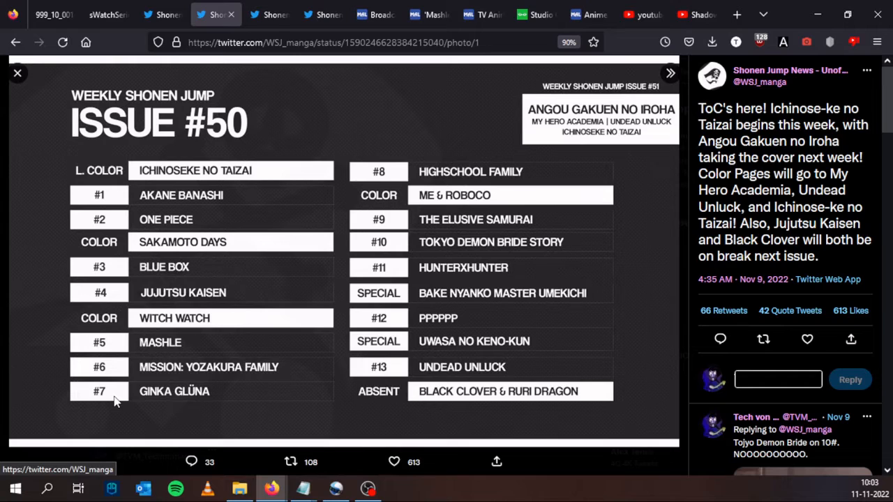
mouse_move(450, 253)
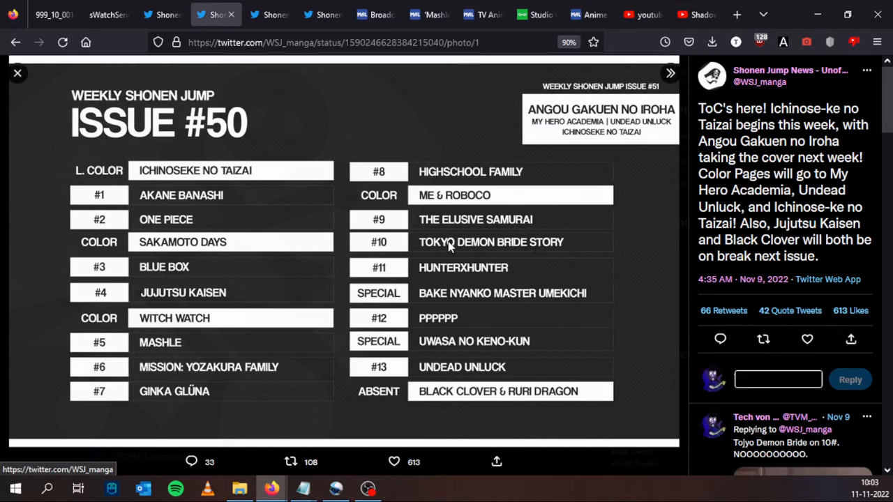
mouse_move(387, 248)
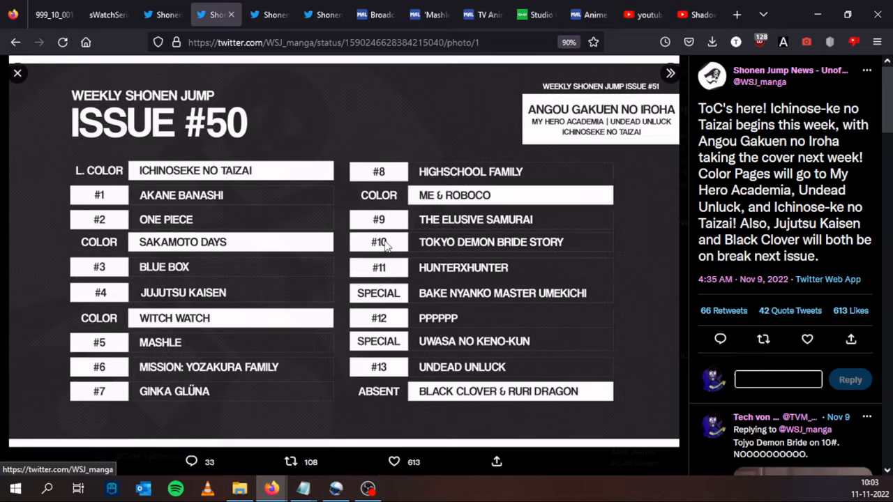
mouse_move(499, 247)
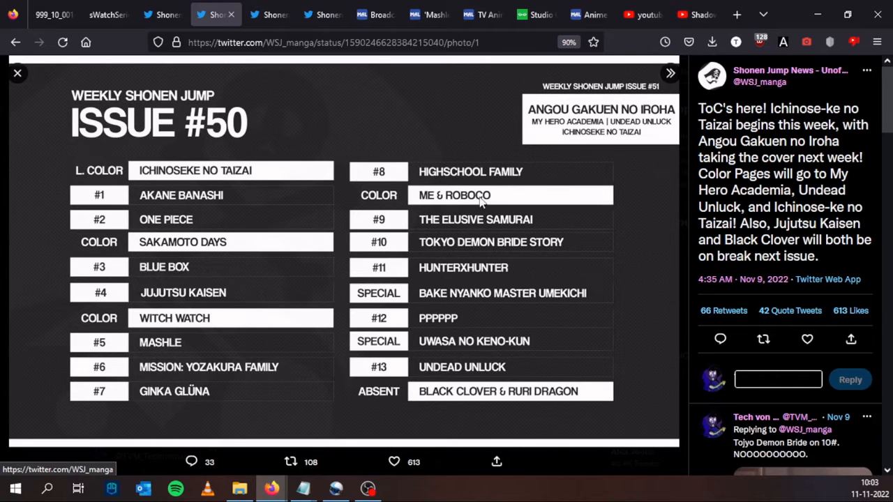
mouse_move(419, 110)
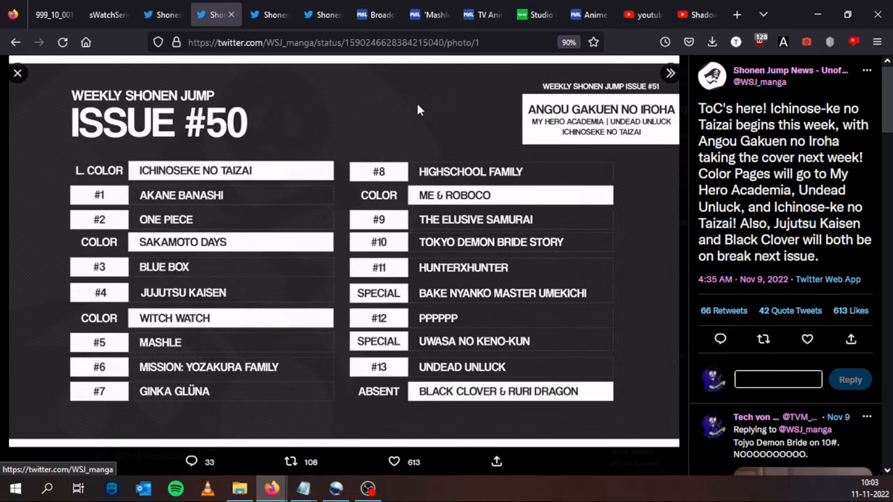
mouse_move(395, 277)
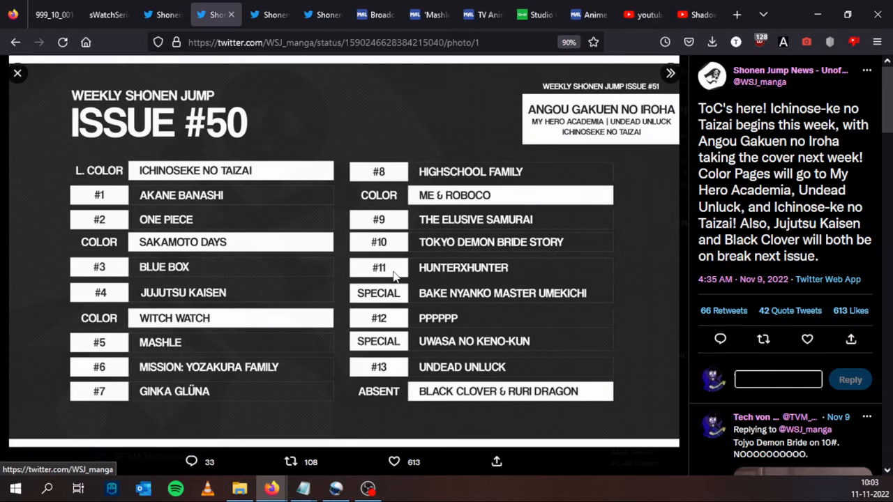
mouse_move(396, 249)
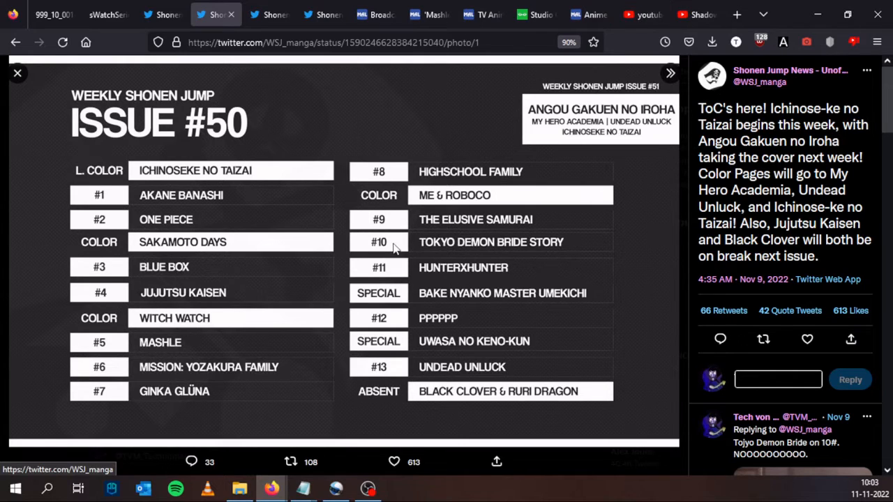
mouse_move(447, 305)
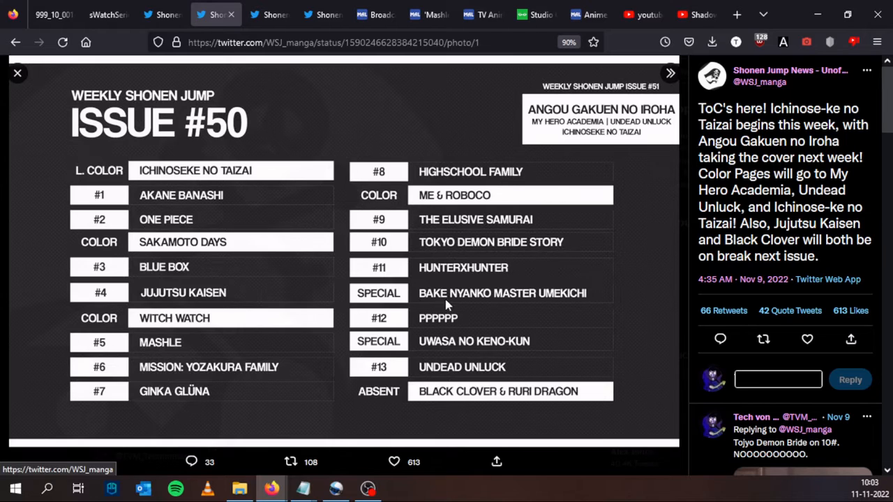
mouse_move(485, 252)
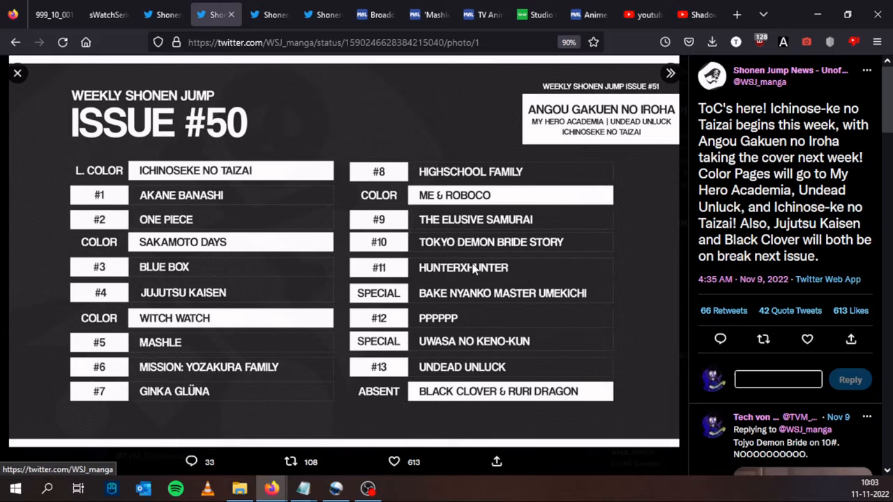
mouse_move(446, 348)
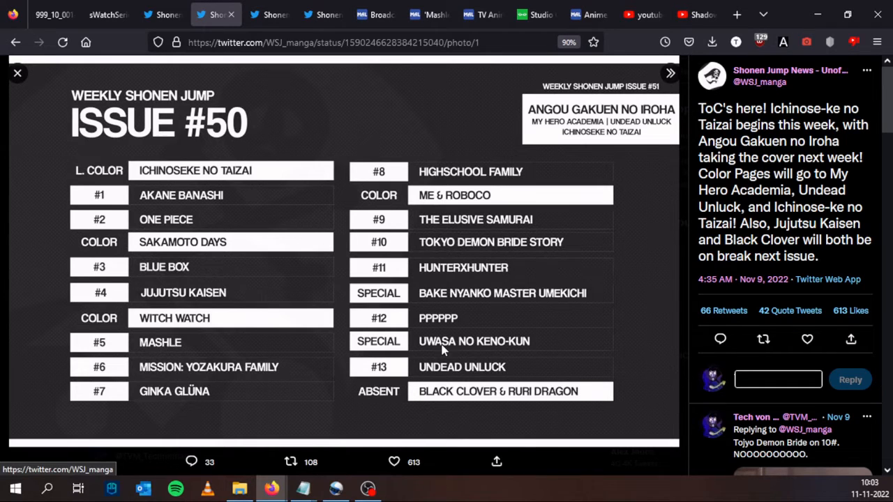
mouse_move(527, 387)
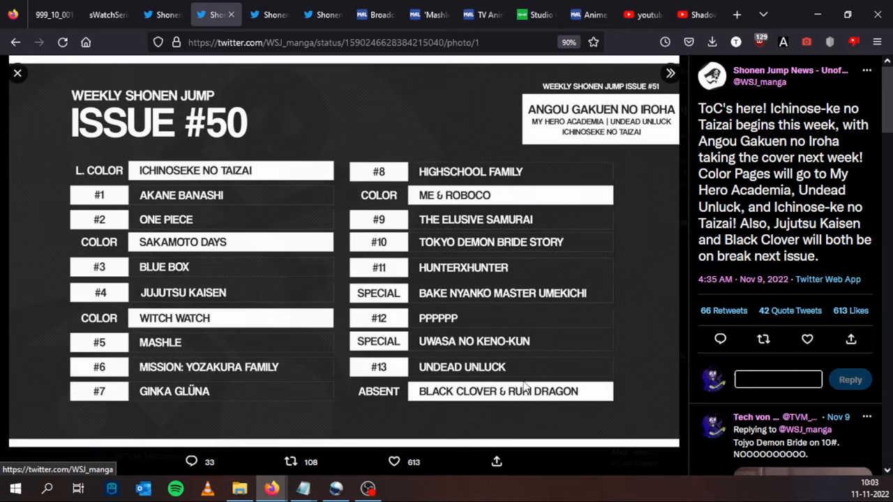
mouse_move(563, 394)
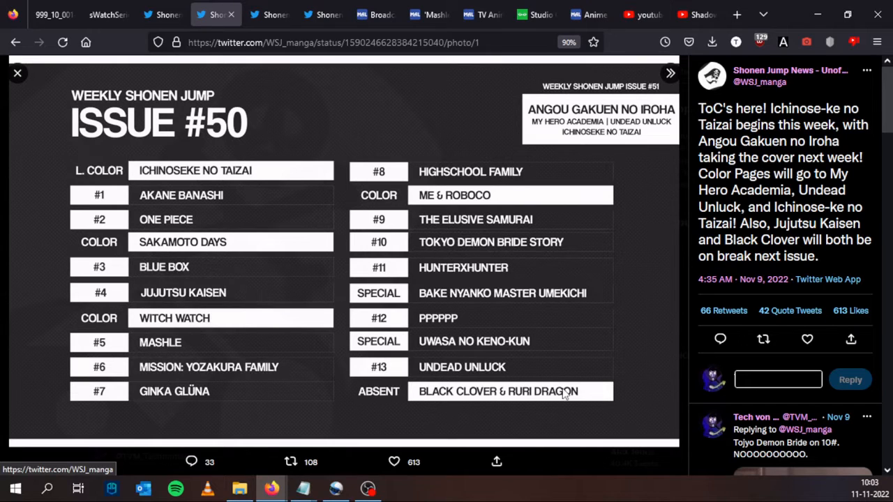
mouse_move(443, 408)
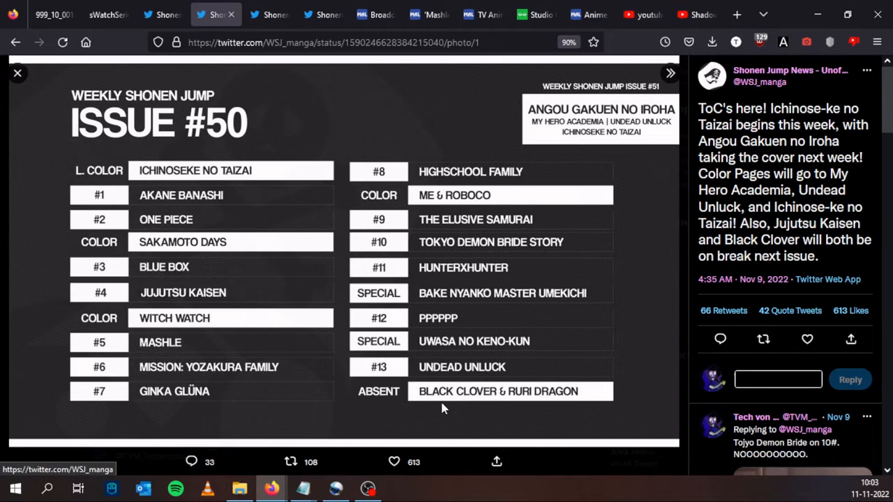
mouse_move(553, 133)
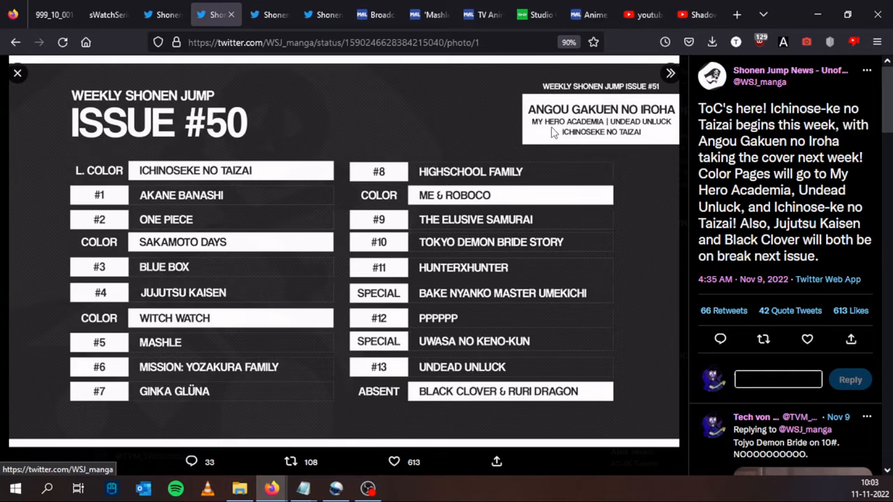
mouse_move(575, 130)
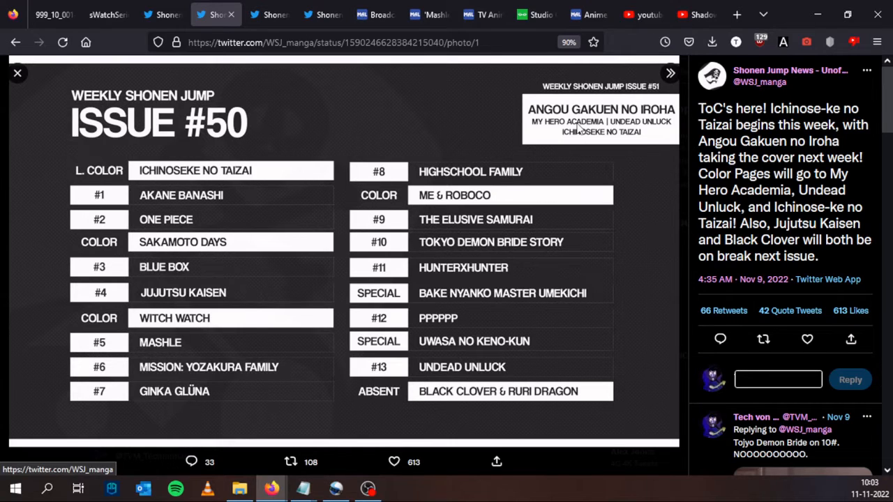
mouse_move(565, 140)
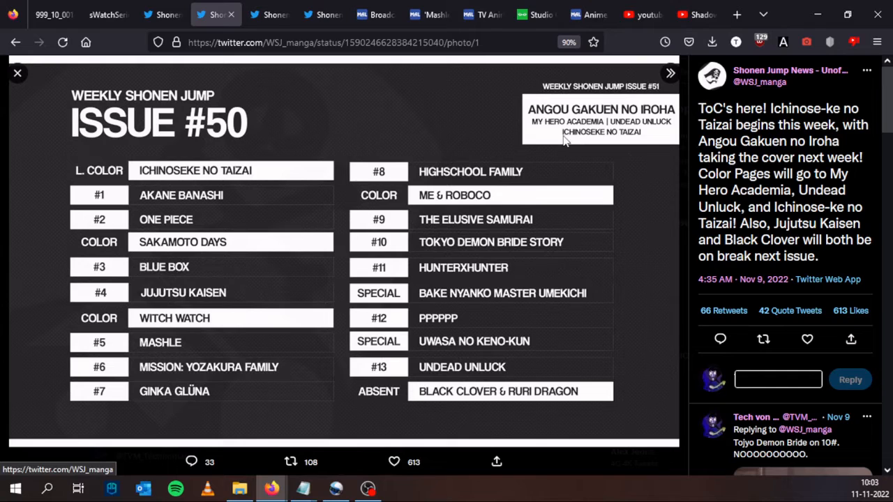
mouse_move(137, 164)
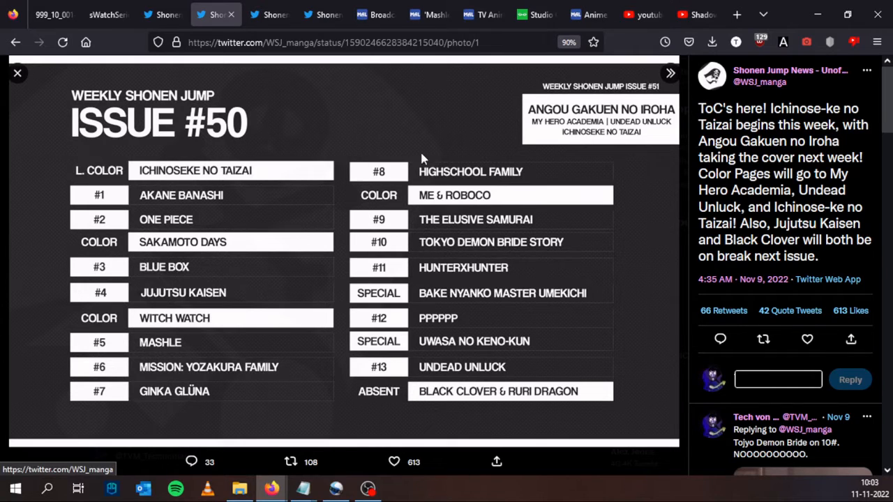
mouse_move(603, 139)
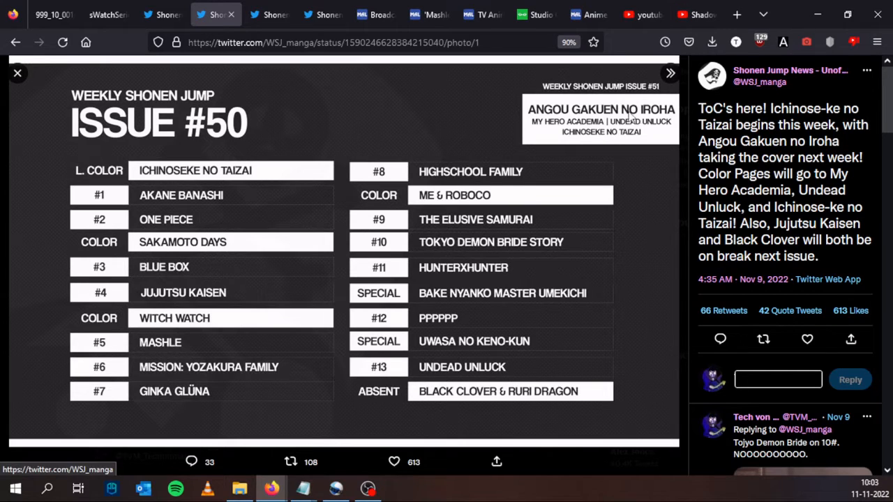
mouse_move(509, 105)
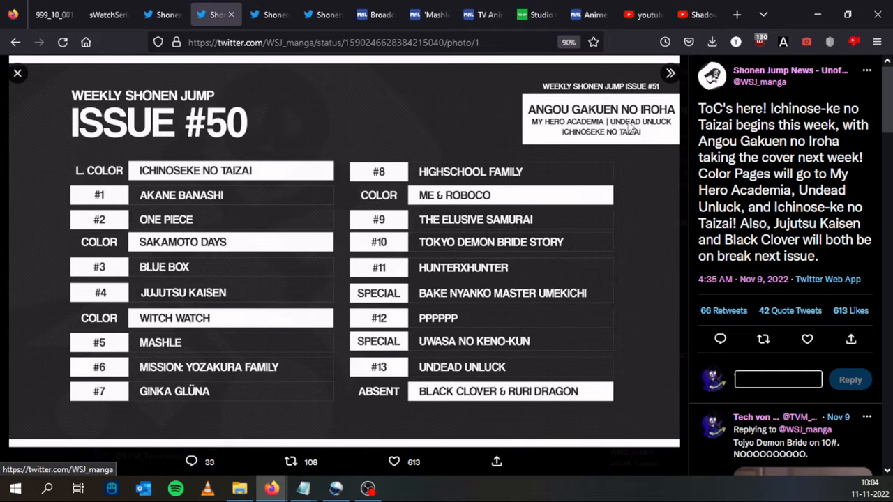
mouse_move(629, 103)
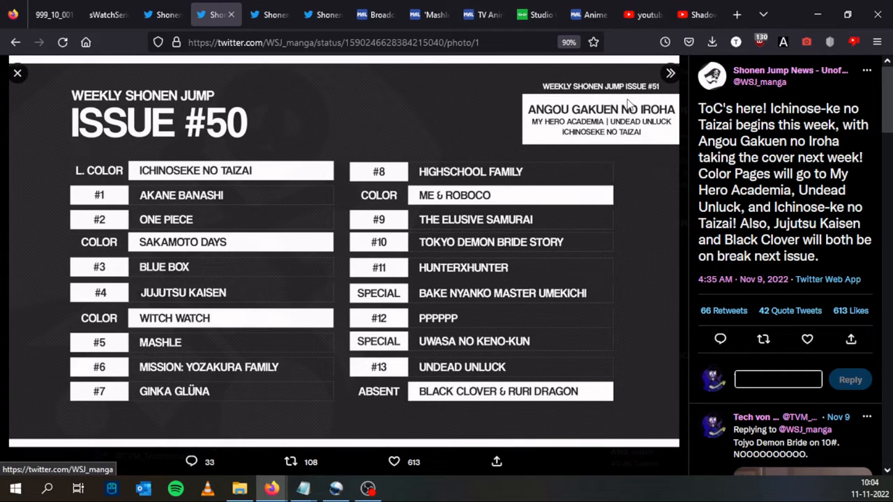
mouse_move(603, 105)
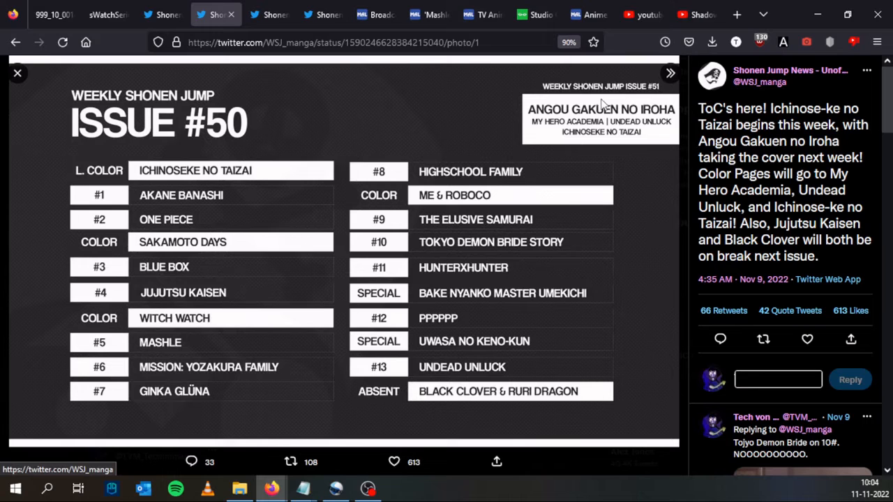
mouse_move(269, 14)
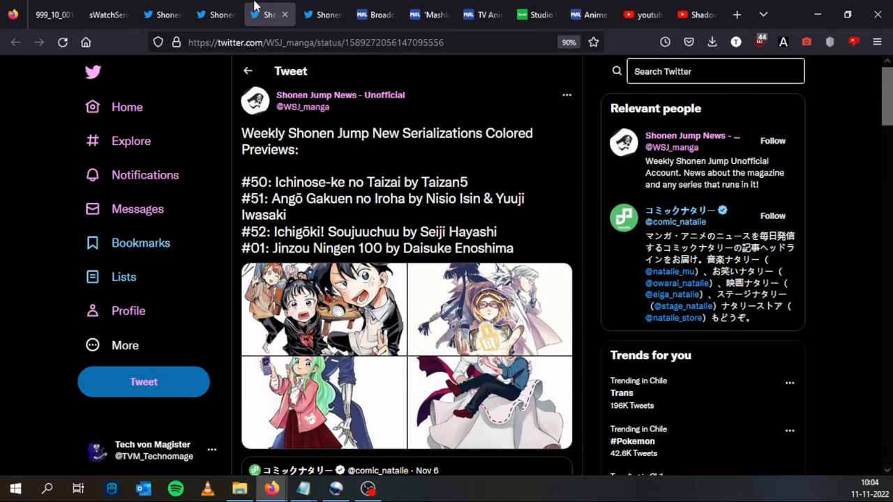
mouse_move(425, 124)
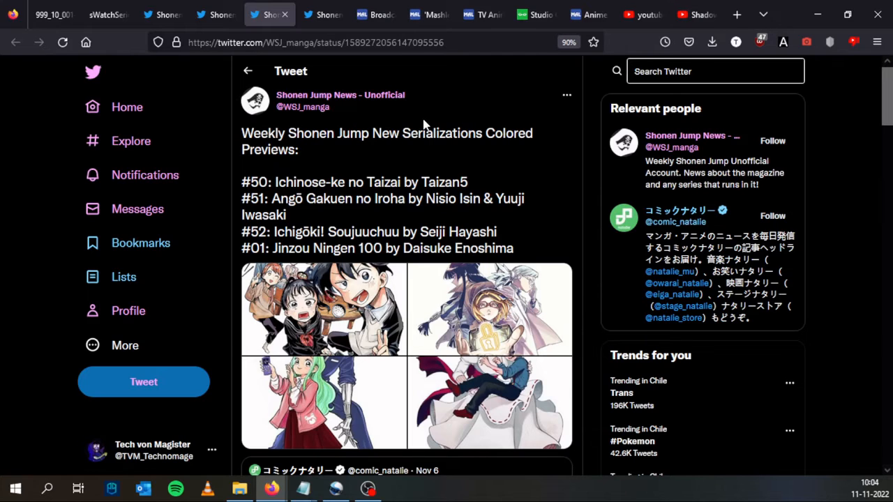
mouse_move(337, 298)
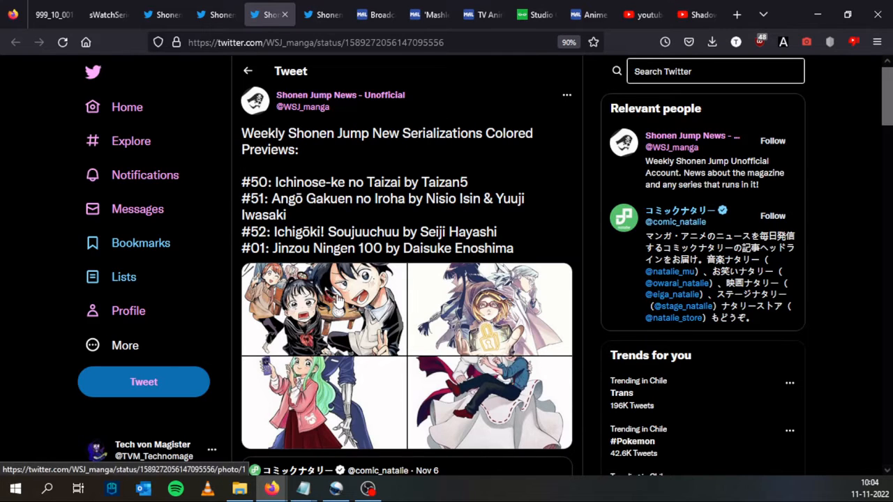
- Open the first colored preview, the Ichinose-ke no Taizai artwork, full-size
left_click(323, 309)
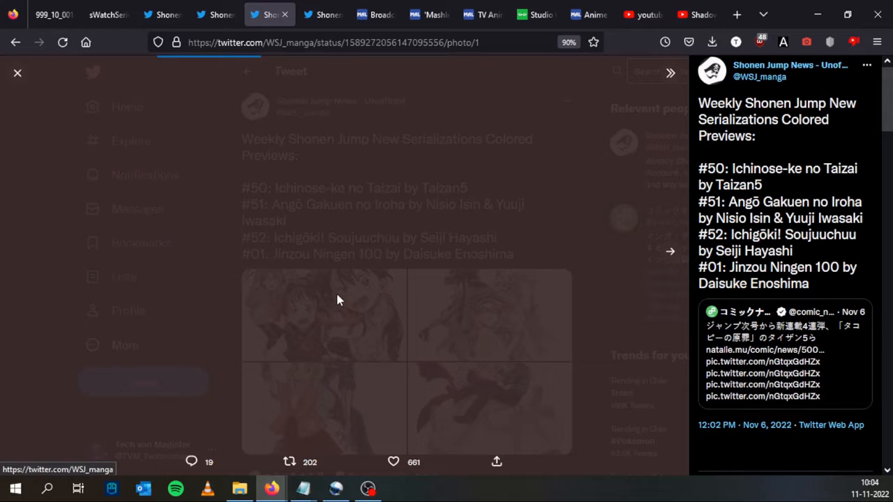
left_click(323, 315)
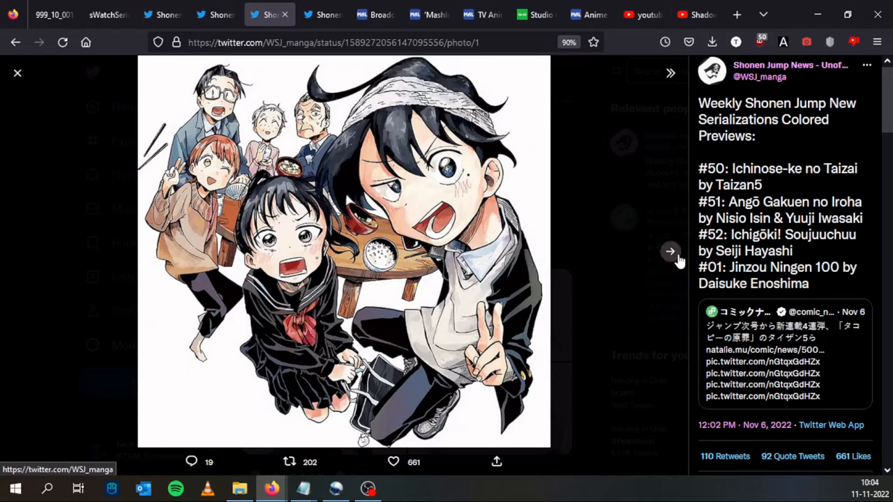
- Page past the Angō Gakuen artwork to the Ichigōki! Soujuuchuu preview image
left_click(669, 252)
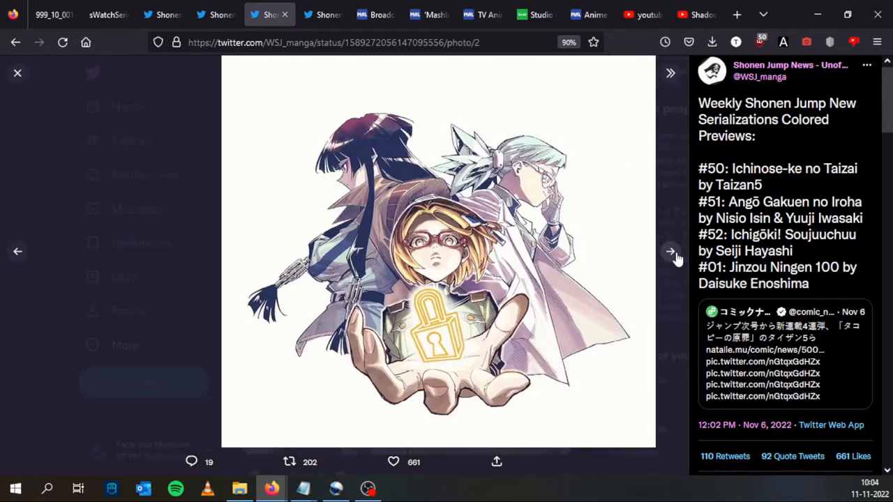
left_click(671, 251)
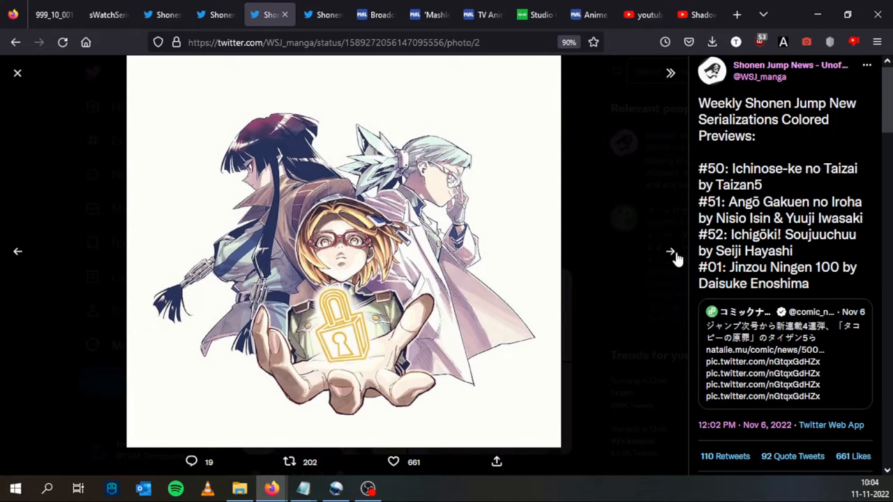
left_click(670, 251)
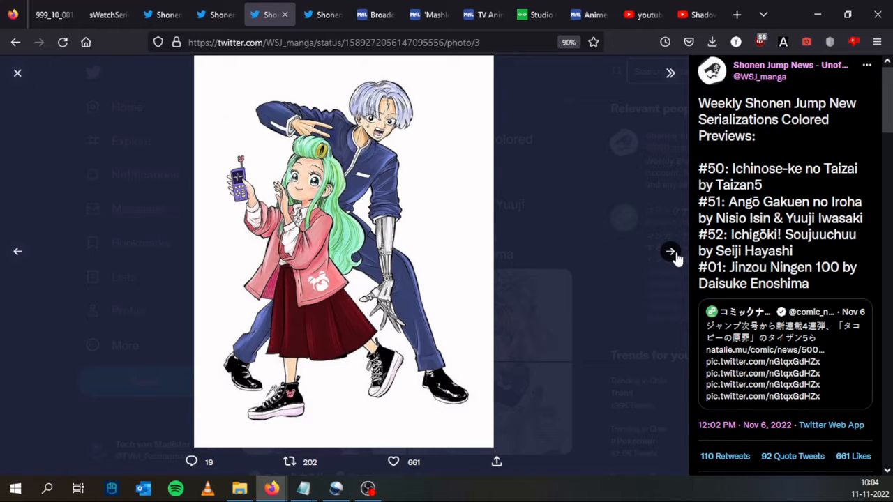
mouse_move(377, 145)
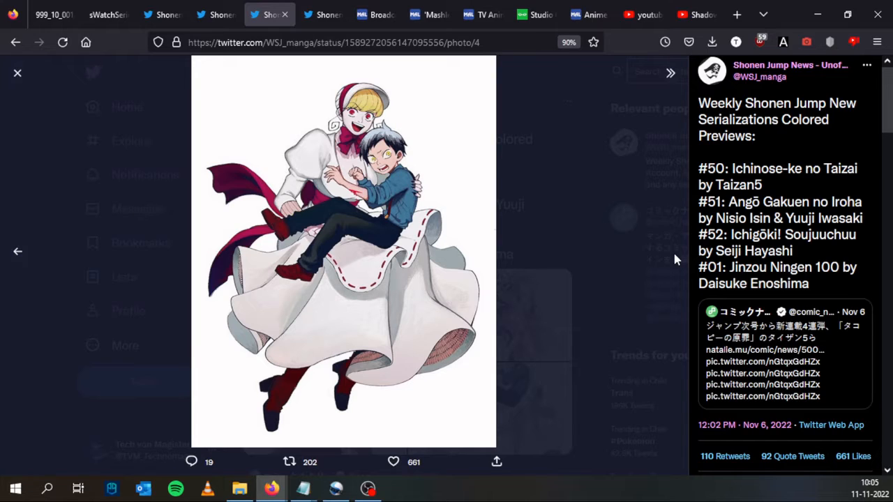
mouse_move(716, 267)
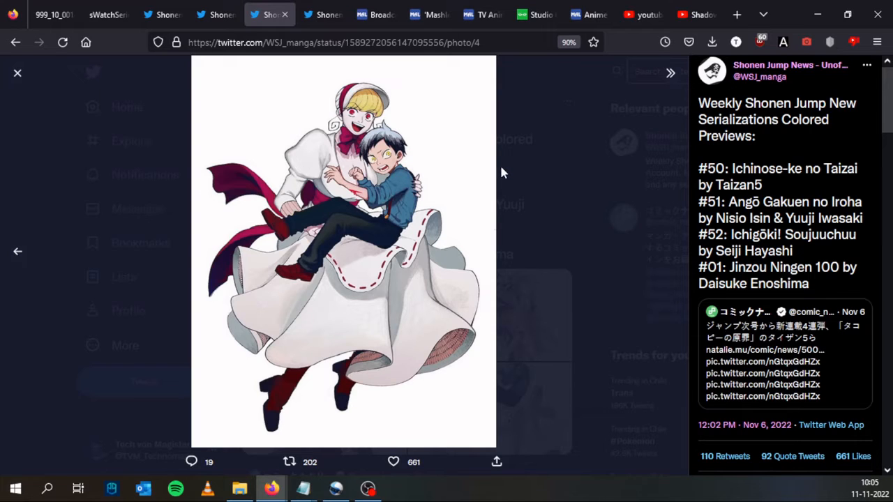
mouse_move(626, 106)
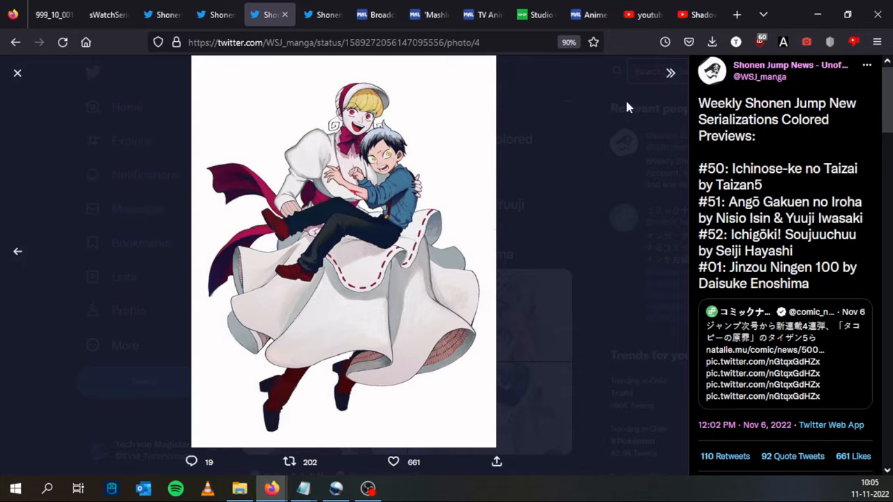
mouse_move(738, 168)
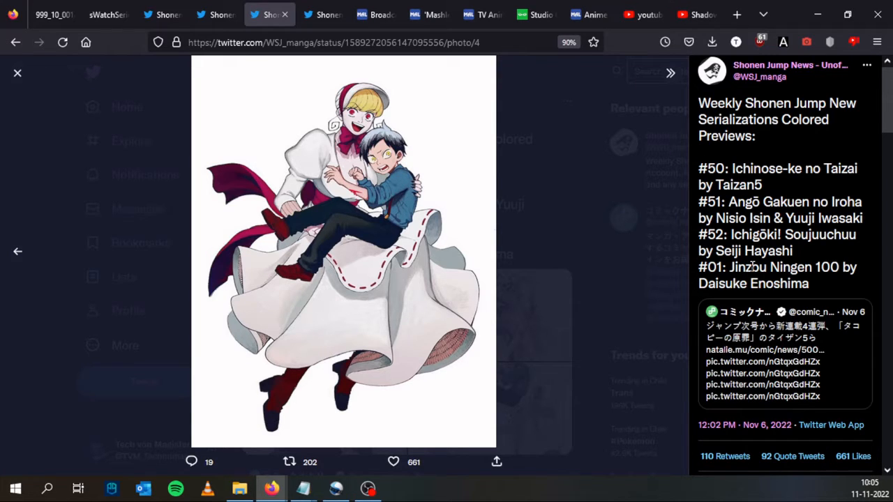
mouse_move(687, 230)
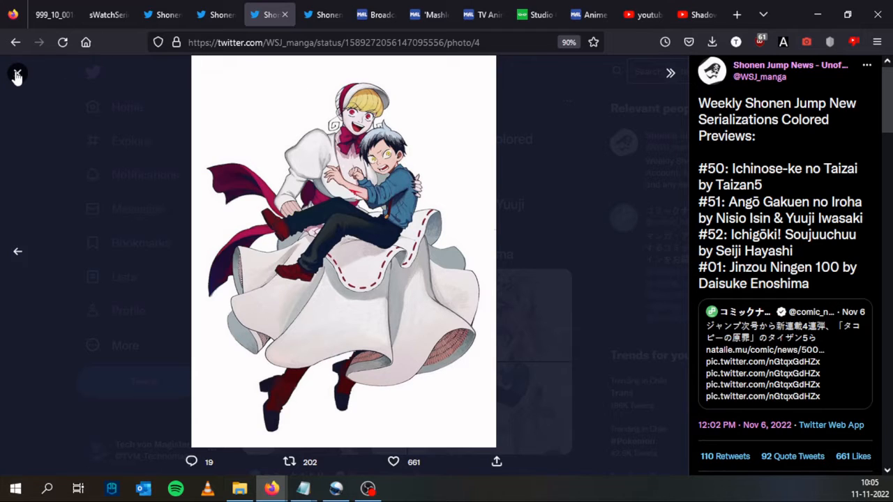
mouse_move(17, 75)
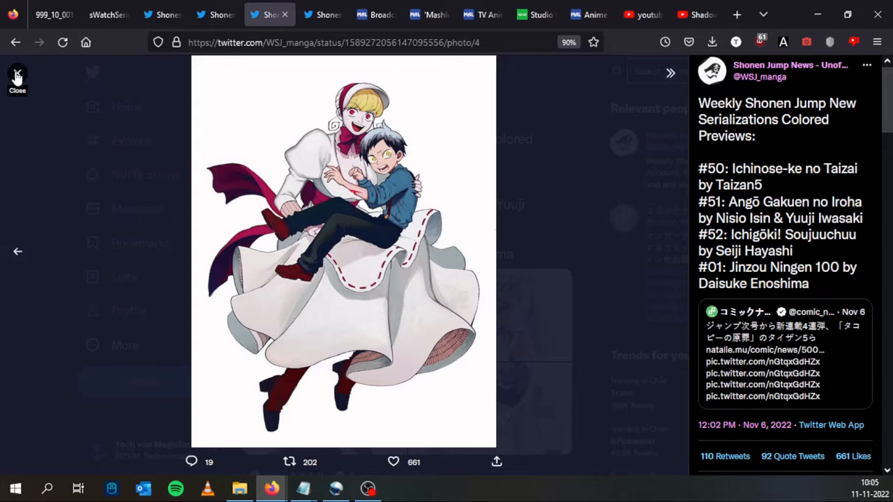
- Close the full-size preview and scroll back up the Shonen Jump News thread
left_click(17, 76)
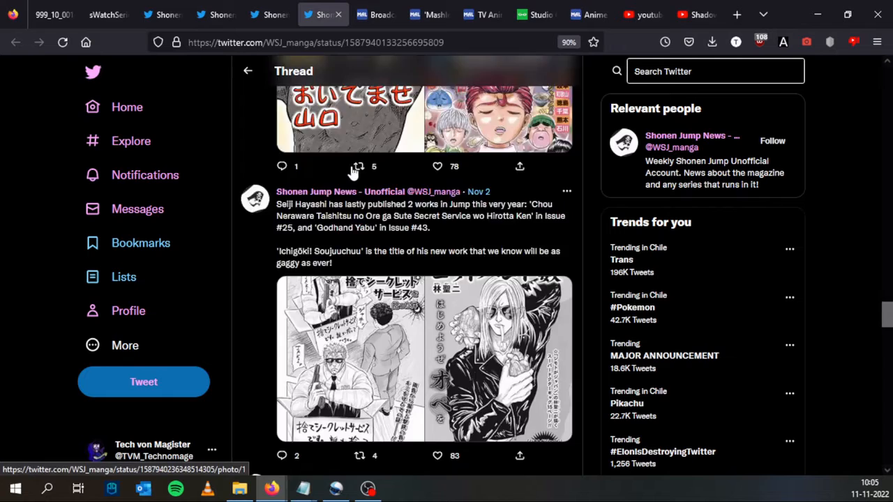
scroll("up", 3)
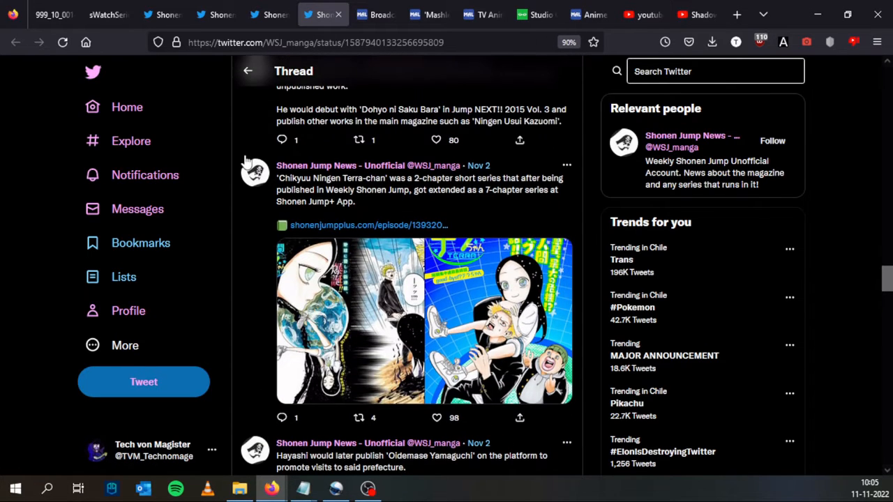
scroll("up", 3)
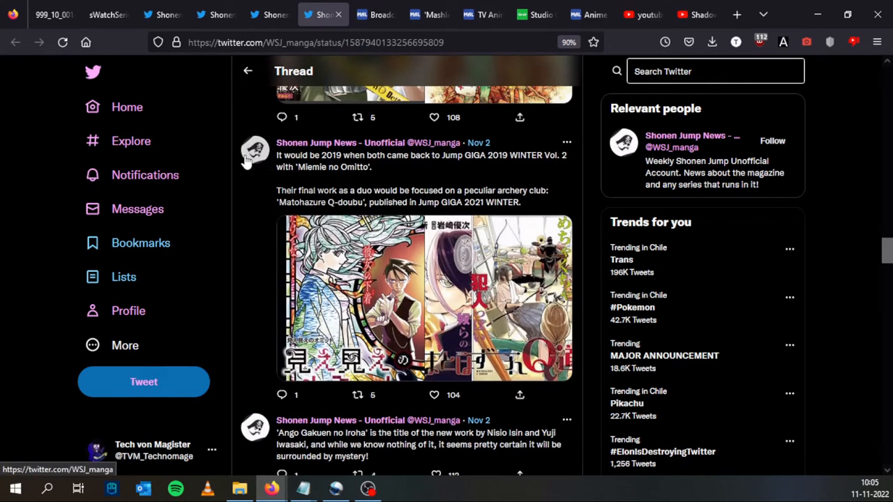
scroll("up", 3)
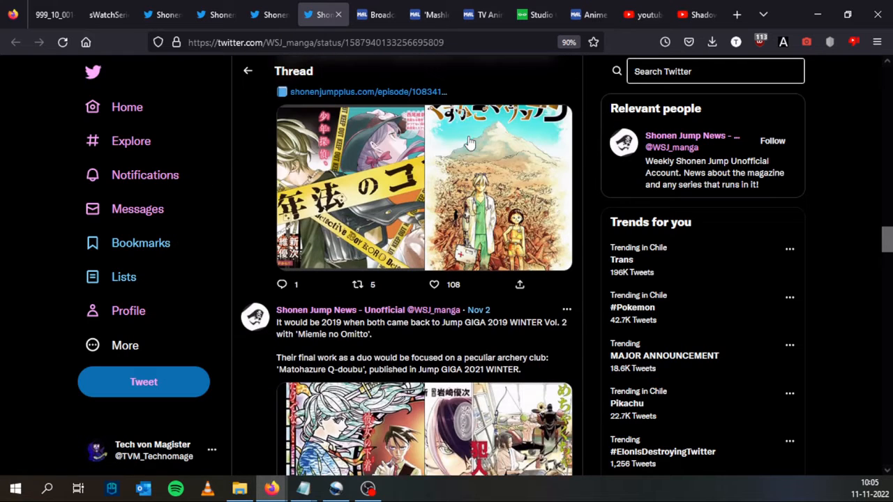
scroll("down", 3)
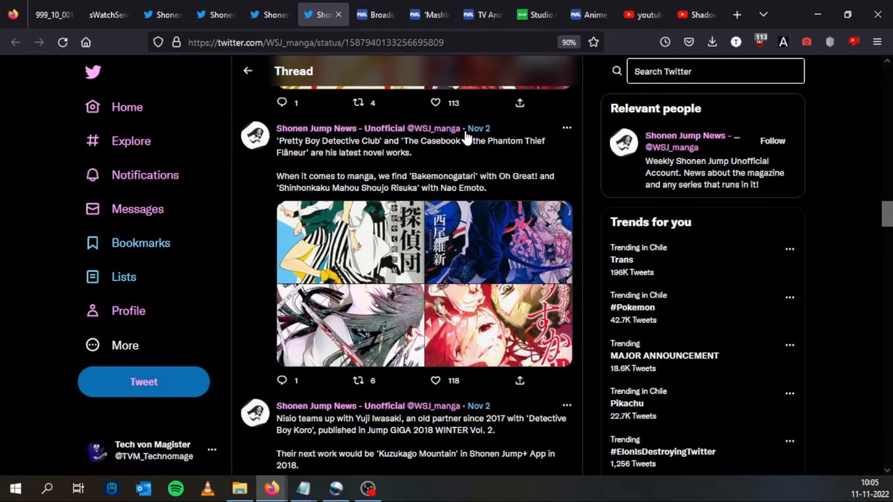
mouse_move(358, 103)
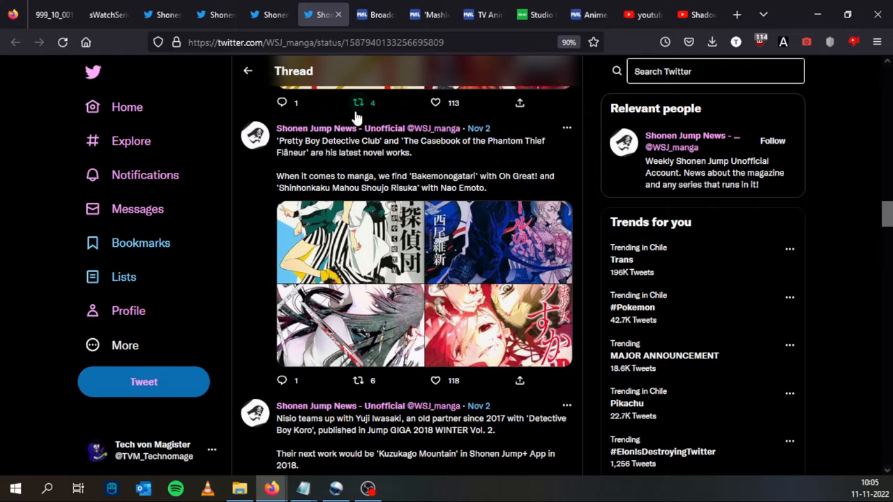
mouse_move(362, 146)
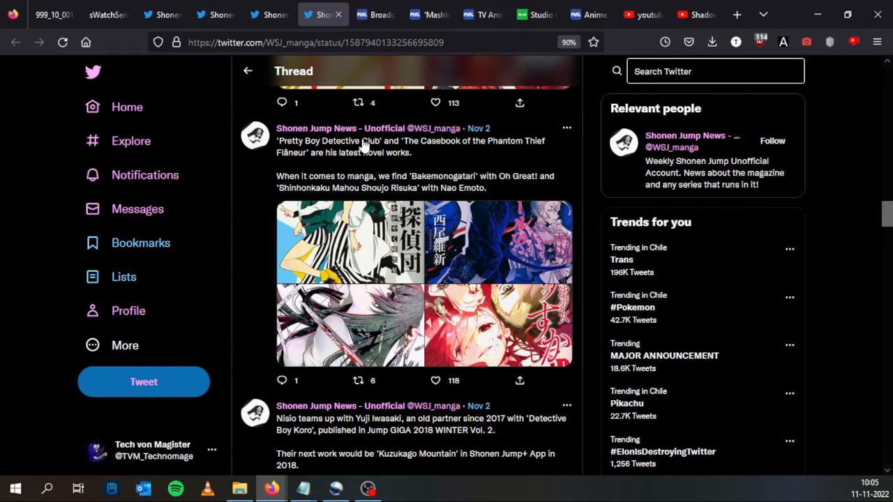
- Scroll down the Nisio Isin thread to the 'Chikyuu Ningen Terra-chan' post
scroll("down", 3)
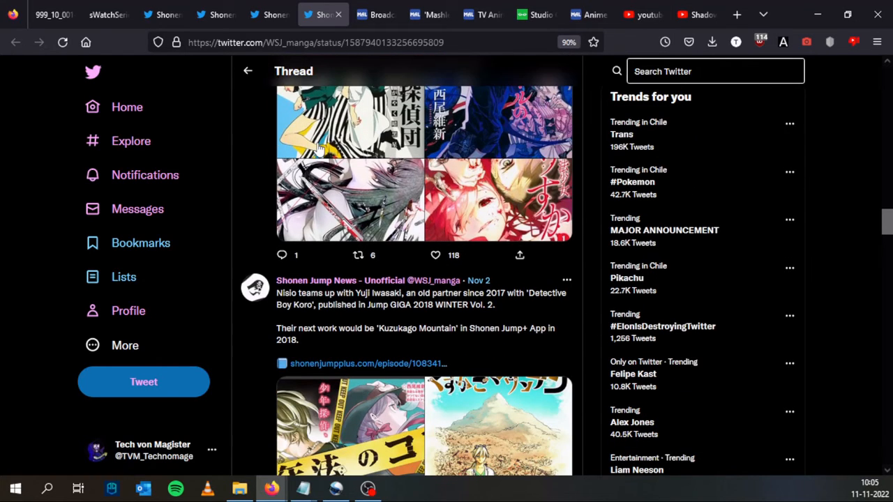
scroll("down", 3)
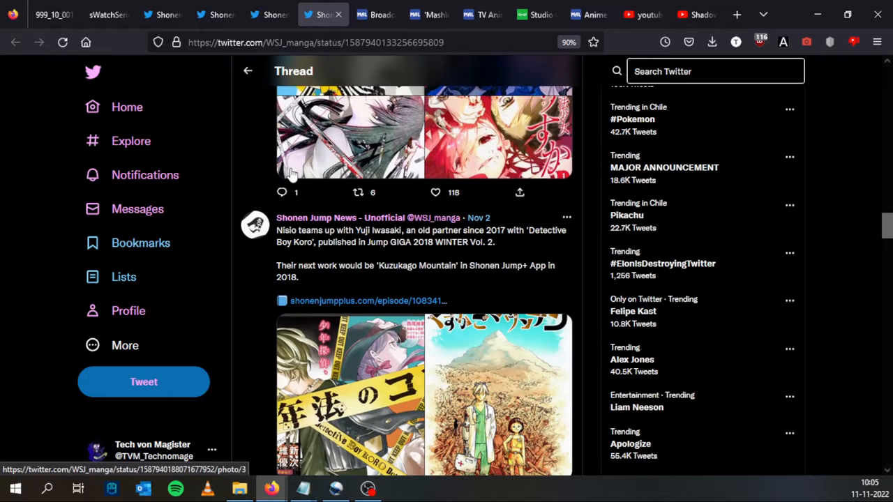
scroll("down", 3)
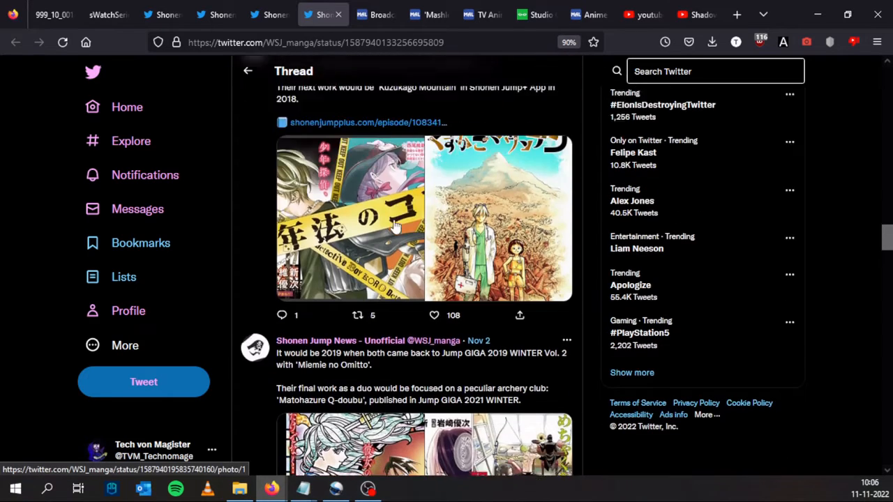
scroll("down", 3)
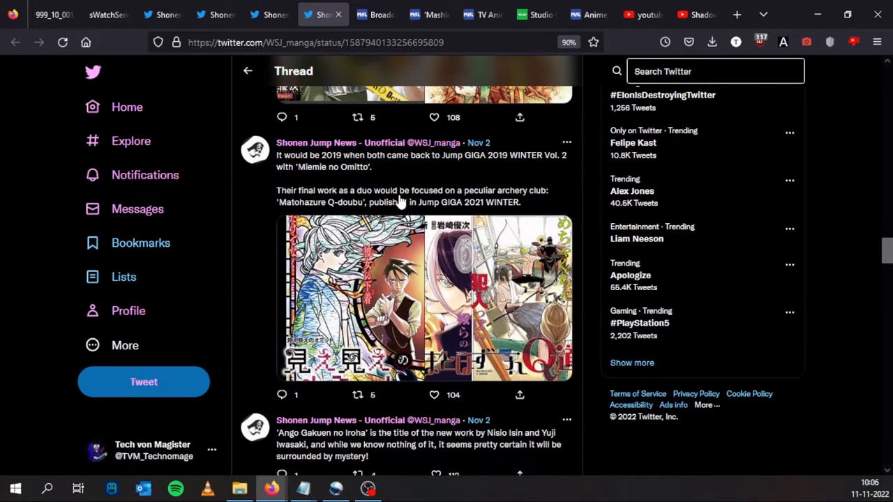
scroll("down", 3)
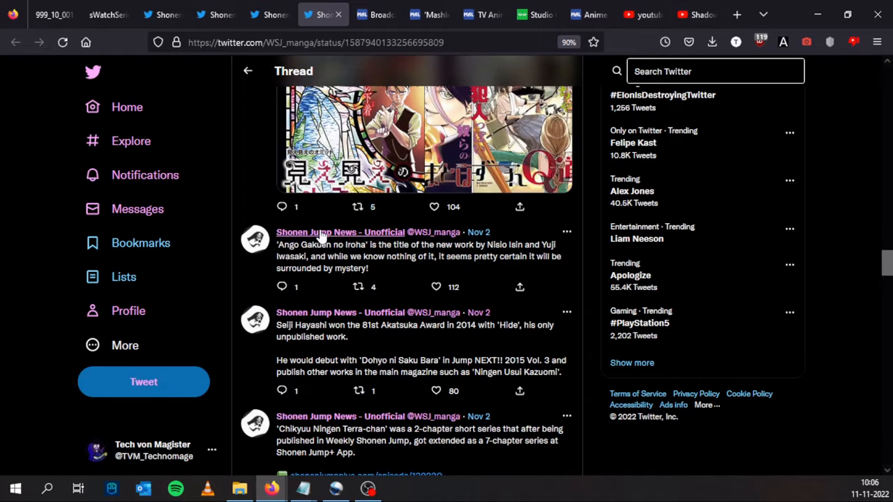
scroll("down", 3)
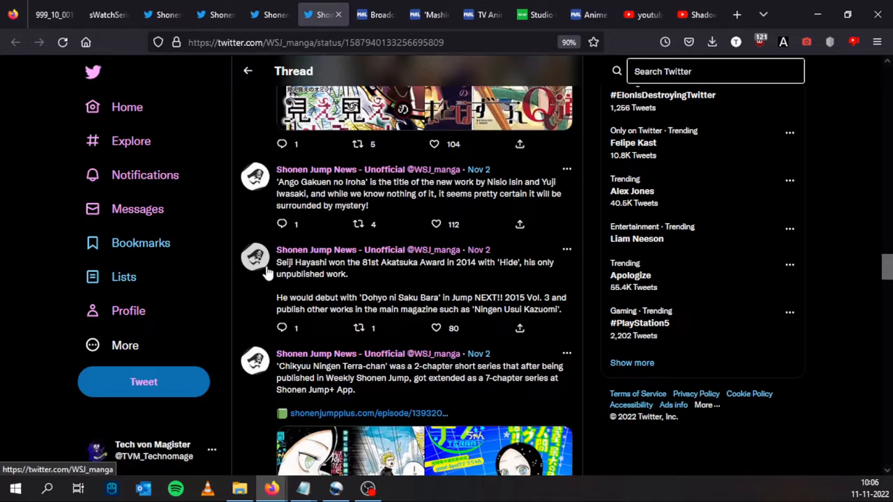
scroll("down", 3)
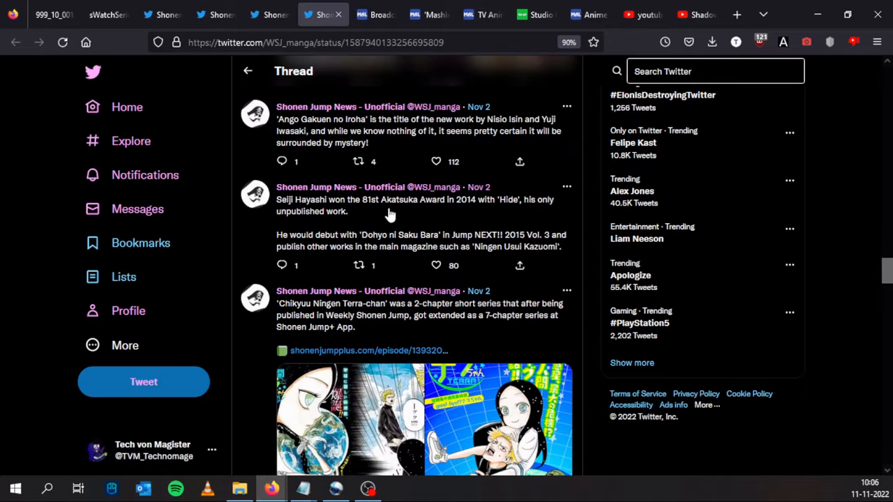
- Glance at the previews tweet, then scroll the thread to Hayashi's 2022 Jump works post
left_click(268, 14)
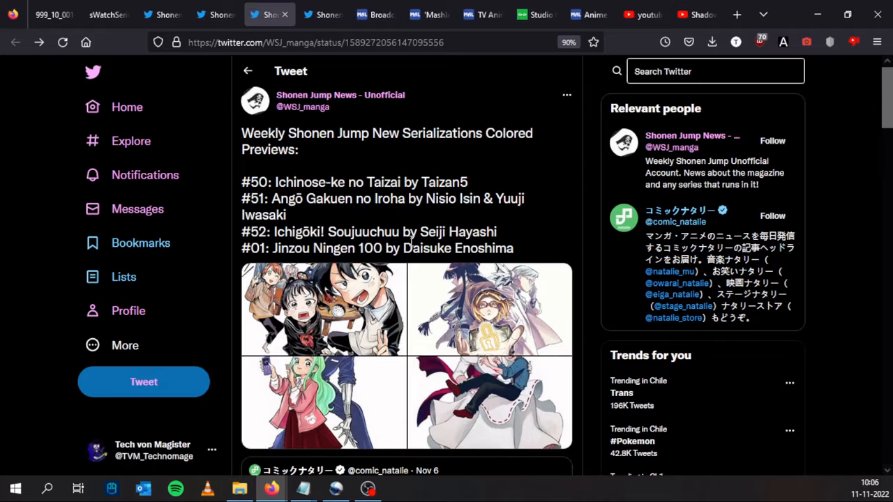
mouse_move(325, 106)
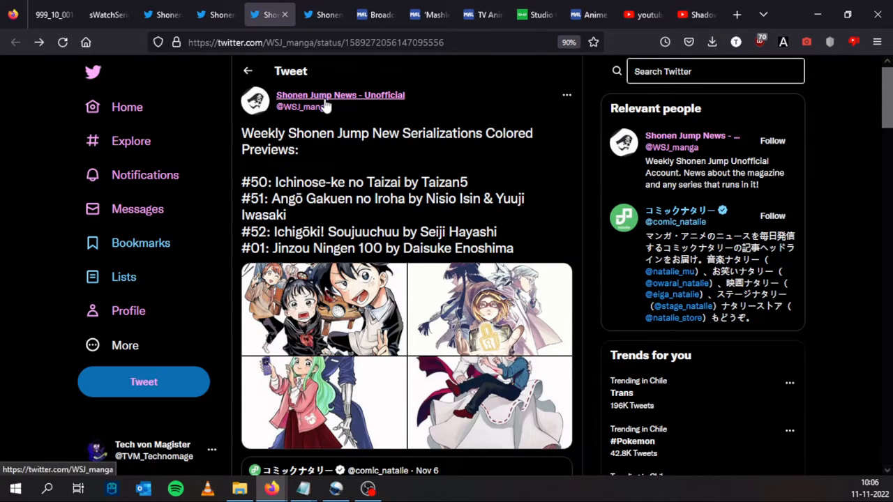
mouse_move(264, 6)
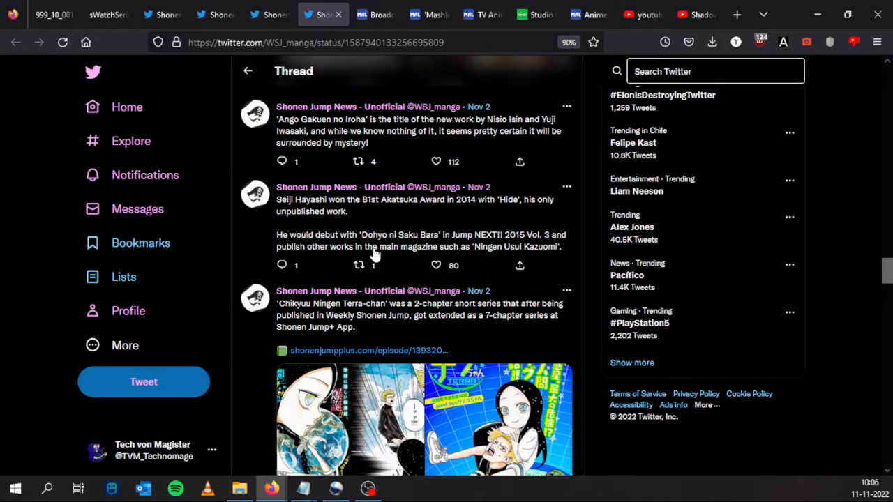
mouse_move(376, 209)
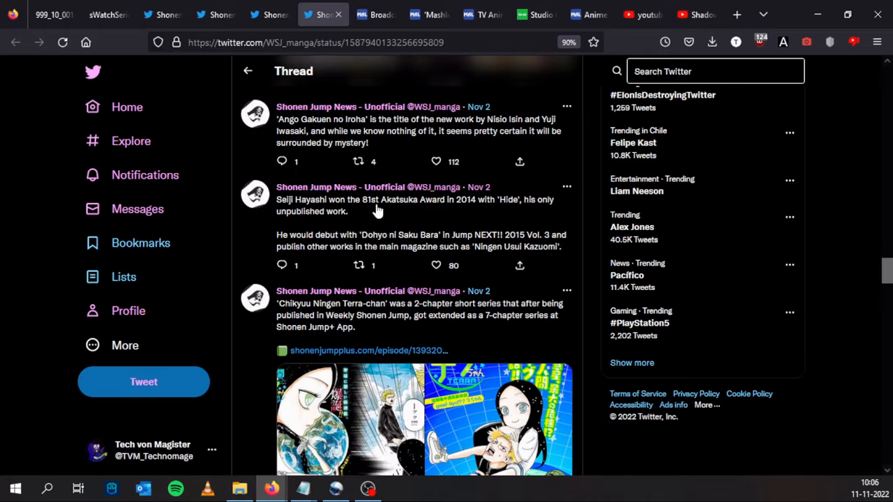
scroll("down", 3)
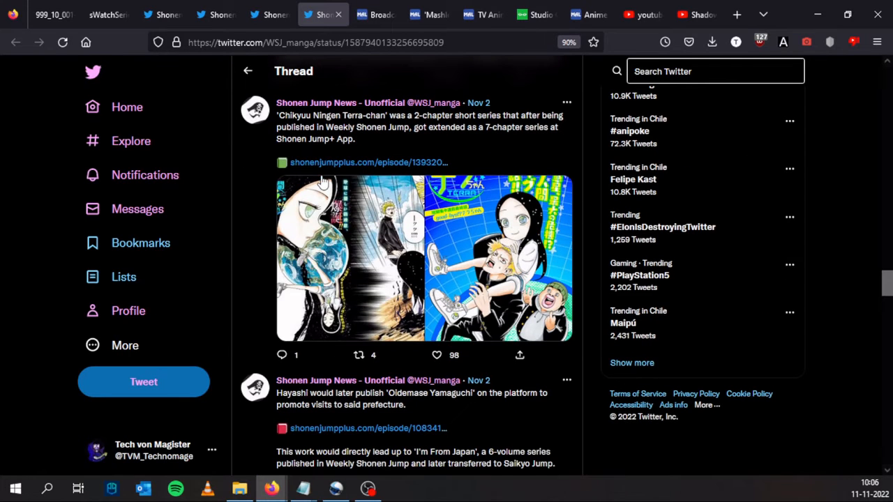
mouse_move(506, 226)
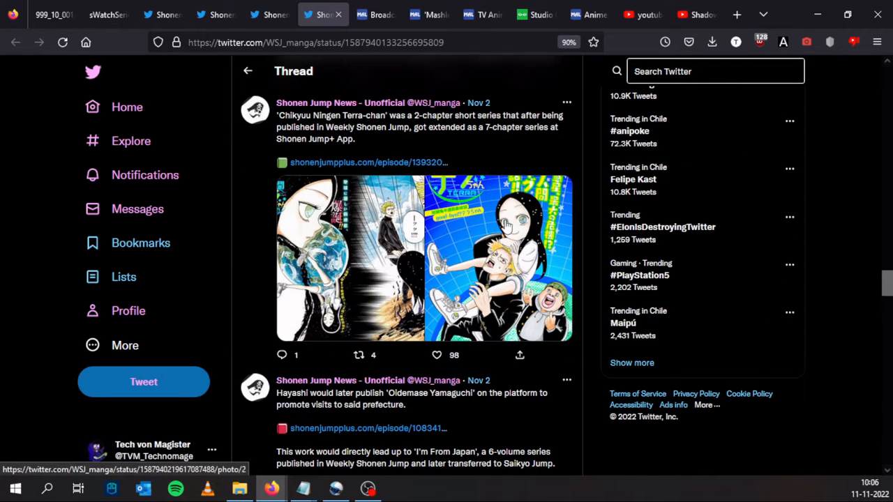
scroll("down", 3)
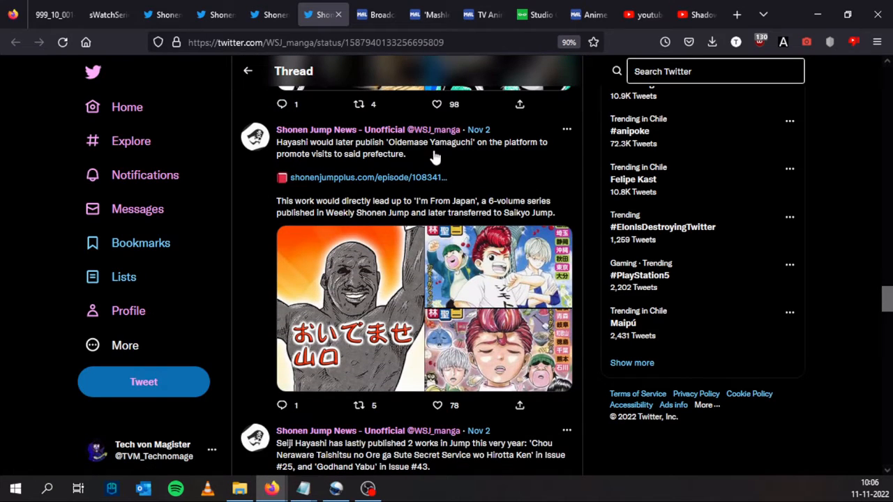
mouse_move(355, 167)
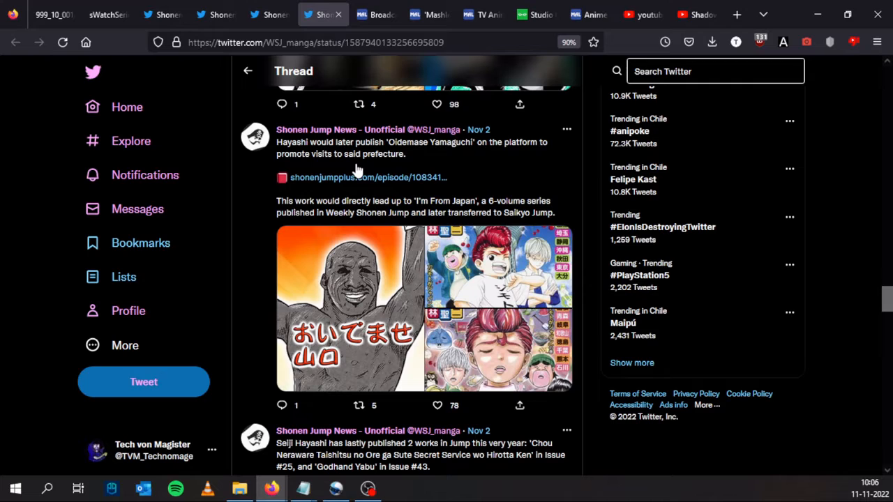
mouse_move(485, 168)
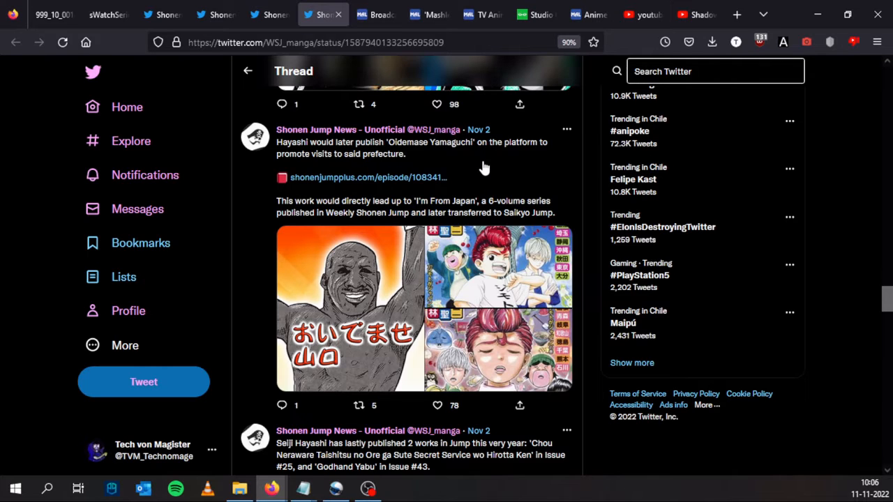
scroll("down", 3)
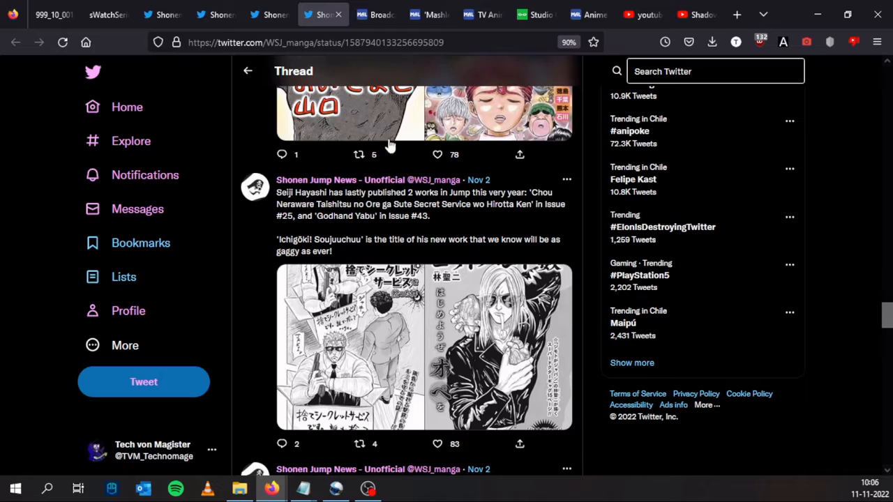
mouse_move(520, 155)
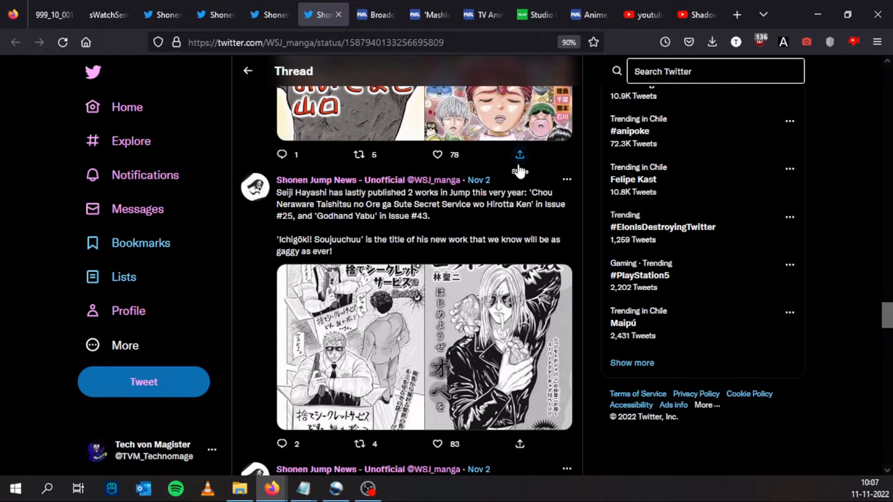
- Return to the thread and scroll to Enoshima Daisuke's debut and 'Jinzo Ningen 100' posts
scroll("down", 3)
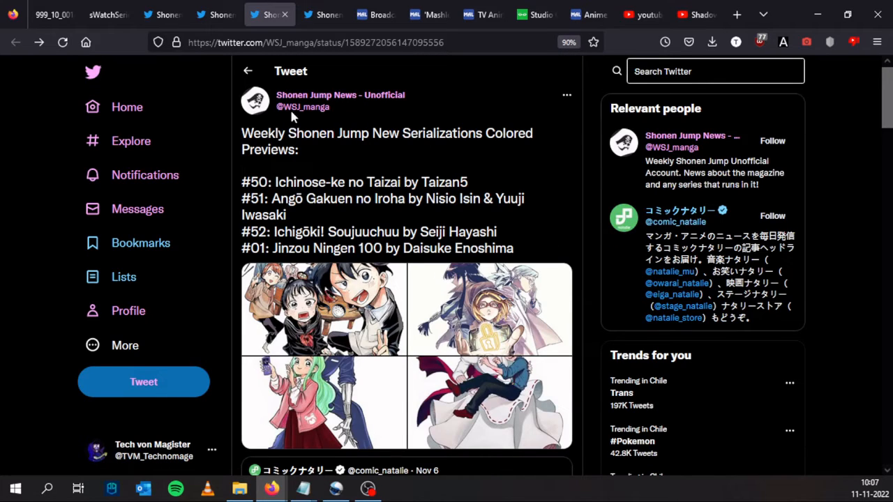
mouse_move(317, 5)
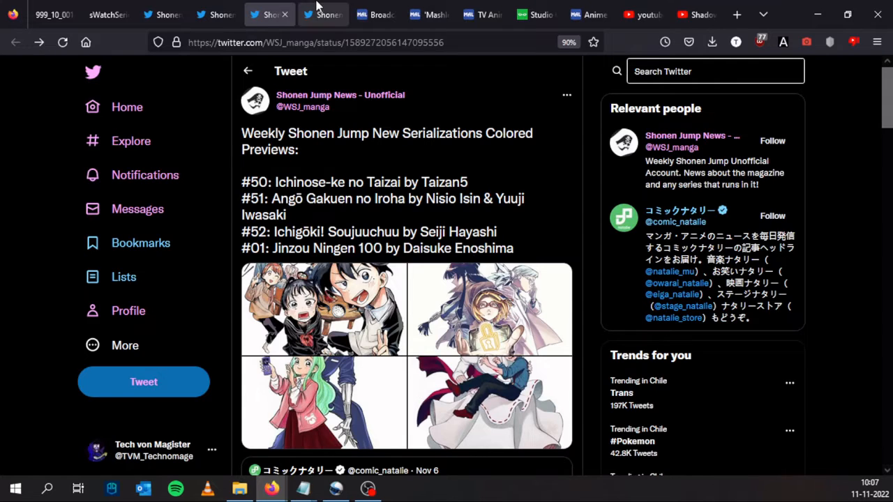
left_click(323, 14)
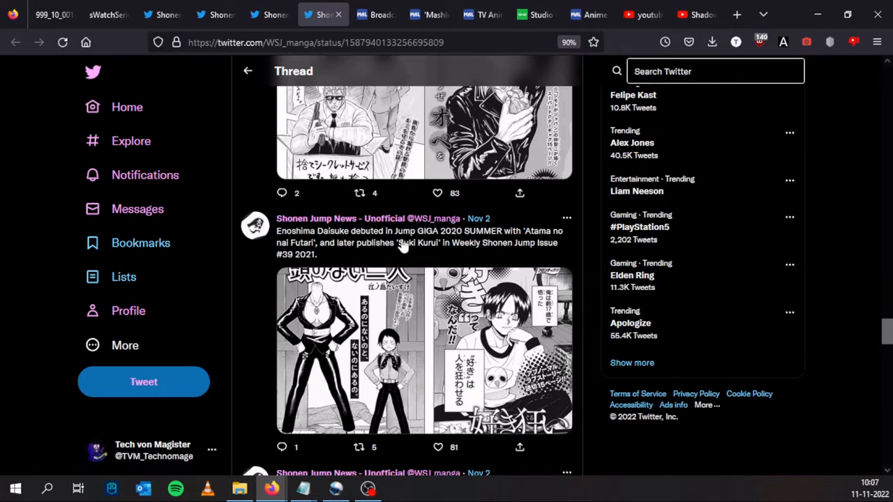
mouse_move(461, 241)
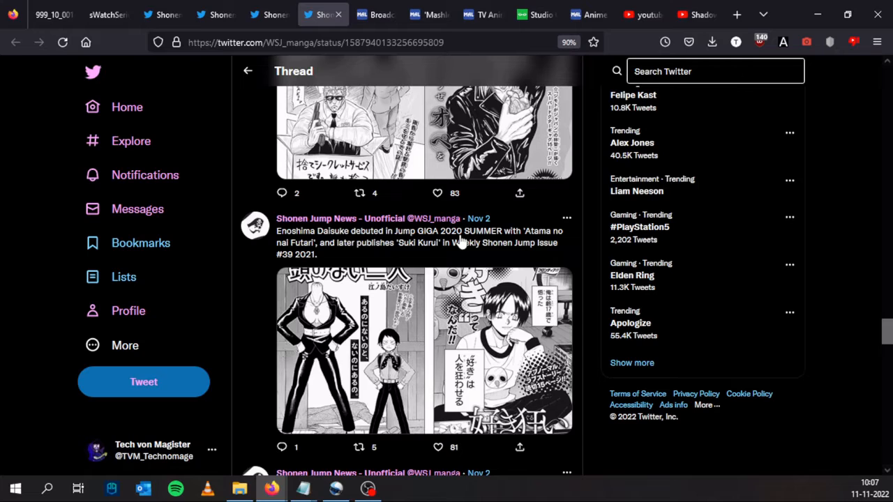
mouse_move(314, 251)
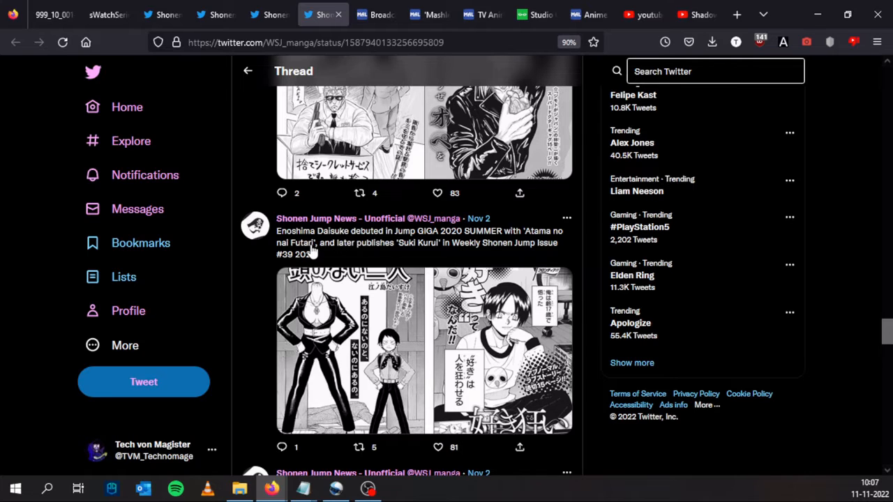
scroll("down", 3)
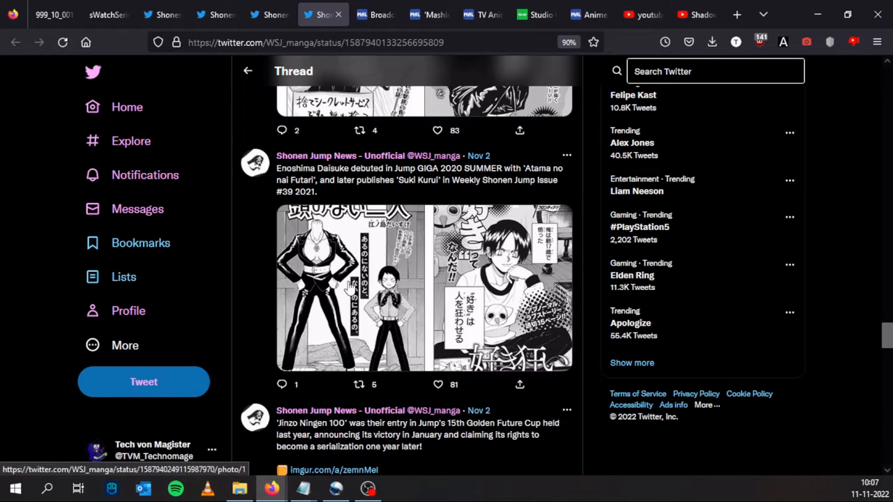
mouse_move(419, 192)
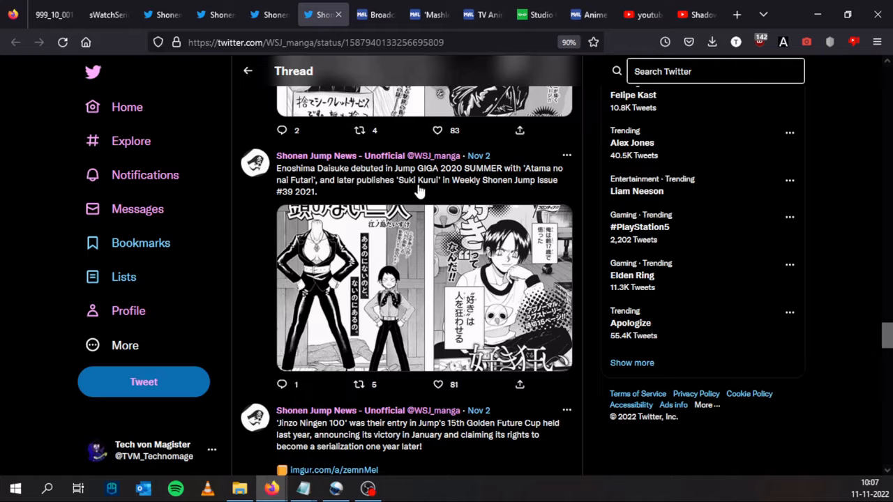
- Enlarge the 'Atama no nai Futari' cover image from Enoshima Daisuke's debut post
left_click(424, 288)
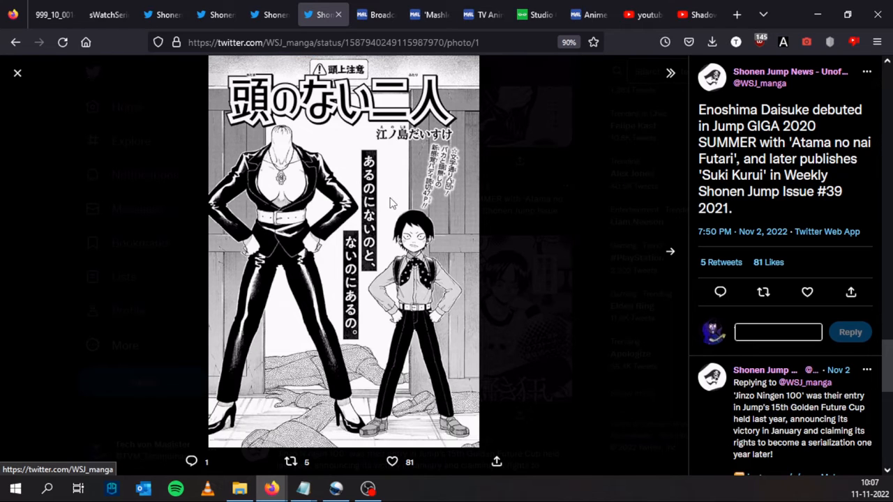
mouse_move(806, 191)
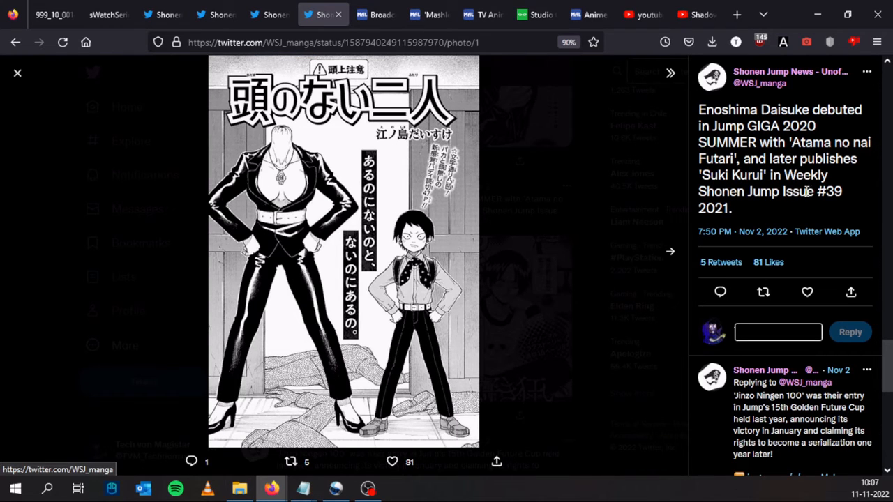
mouse_move(46, 98)
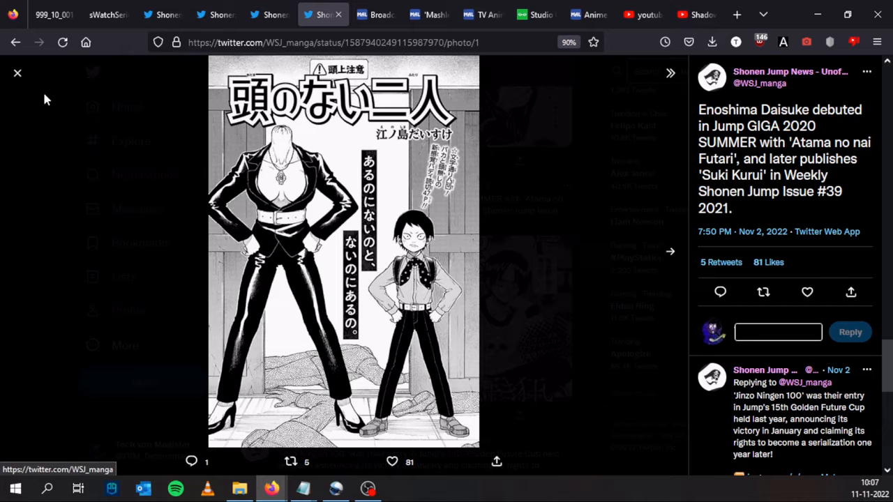
mouse_move(17, 77)
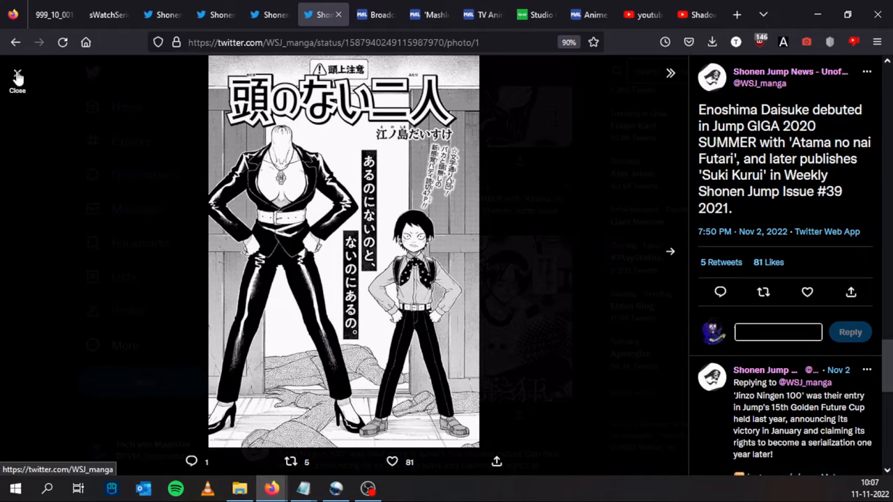
- Close the enlarged cover and scroll to the 'Jinzo Ningen 100' Golden Future Cup post
left_click(16, 76)
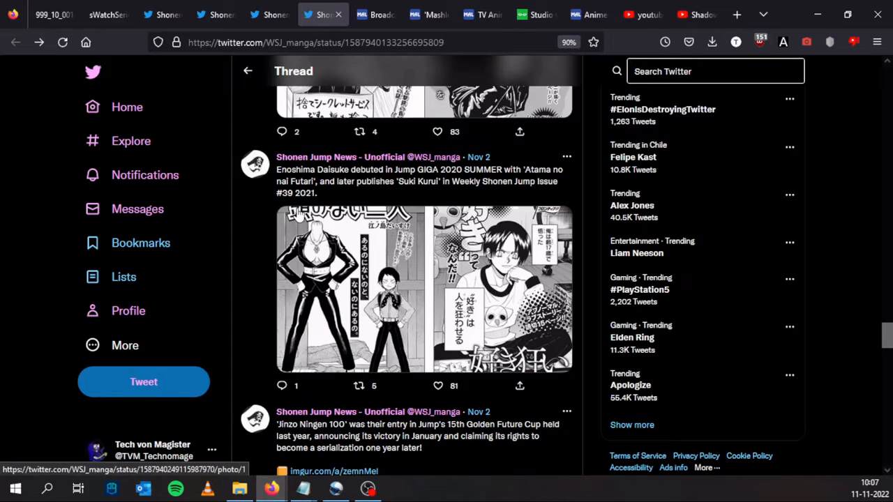
scroll("down", 3)
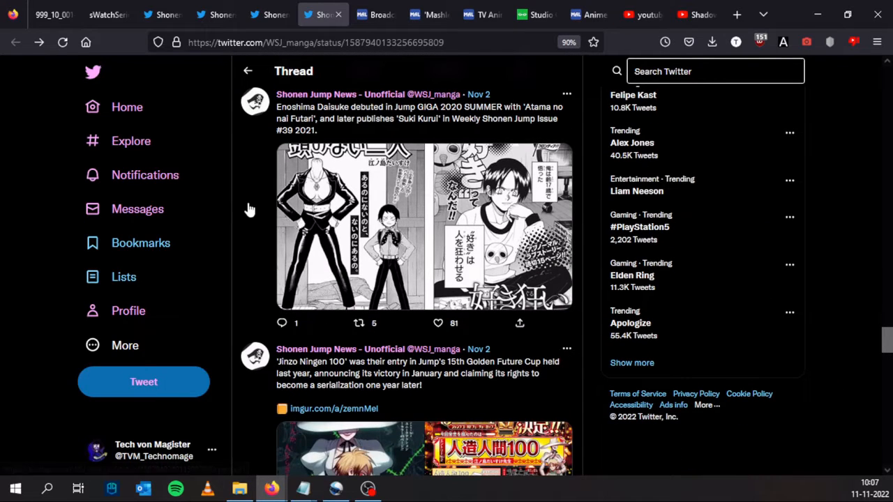
mouse_move(230, 190)
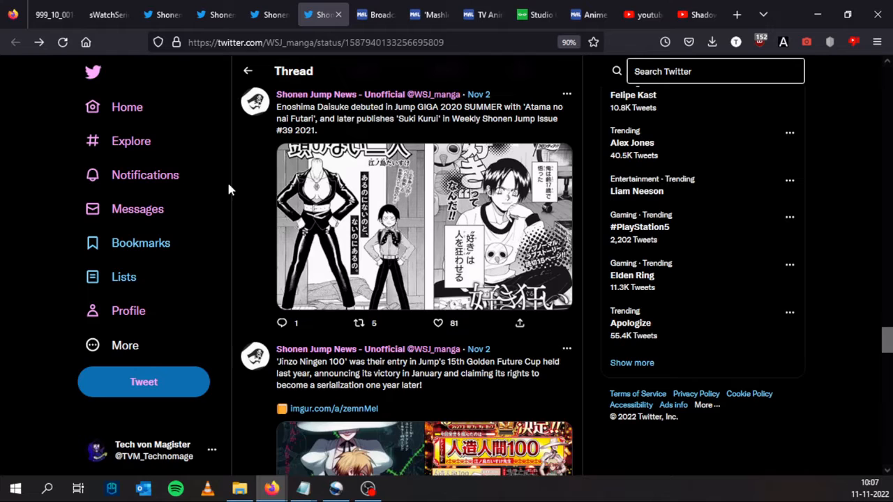
mouse_move(265, 170)
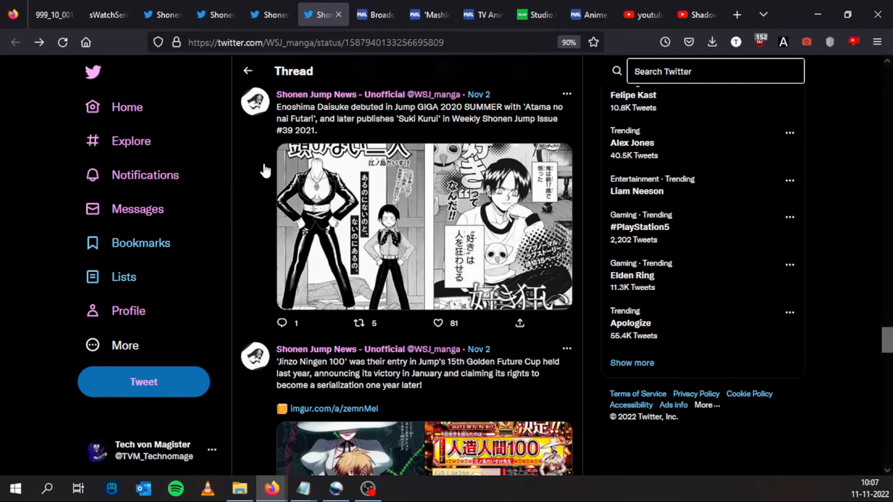
scroll("down", 3)
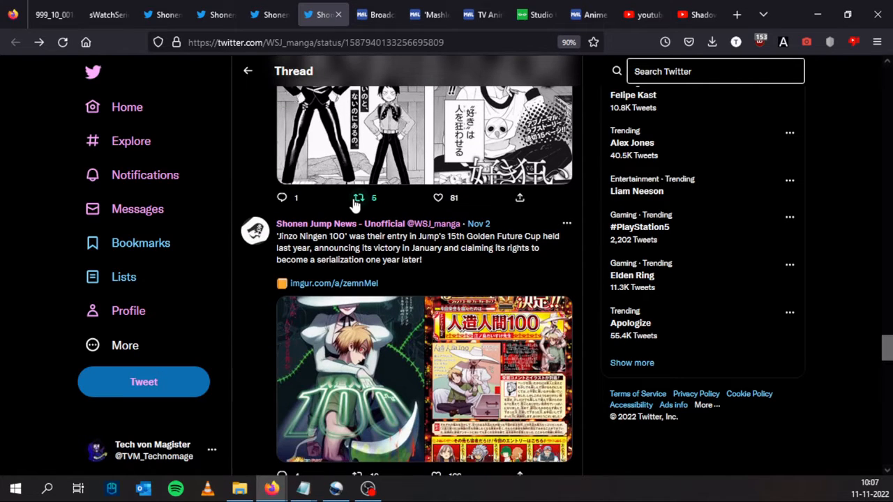
mouse_move(448, 249)
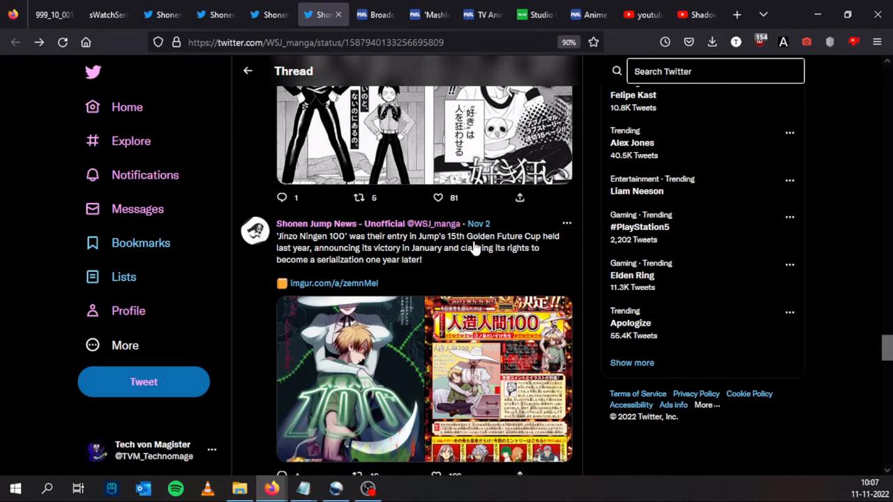
mouse_move(373, 265)
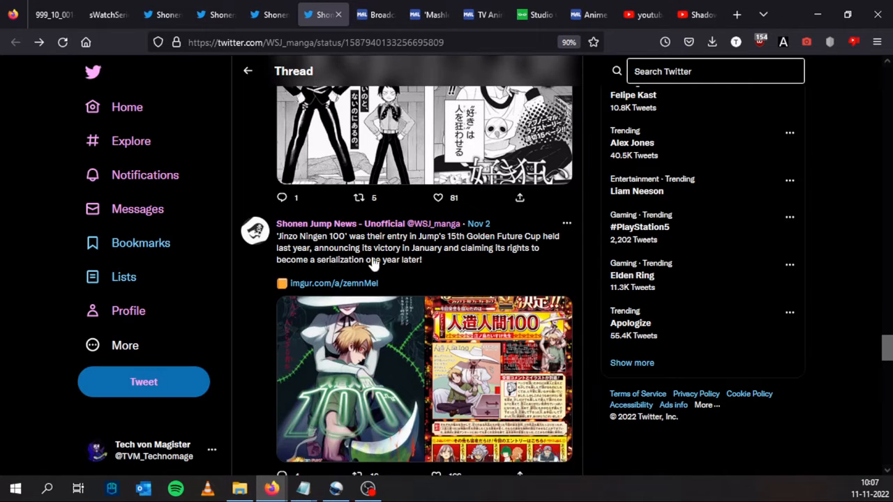
mouse_move(510, 258)
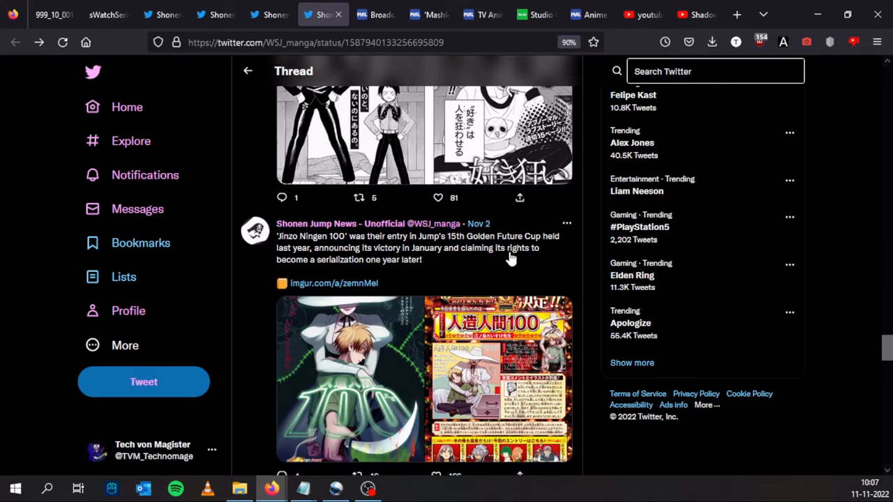
mouse_move(394, 269)
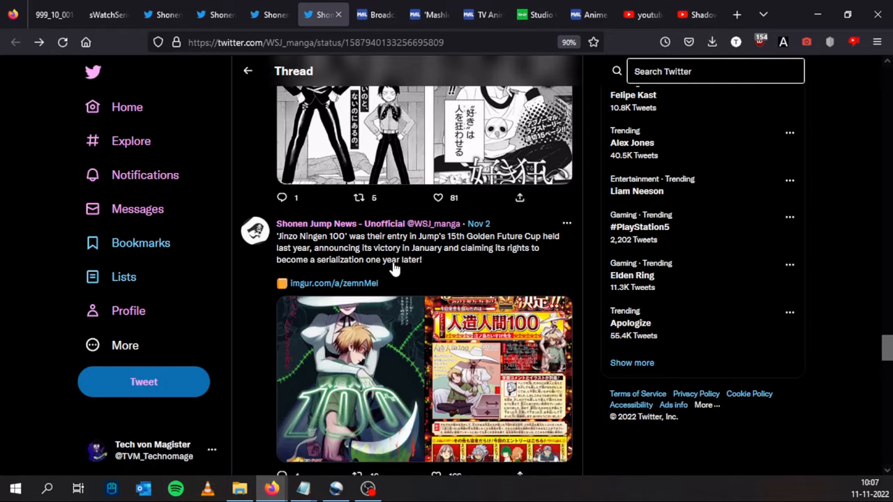
mouse_move(442, 262)
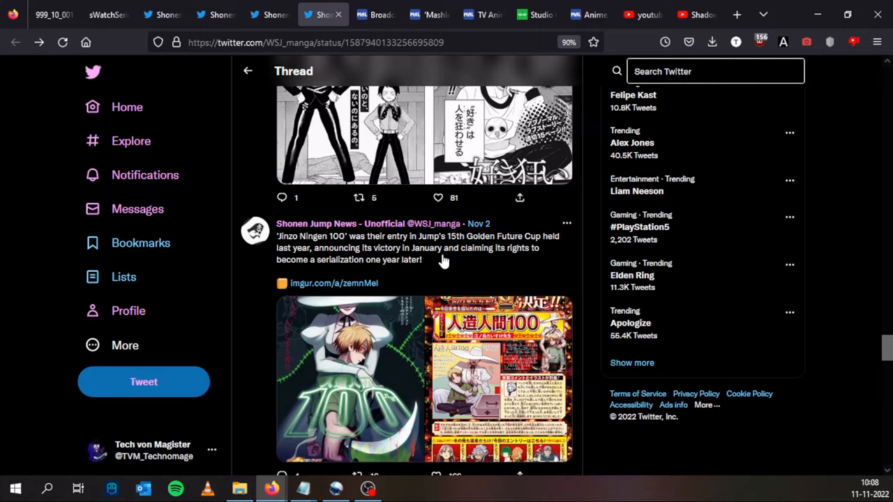
scroll("down", 3)
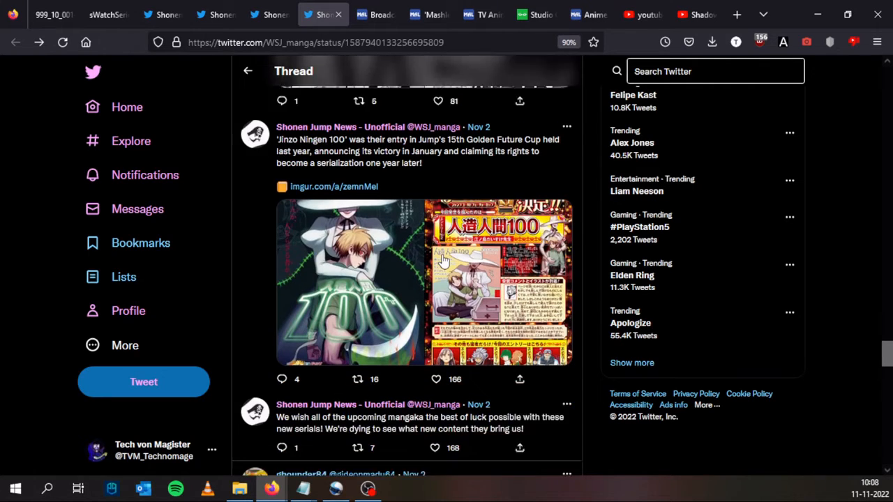
scroll("up", 3)
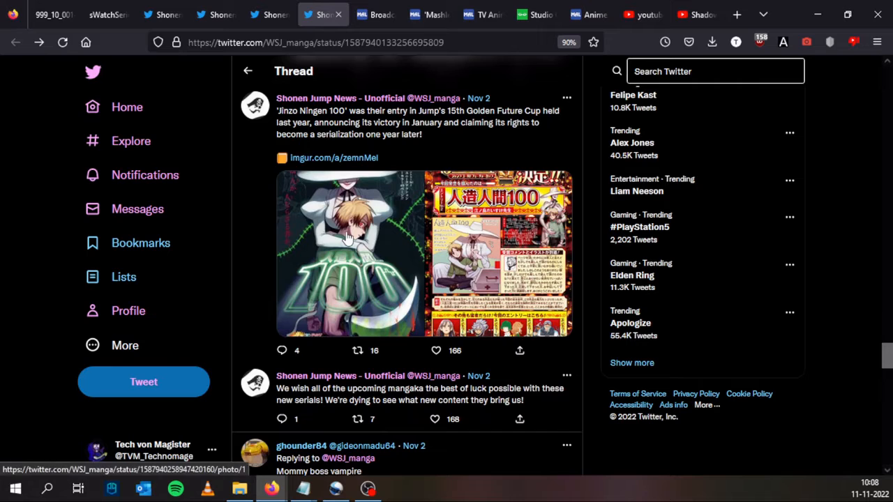
left_click(349, 253)
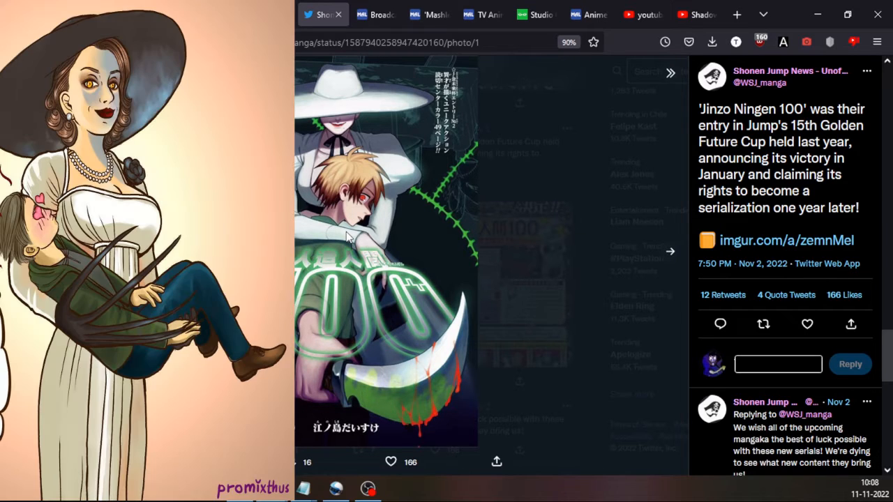
mouse_move(366, 128)
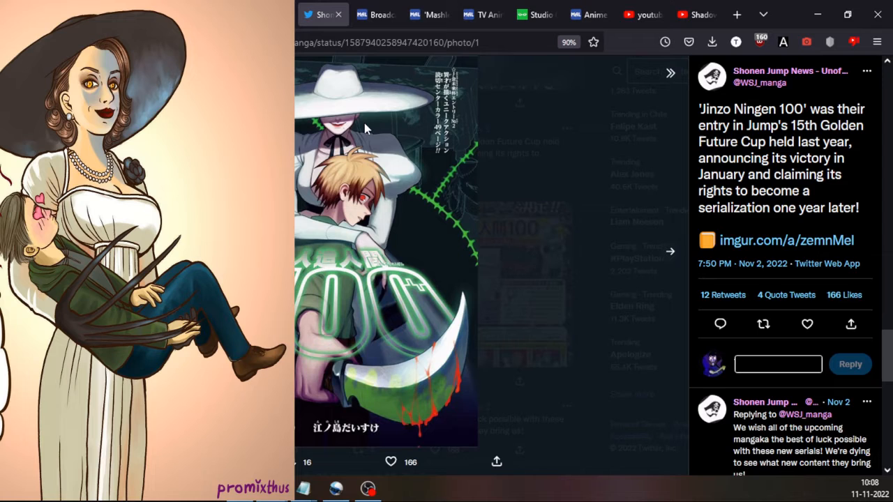
mouse_move(362, 270)
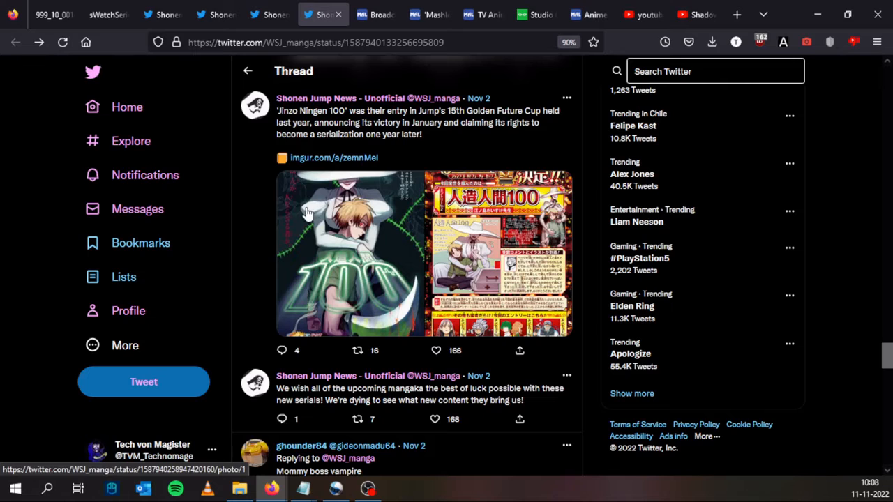
mouse_move(263, 207)
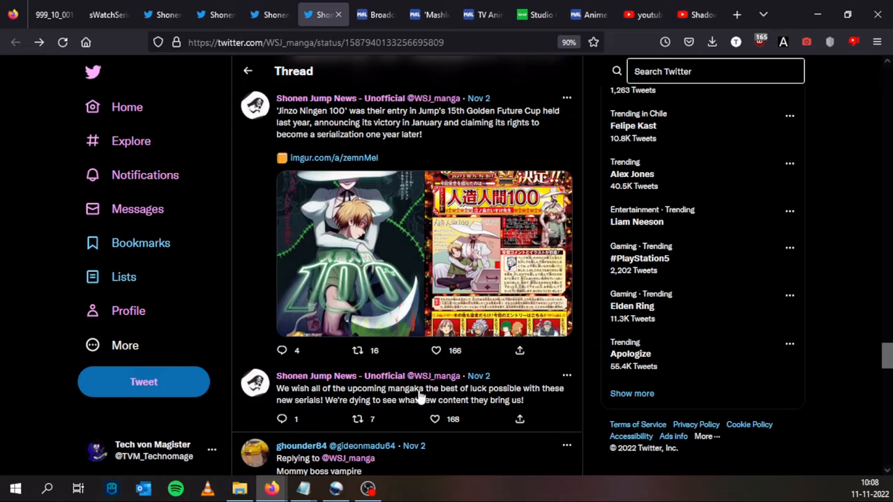
mouse_move(352, 397)
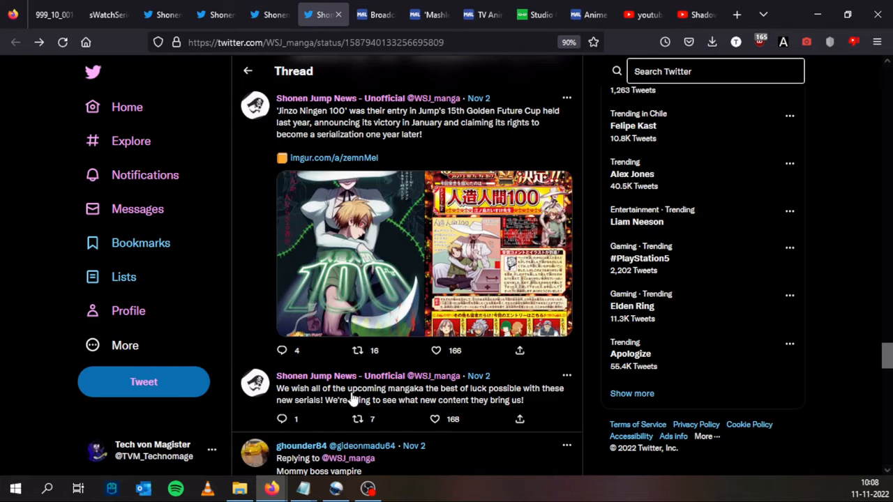
mouse_move(362, 407)
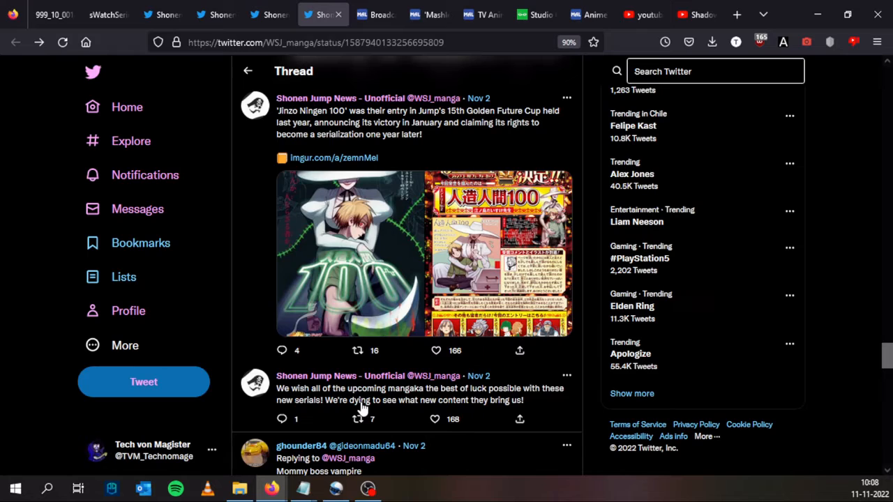
mouse_move(439, 87)
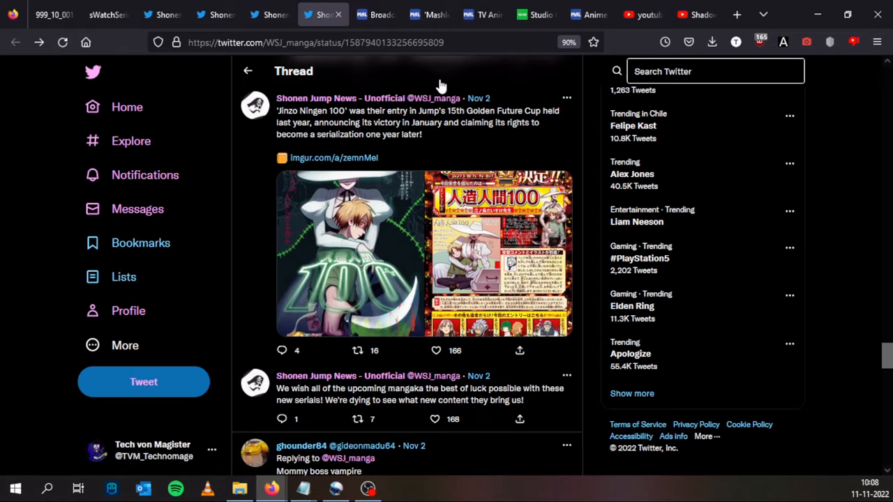
mouse_move(391, 14)
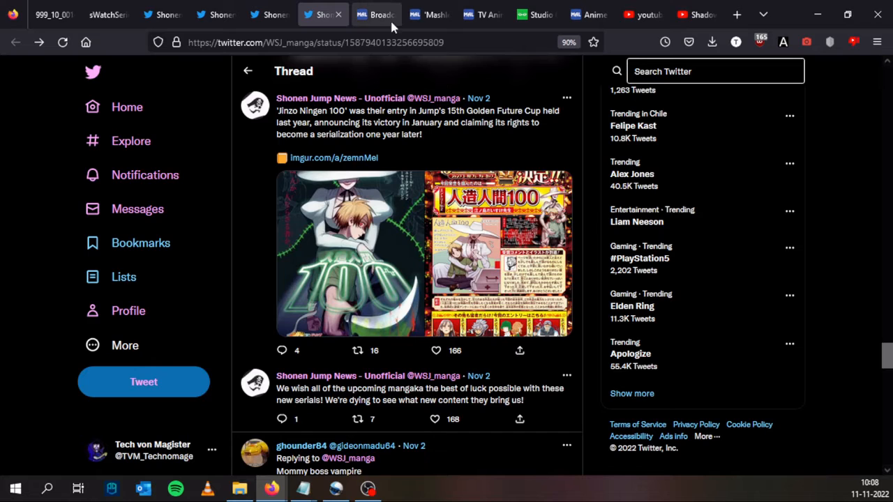
mouse_move(376, 14)
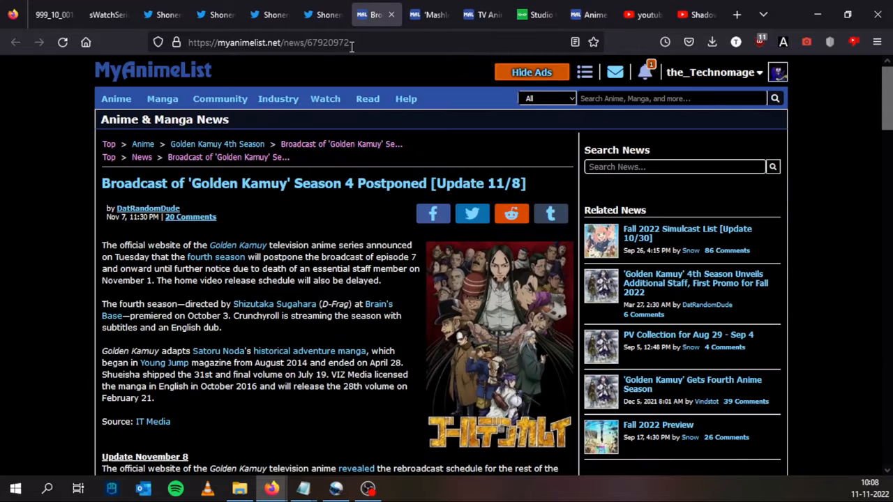
mouse_move(38, 150)
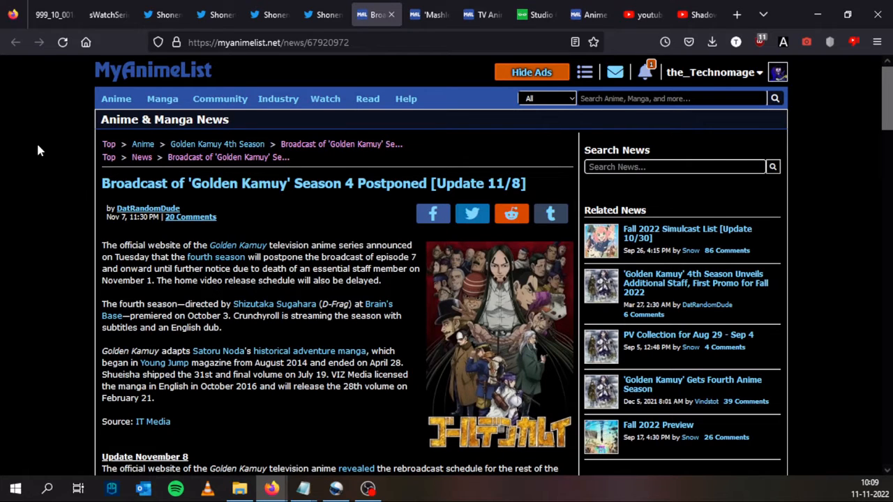
- Scroll through the Golden Kamuy postponement article, then switch to the 'Mashle' cast news
scroll("down", 3)
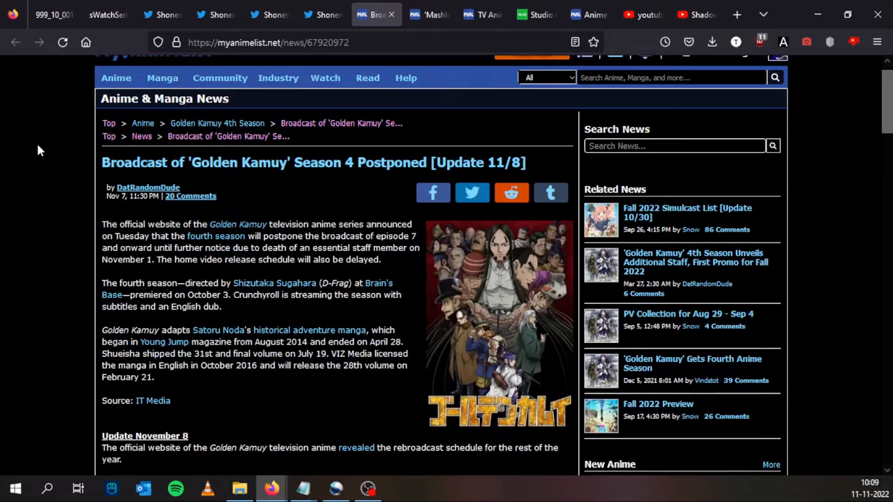
scroll("down", 3)
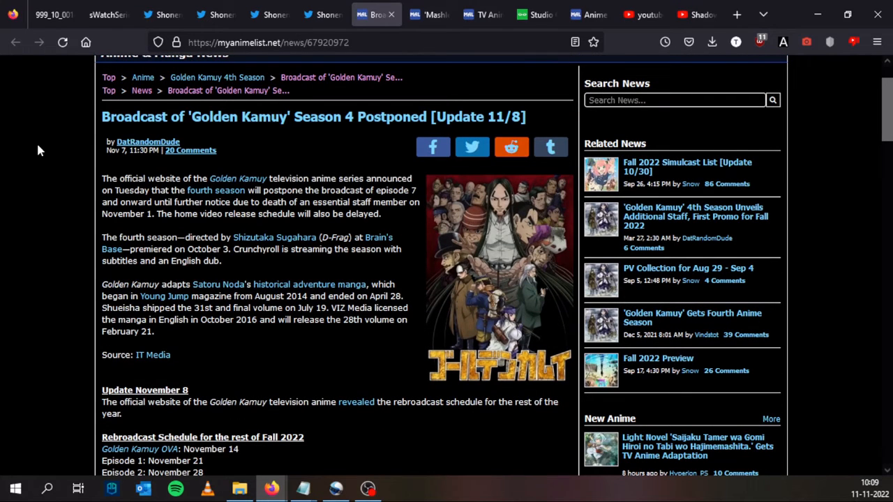
scroll("down", 3)
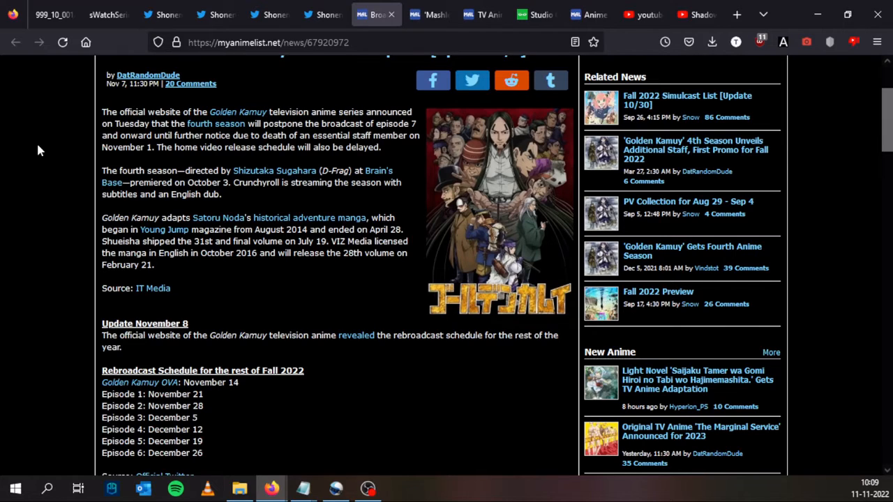
mouse_move(48, 112)
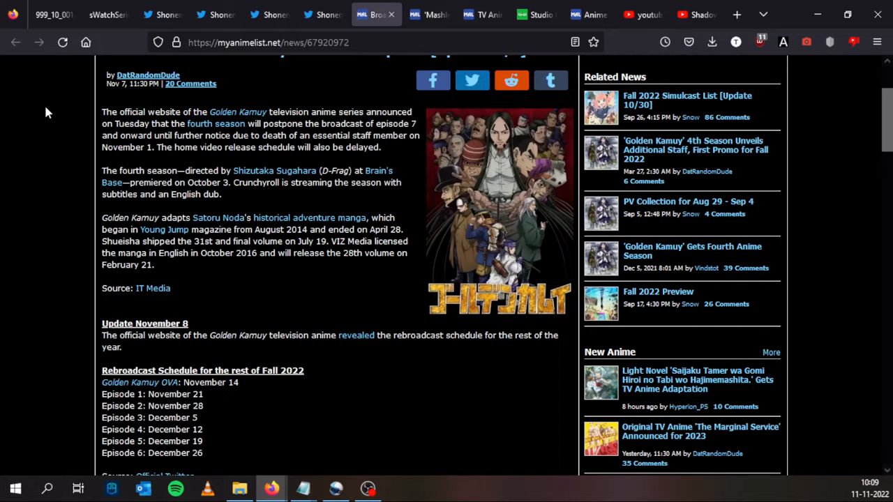
mouse_move(77, 185)
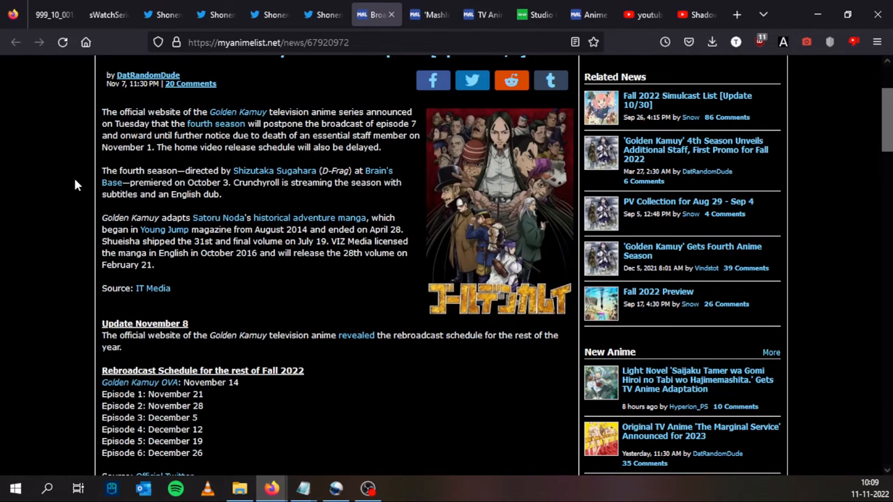
scroll("up", 3)
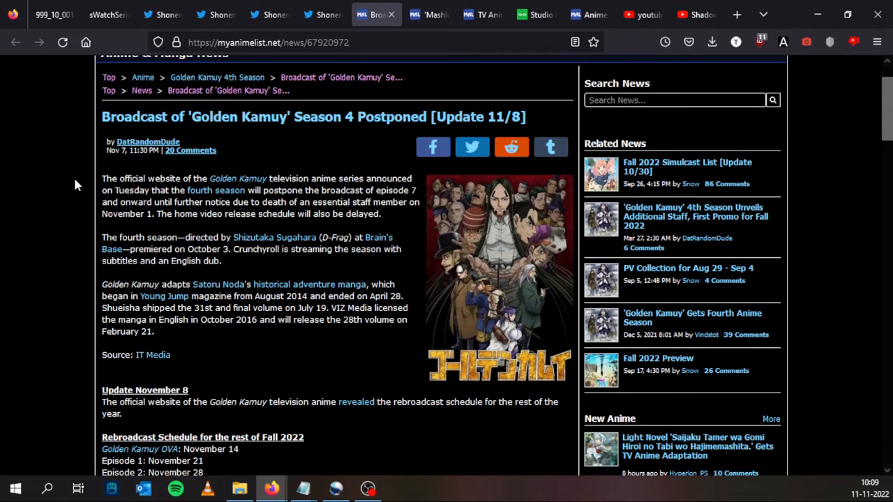
mouse_move(78, 246)
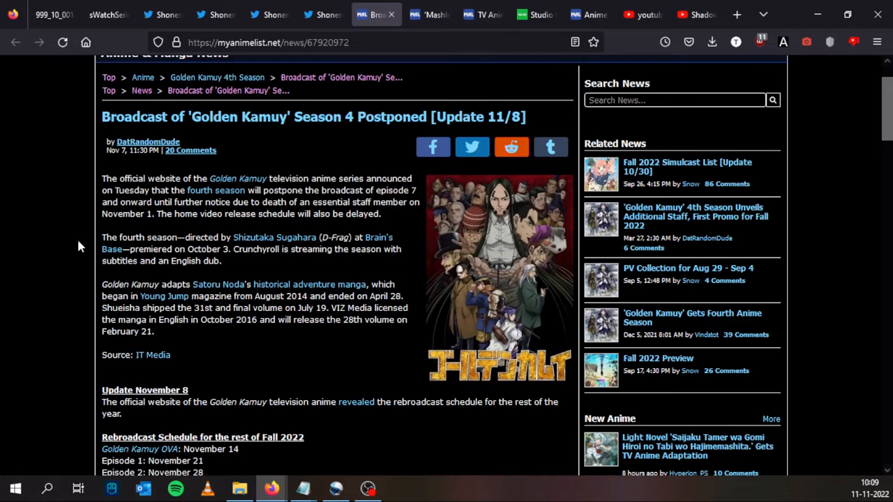
scroll("down", 3)
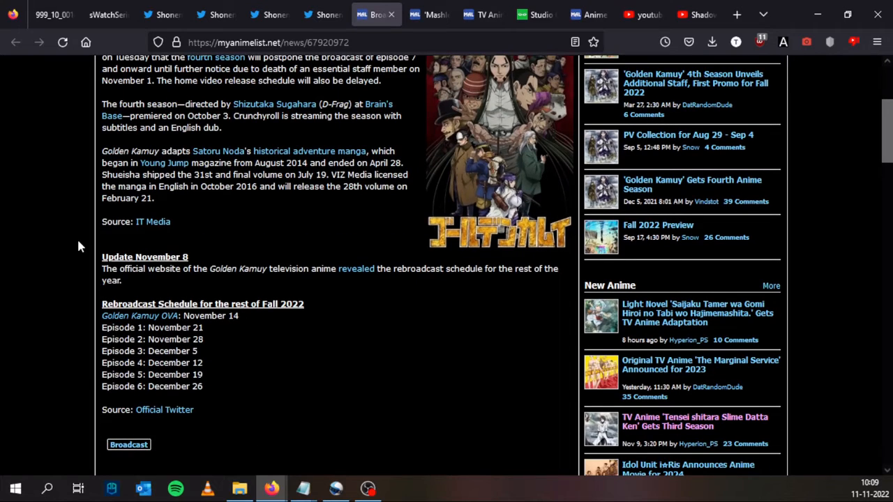
scroll("up", 3)
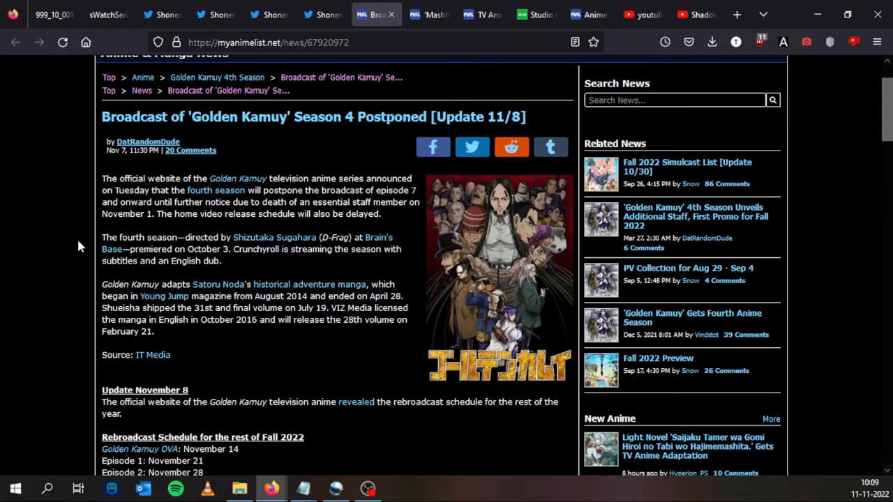
mouse_move(372, 235)
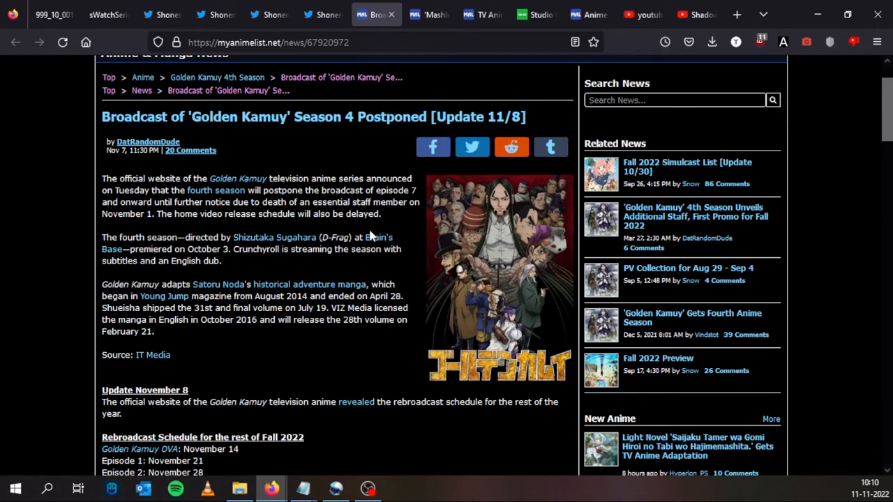
scroll("down", 3)
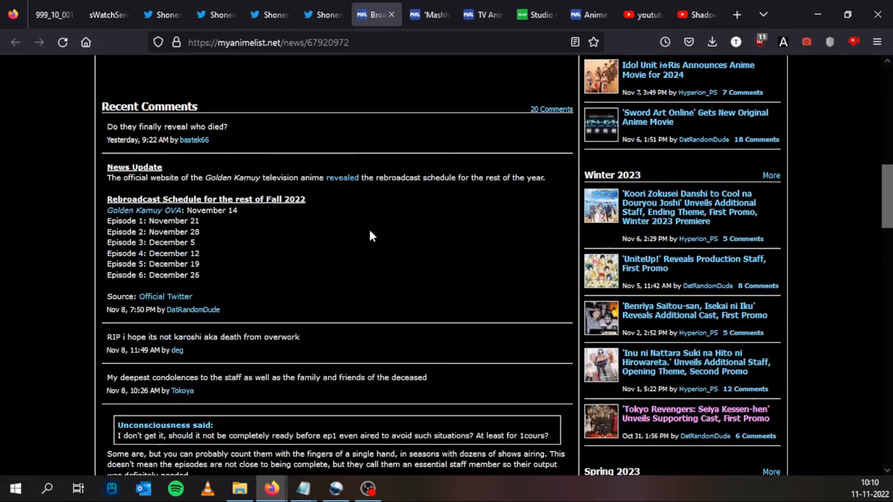
scroll("up", 3)
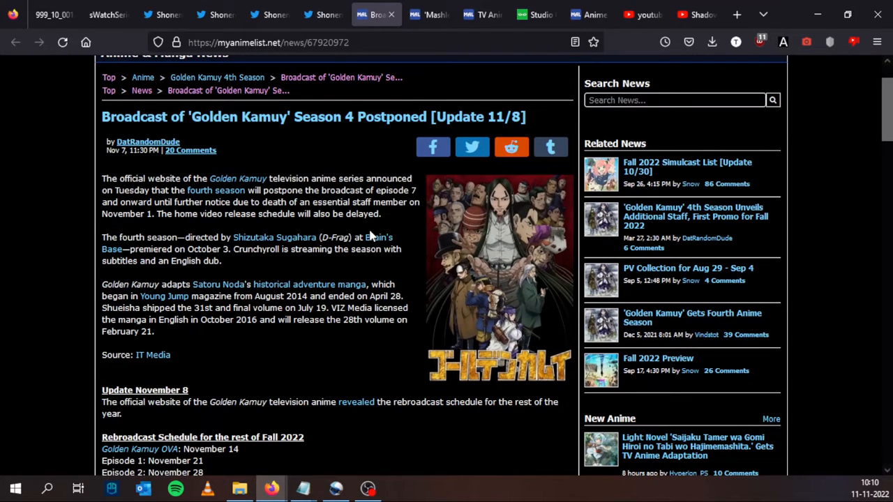
mouse_move(324, 307)
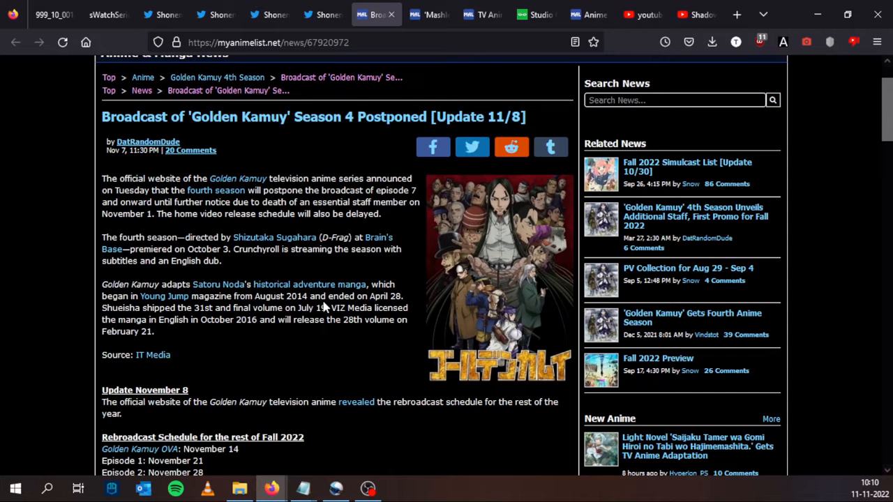
mouse_move(356, 217)
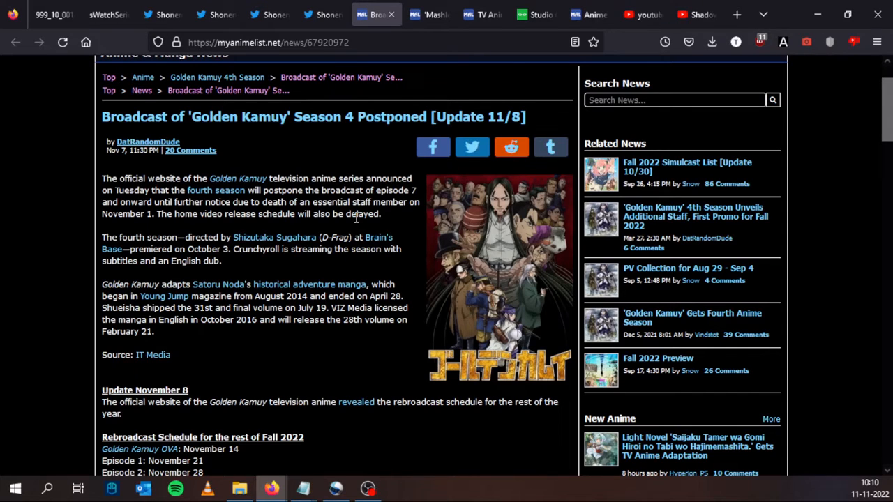
mouse_move(310, 136)
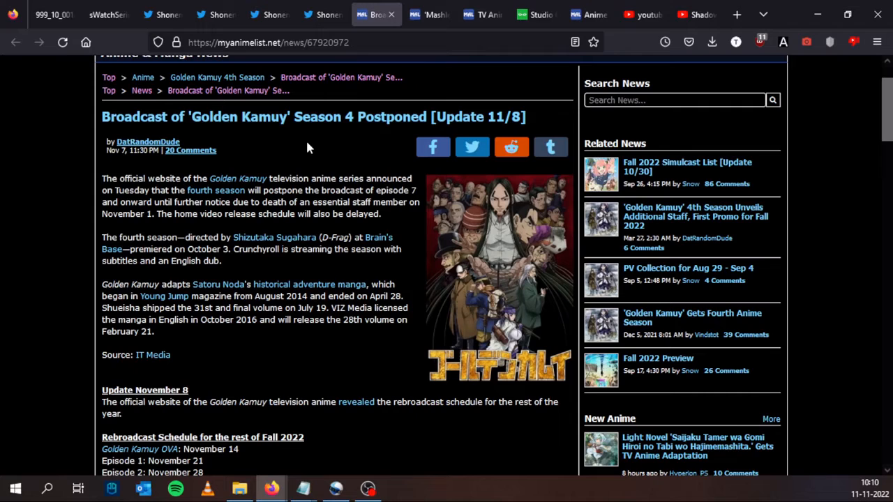
mouse_move(429, 13)
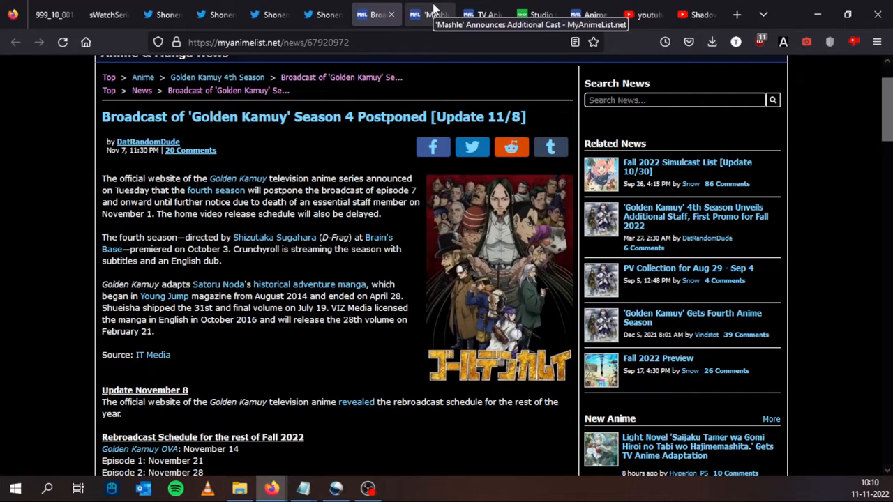
mouse_move(354, 236)
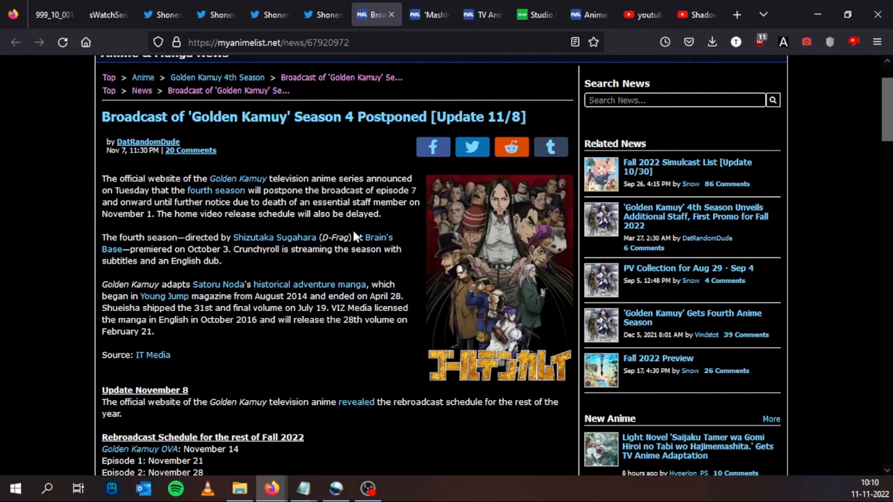
mouse_move(369, 143)
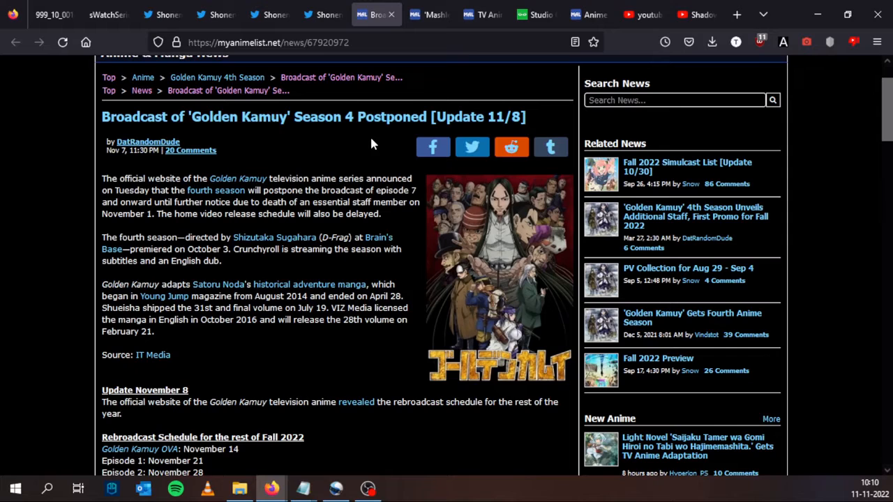
mouse_move(363, 152)
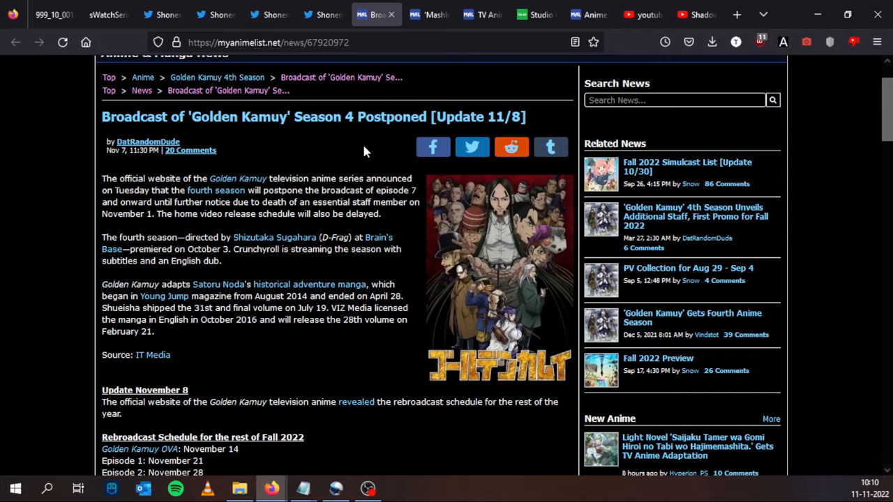
left_click(429, 14)
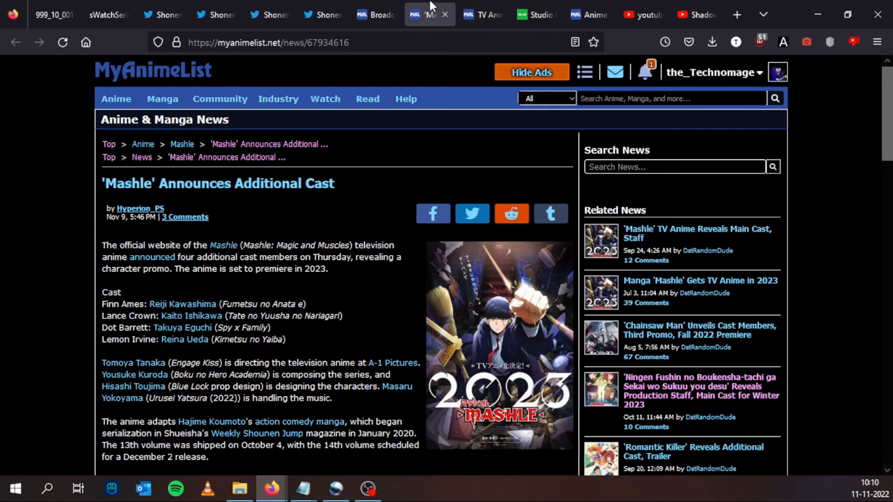
mouse_move(342, 219)
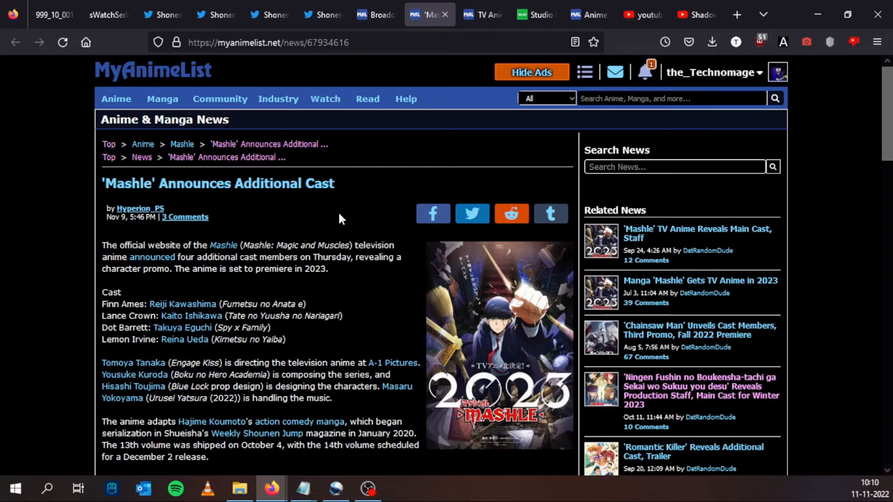
mouse_move(324, 246)
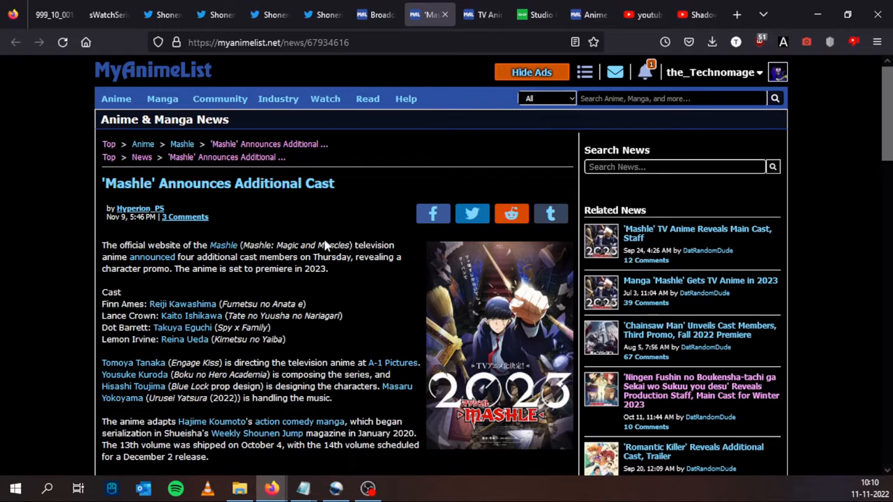
mouse_move(356, 202)
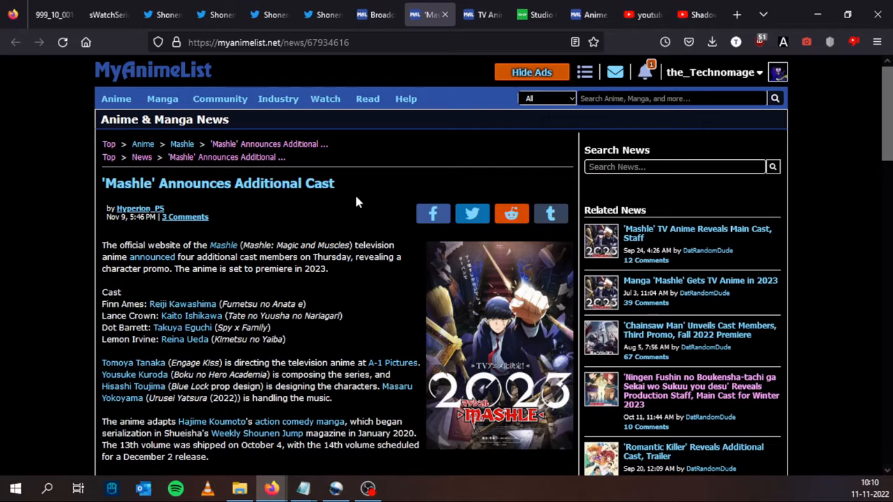
scroll("down", 3)
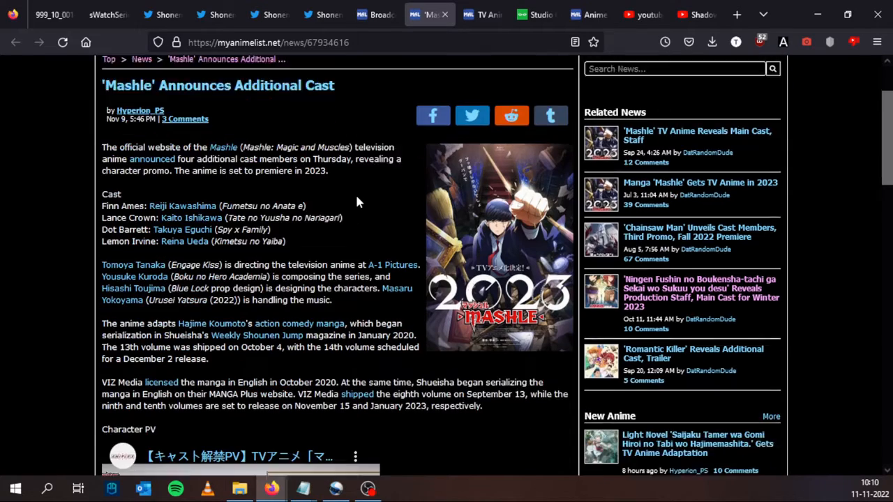
scroll("down", 3)
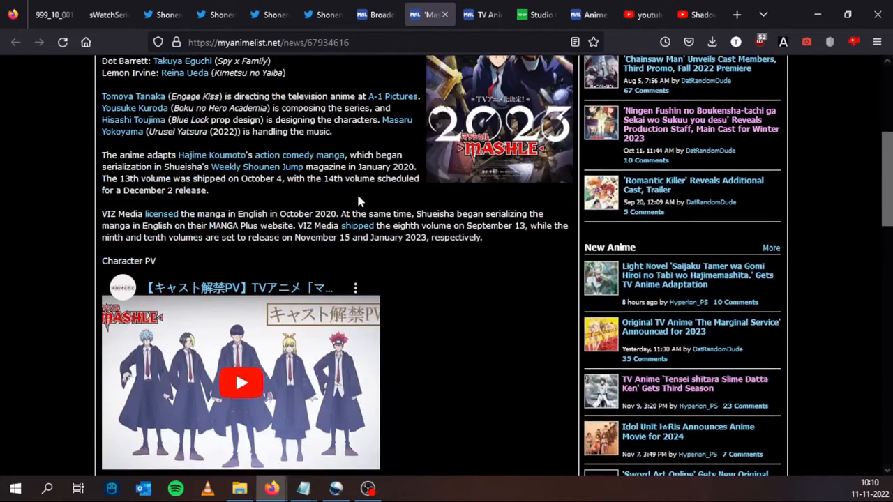
left_click(214, 14)
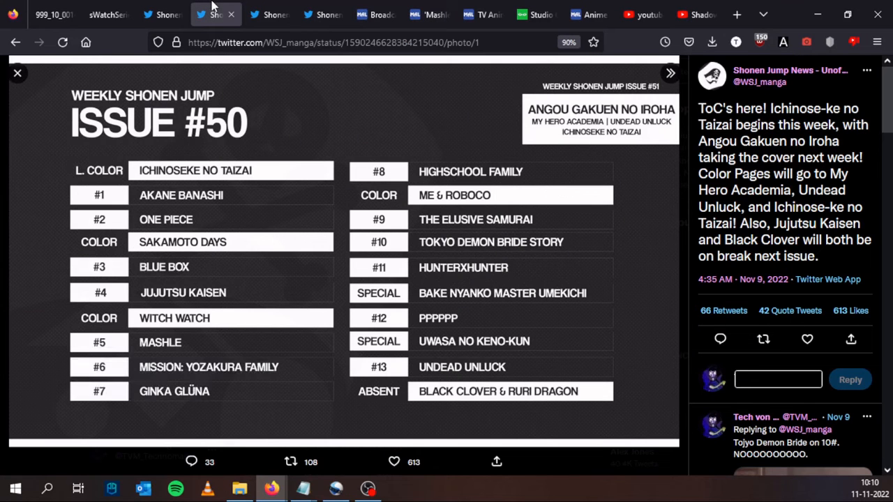
mouse_move(150, 360)
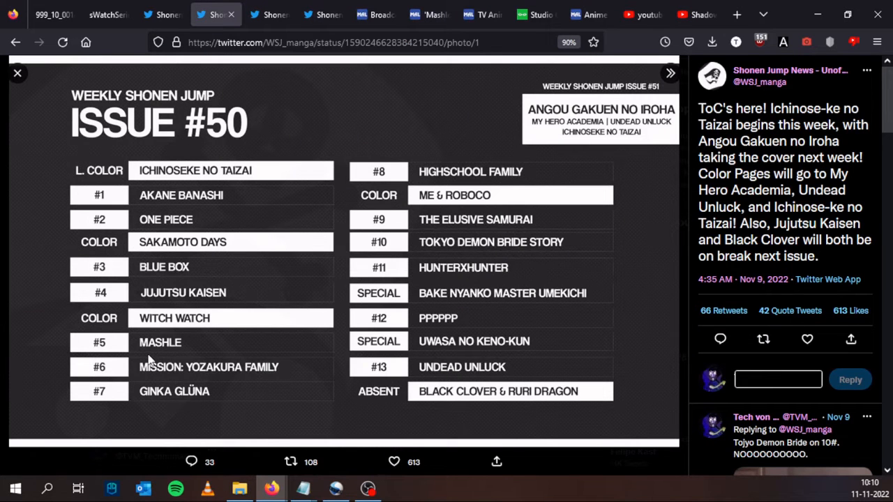
mouse_move(183, 322)
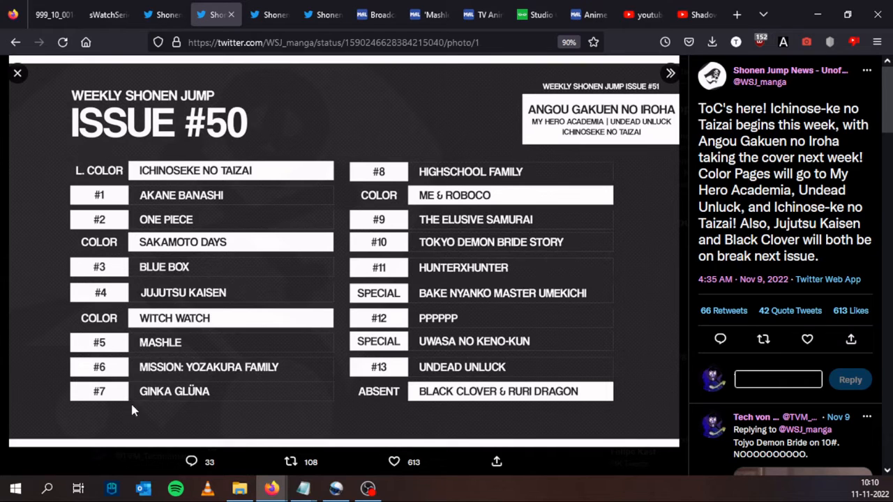
mouse_move(209, 214)
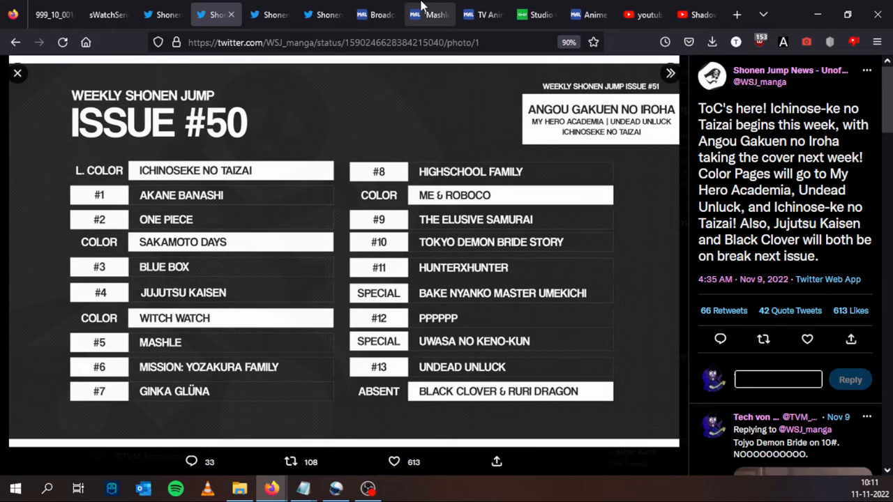
mouse_move(429, 14)
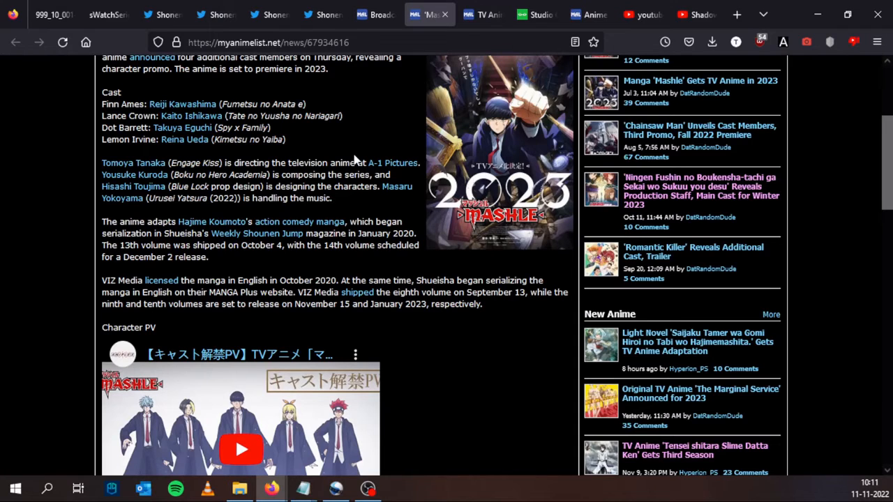
scroll("up", 3)
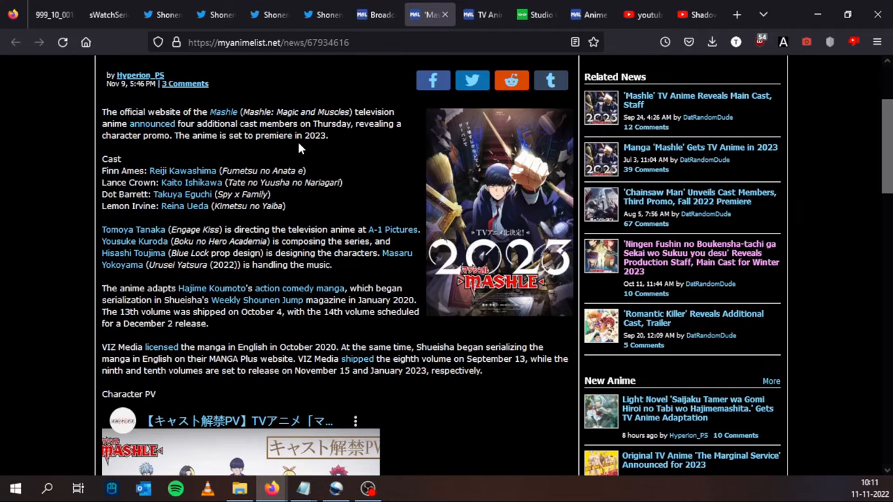
mouse_move(318, 148)
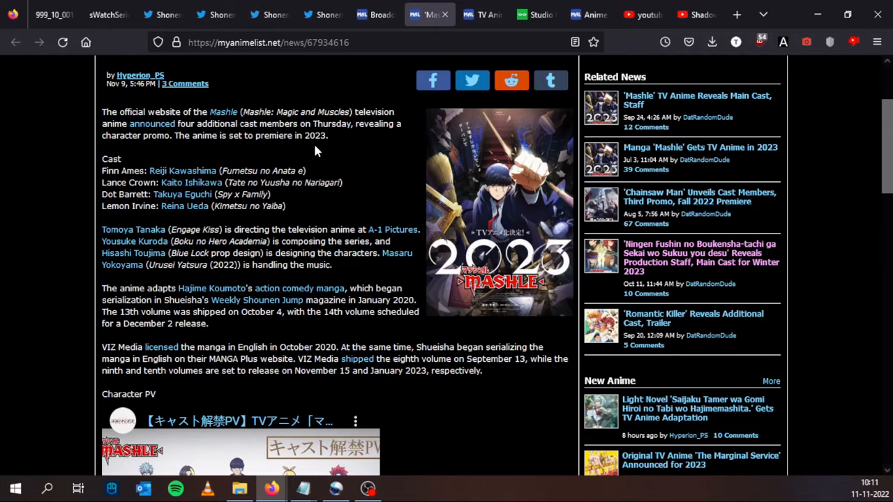
mouse_move(315, 133)
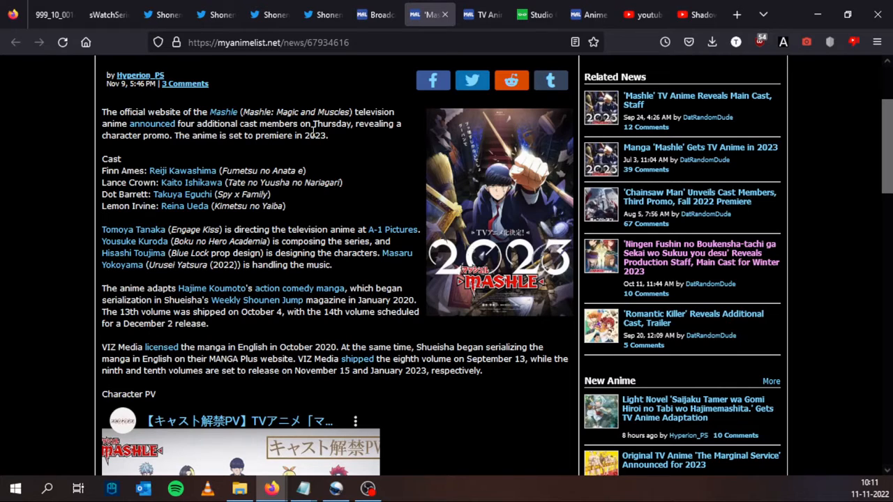
mouse_move(483, 14)
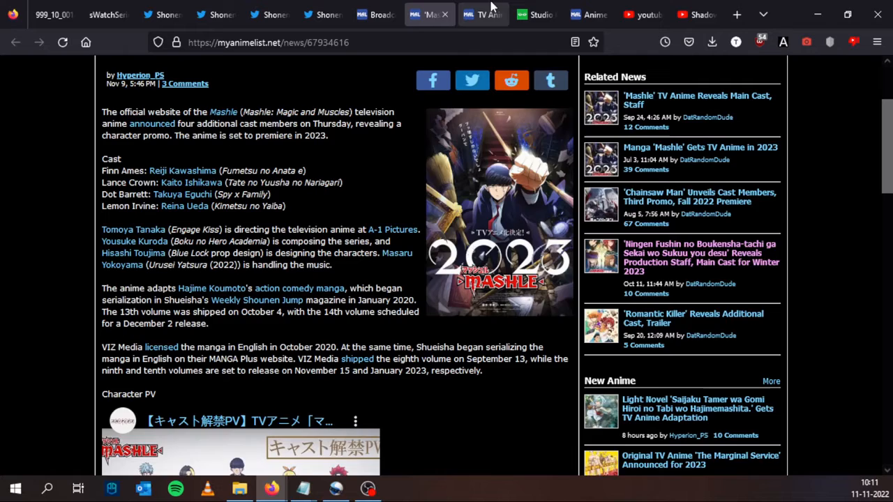
left_click(483, 14)
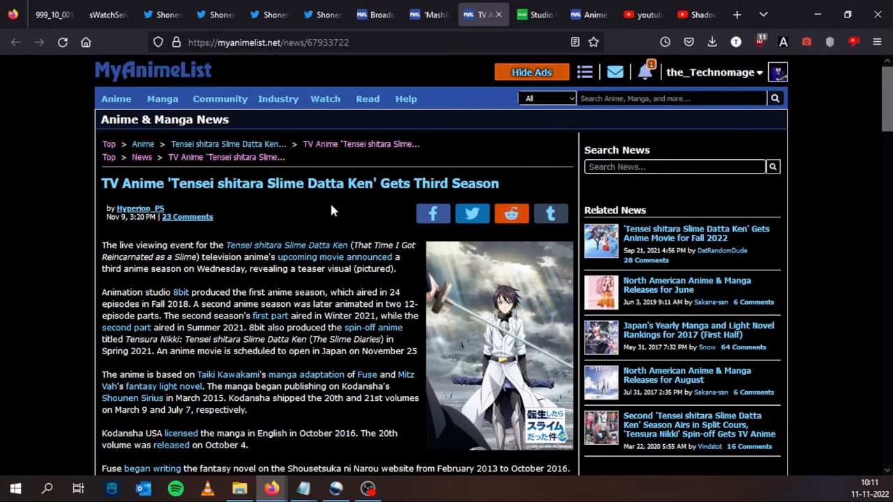
scroll("down", 3)
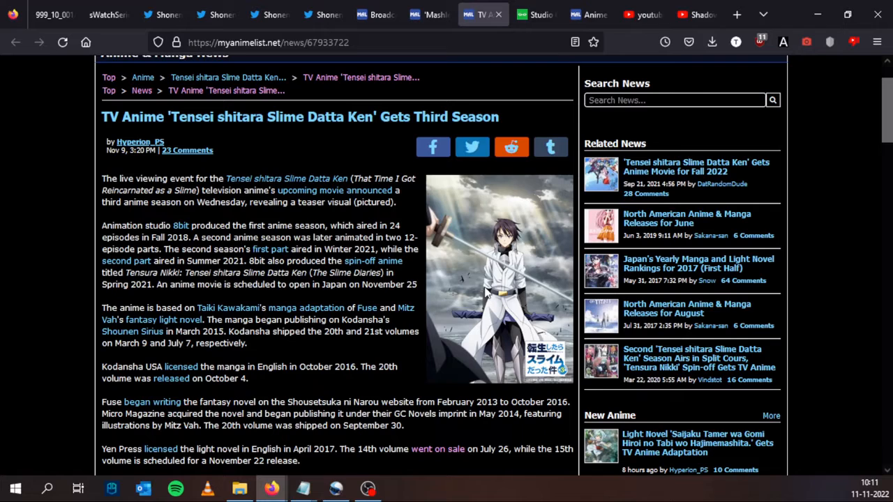
mouse_move(473, 196)
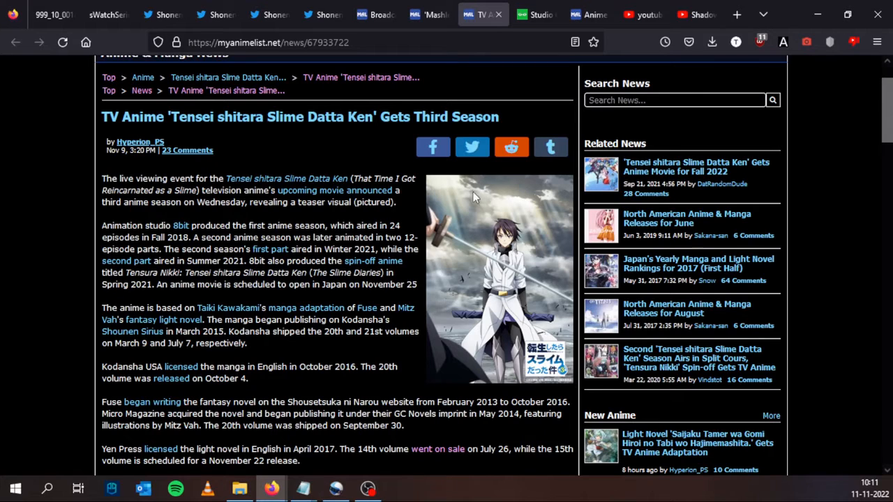
mouse_move(517, 257)
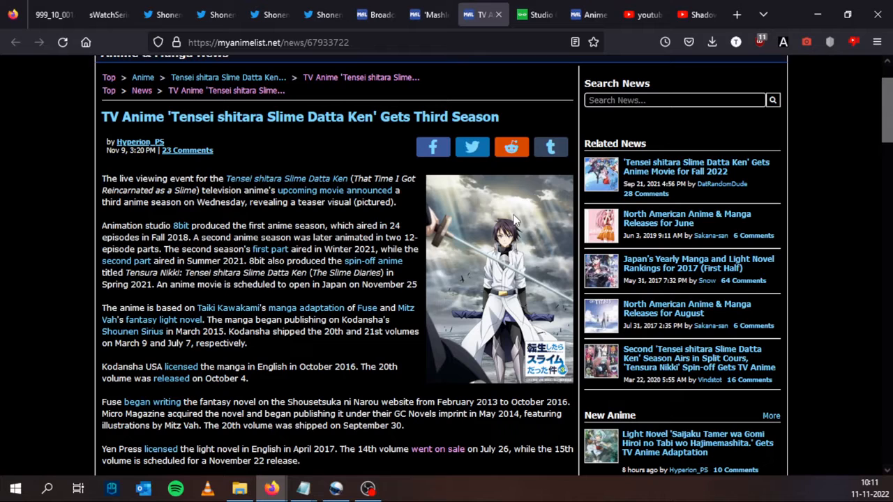
mouse_move(417, 215)
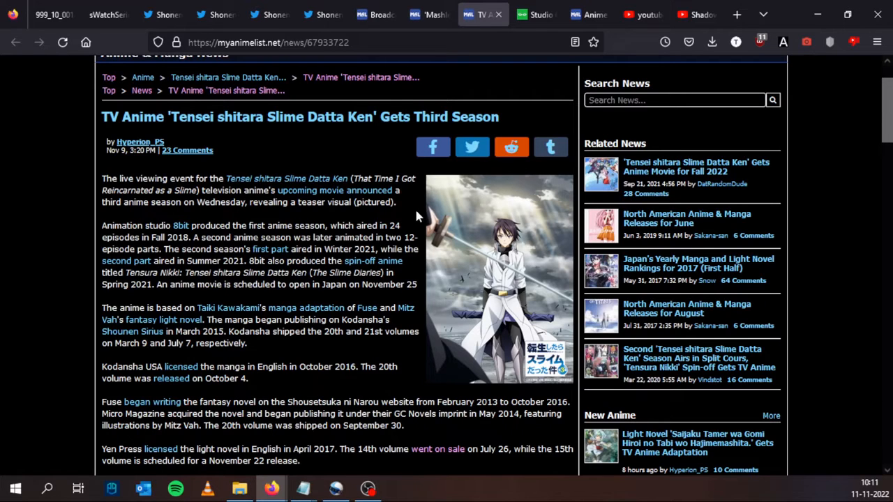
scroll("down", 3)
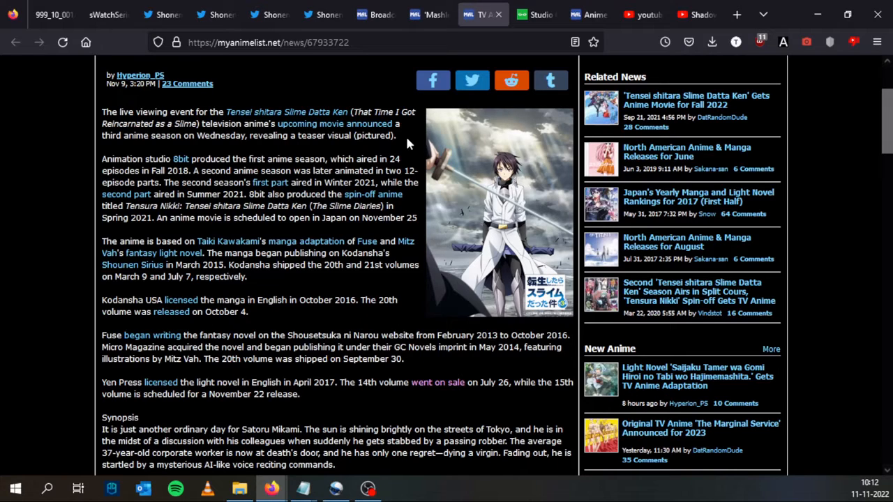
mouse_move(411, 136)
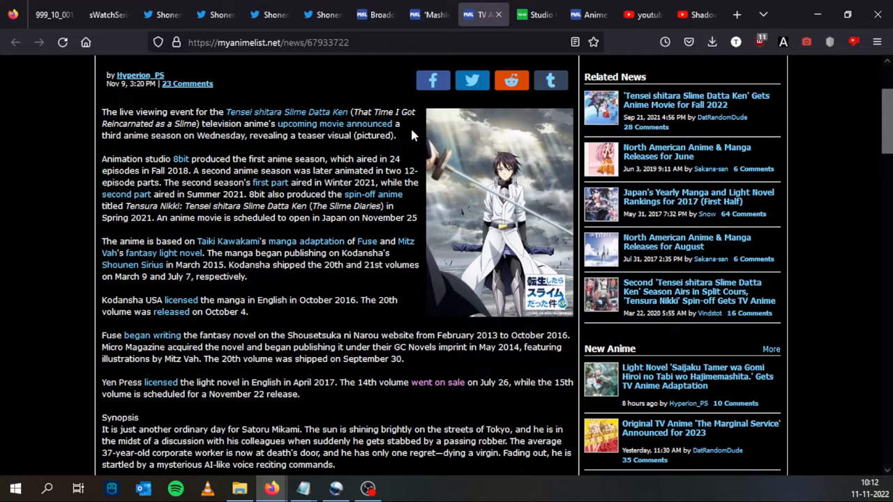
scroll("up", 3)
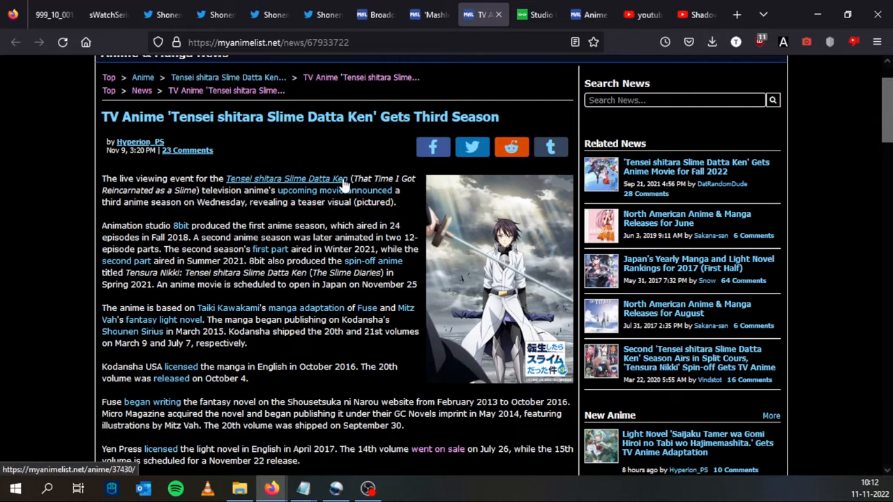
scroll("down", 3)
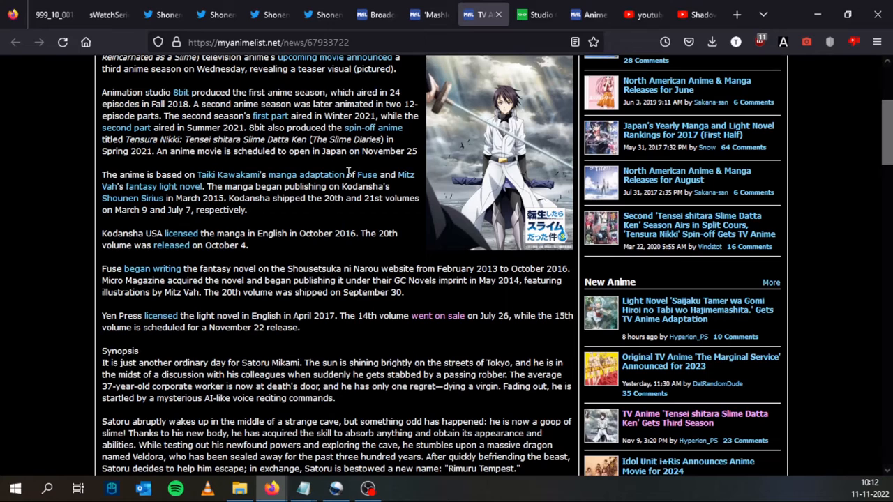
scroll("up", 3)
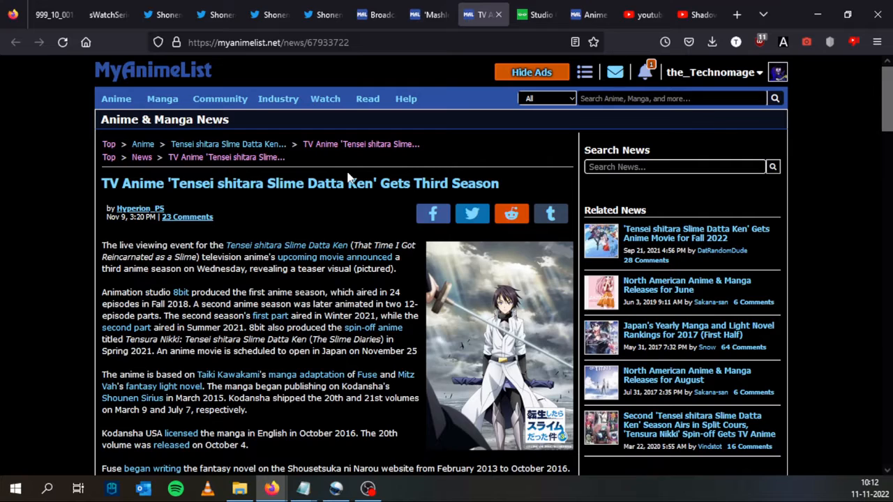
mouse_move(349, 216)
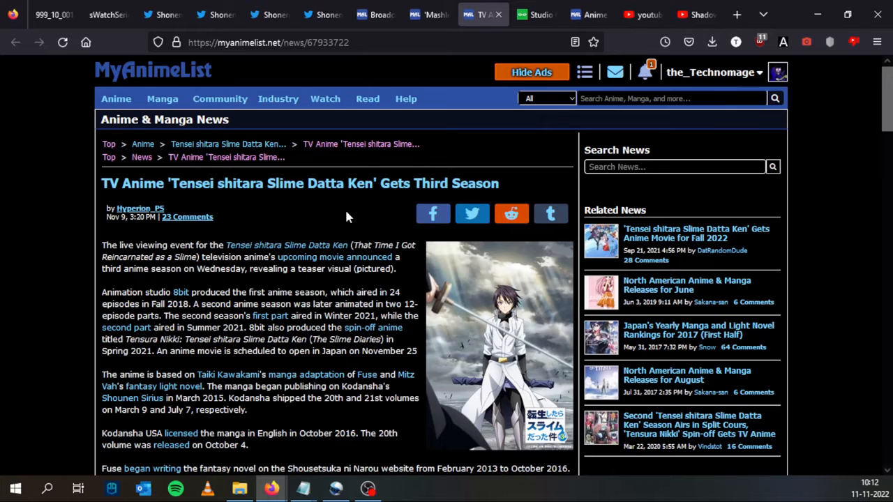
mouse_move(536, 14)
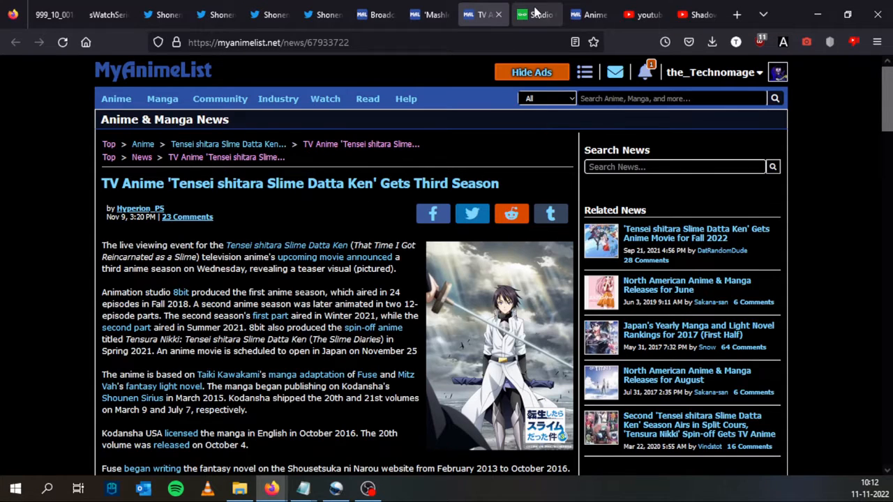
- Switch to the Studio Ghibli–Lucasfilm article and scroll down to the embedded tweet
left_click(536, 14)
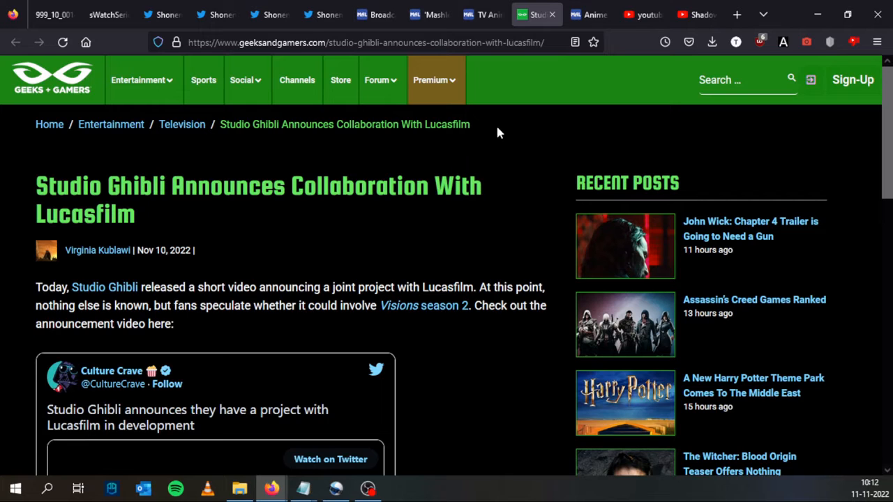
scroll("down", 3)
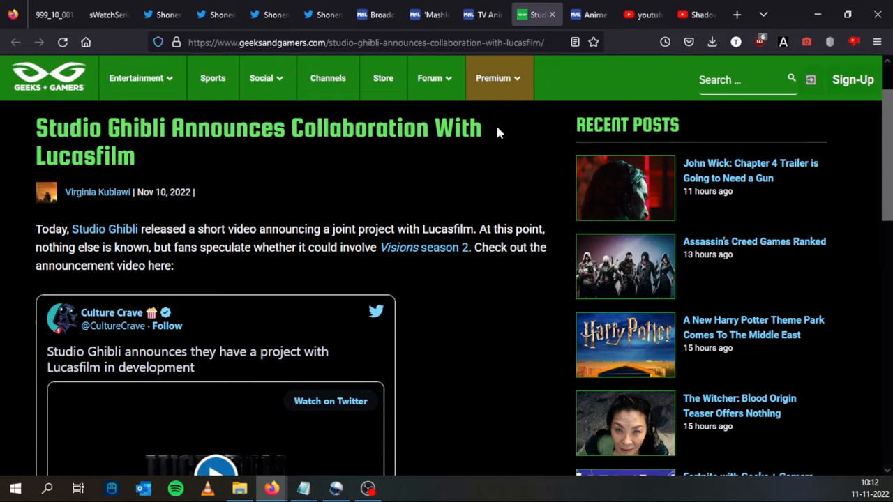
scroll("down", 3)
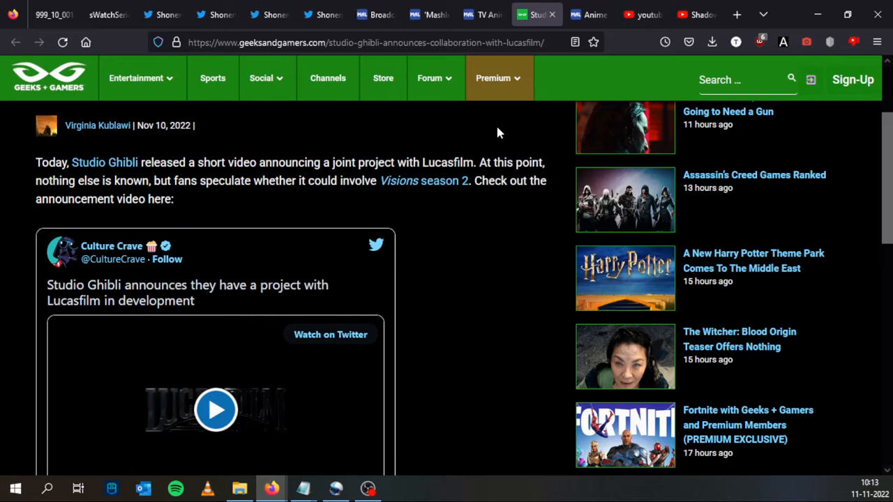
scroll("down", 3)
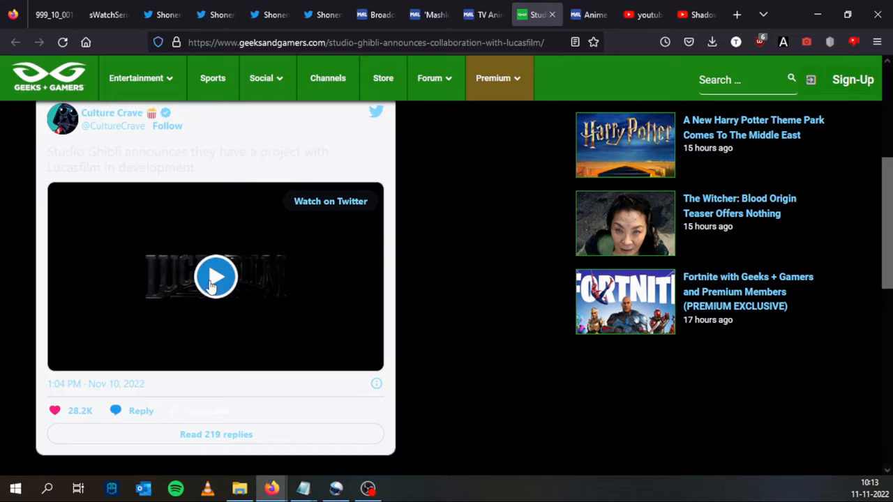
- Play the Lucasfilm announcement video with sound, then read on to the closing paragraphs
left_click(215, 276)
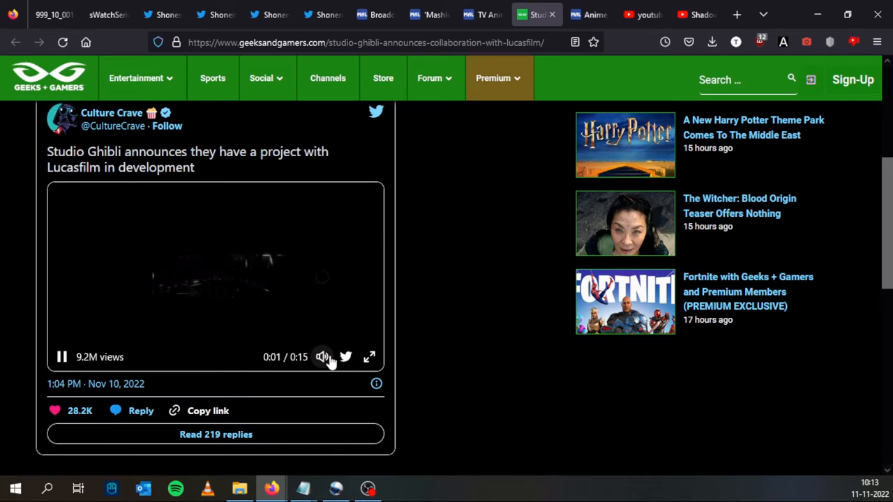
left_click(369, 357)
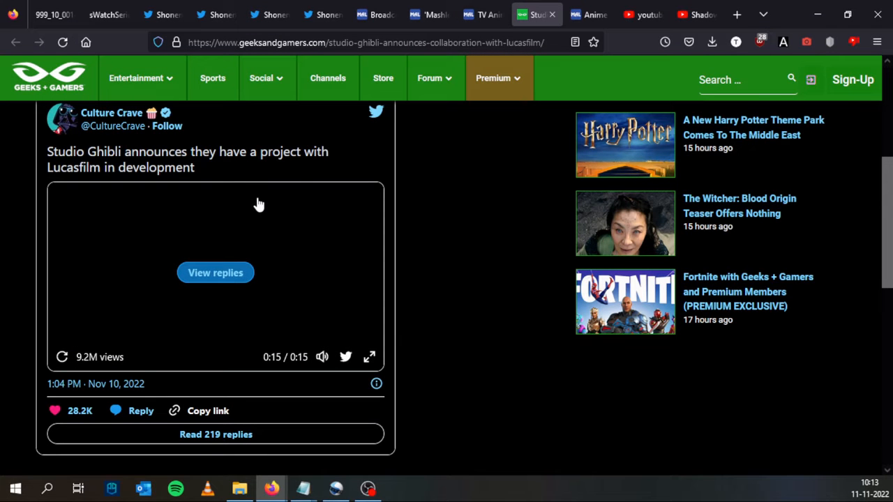
mouse_move(199, 303)
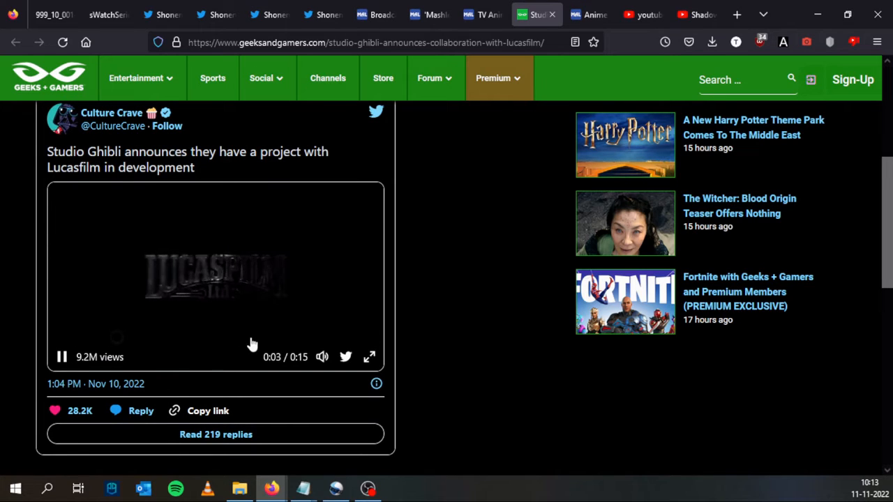
scroll("down", 3)
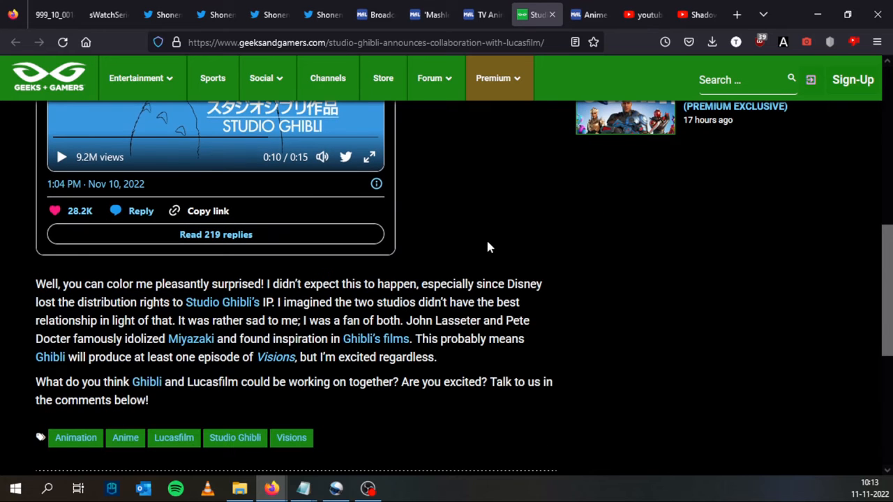
mouse_move(524, 175)
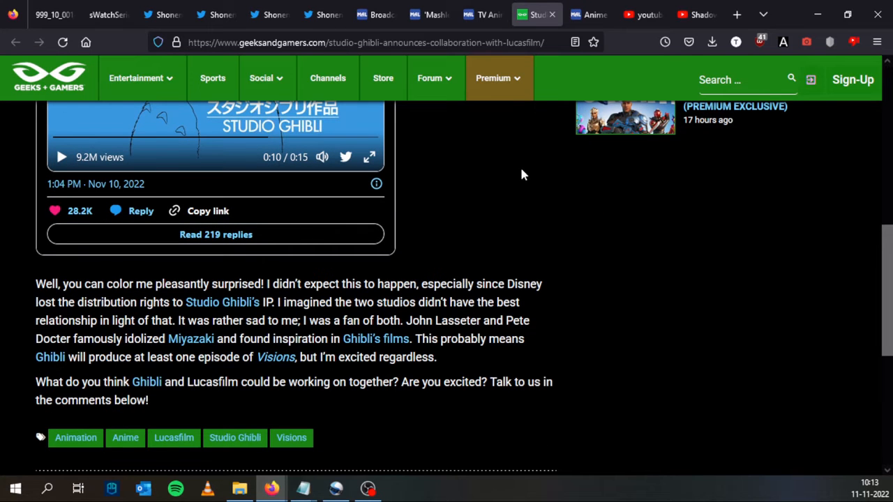
- Scroll the Ghibli article, then return to the Issue #50 table-of-contents image on Twitter
scroll("up", 3)
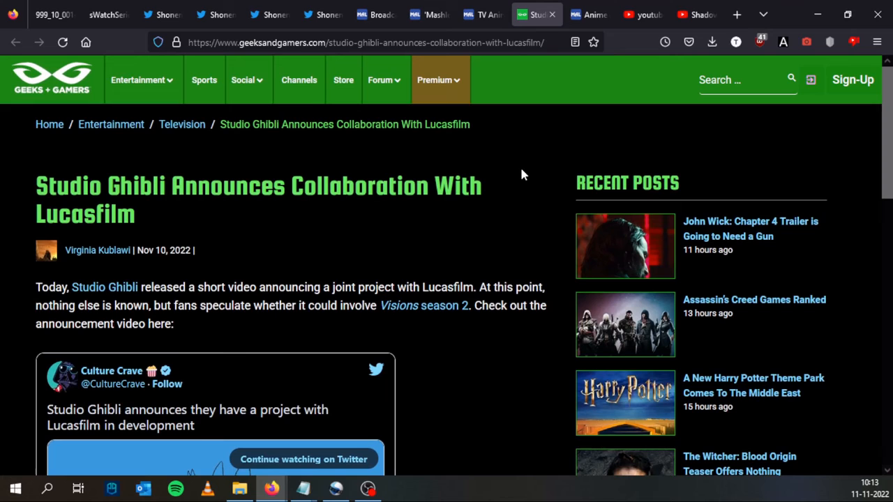
mouse_move(549, 180)
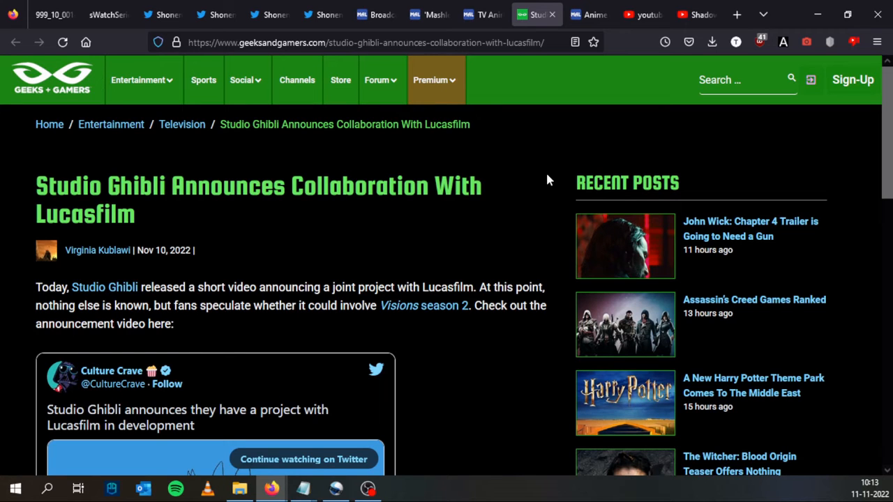
scroll("down", 3)
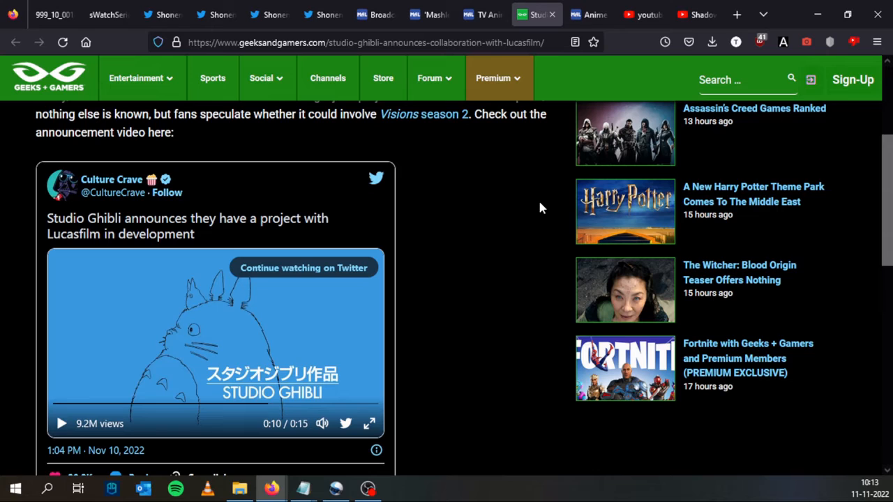
mouse_move(371, 137)
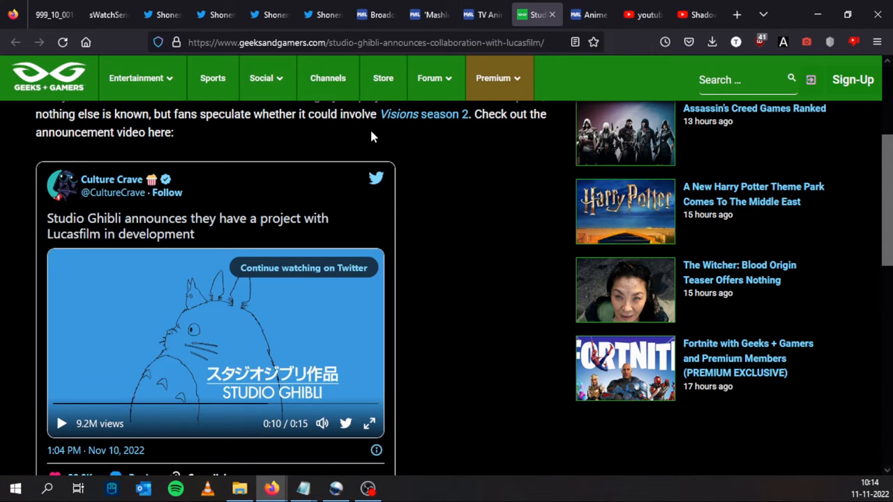
mouse_move(453, 133)
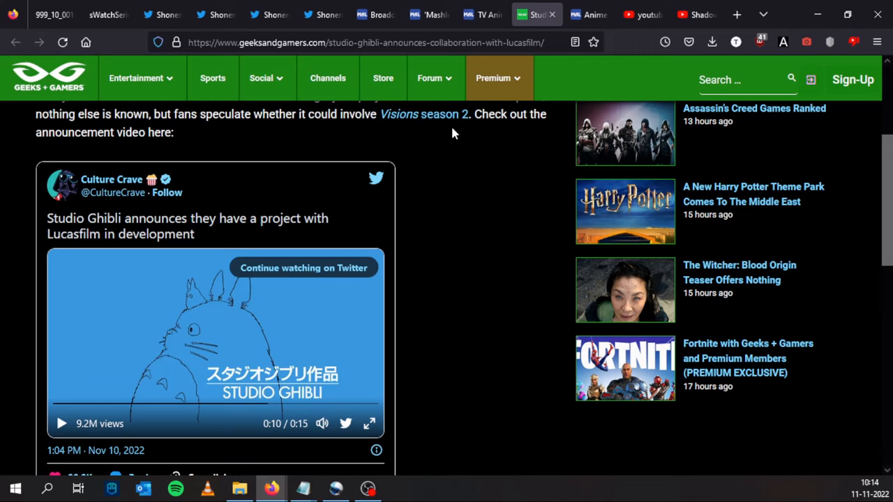
mouse_move(373, 131)
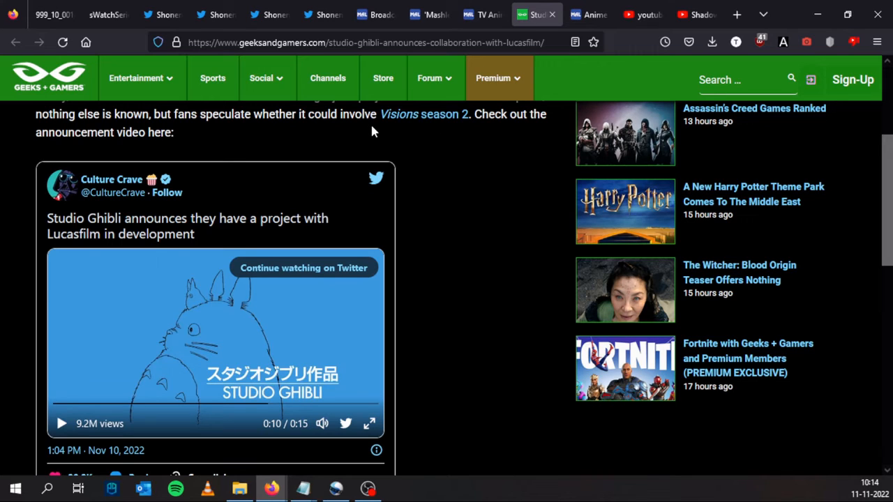
mouse_move(433, 133)
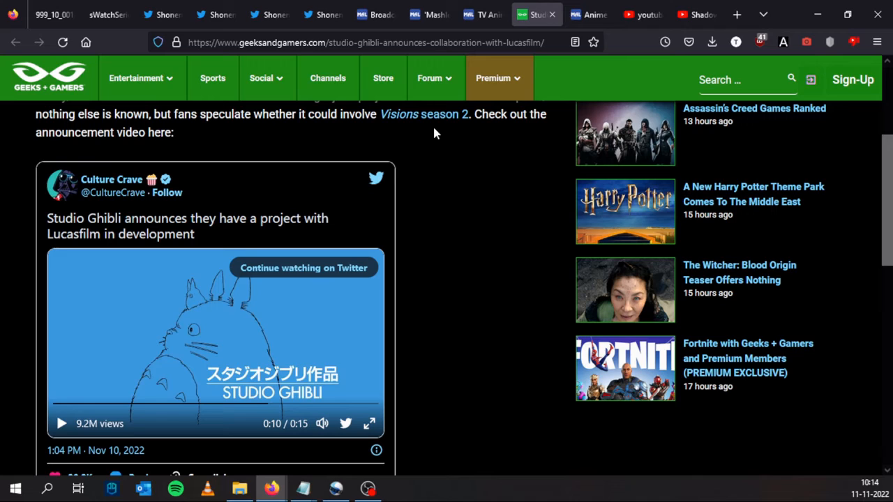
mouse_move(459, 132)
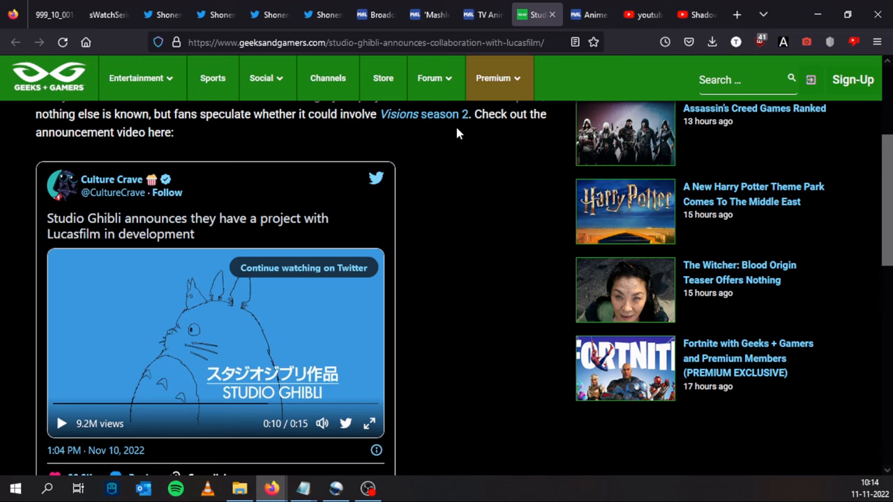
mouse_move(427, 137)
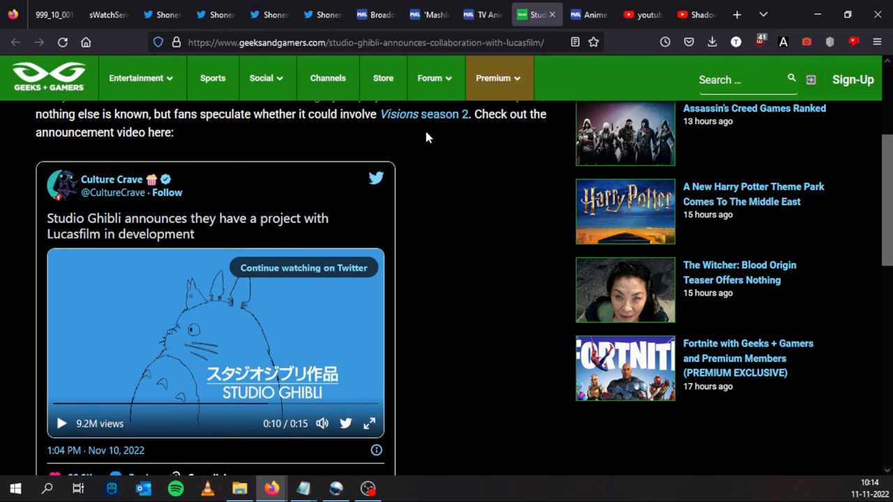
mouse_move(216, 14)
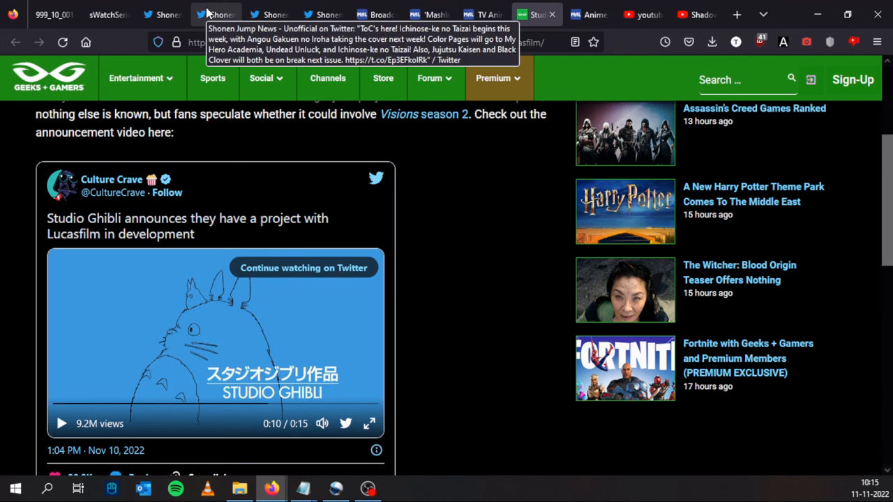
left_click(216, 14)
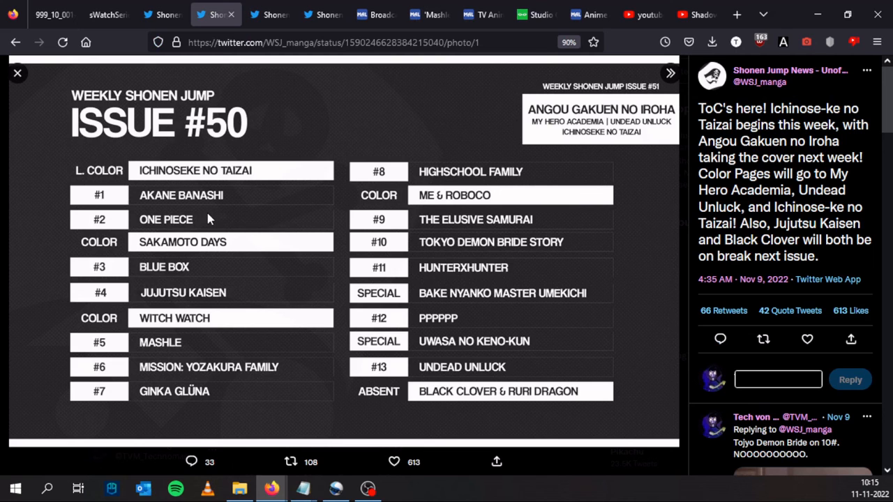